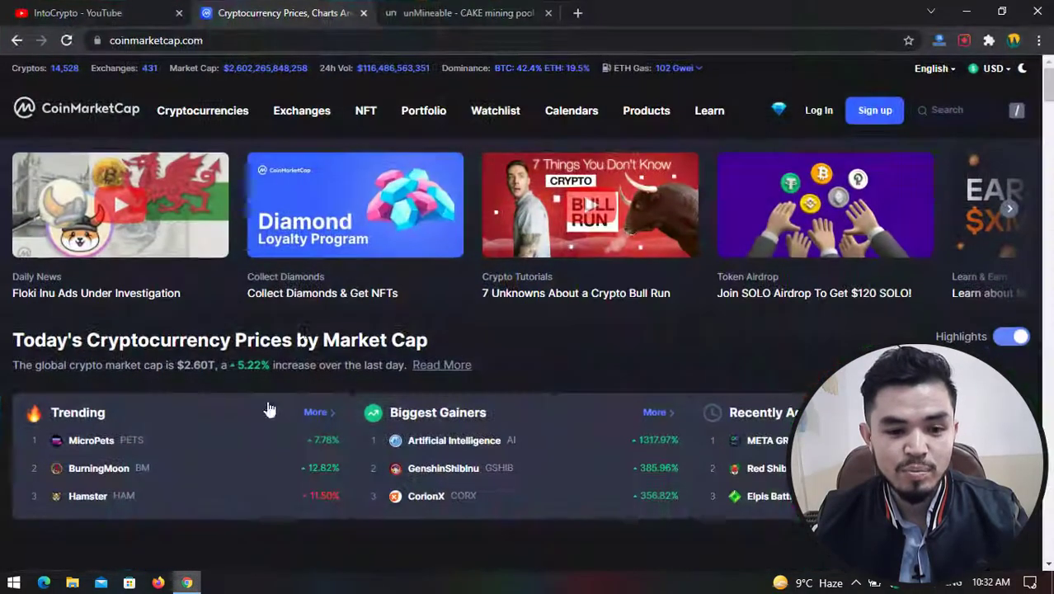
# Switch to the IntoCrypto YouTube channel page and browse its recent uploads
pyautogui.click(79, 14)
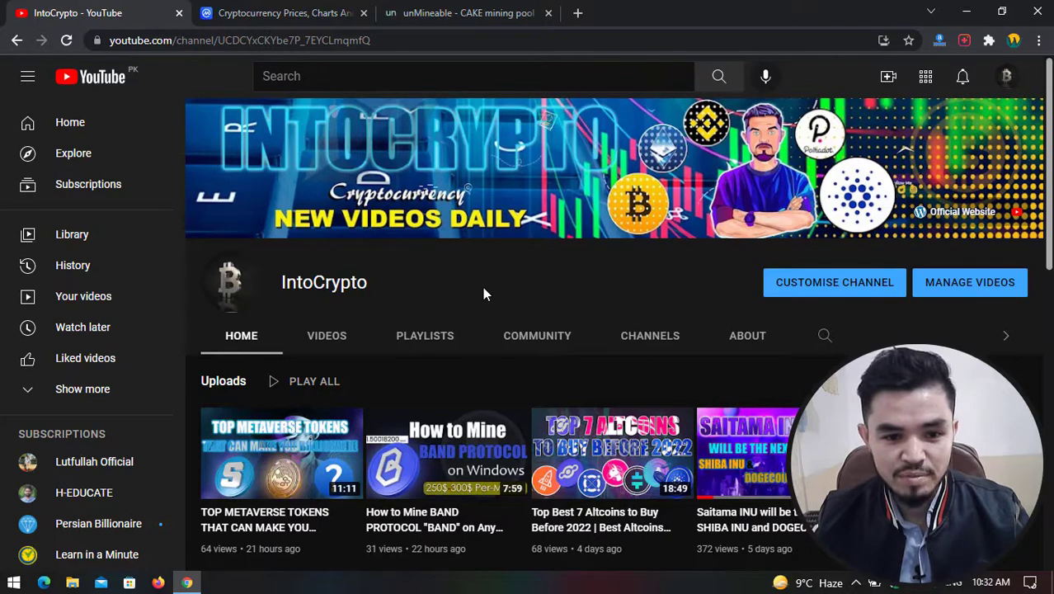
pyautogui.moveTo(506, 290)
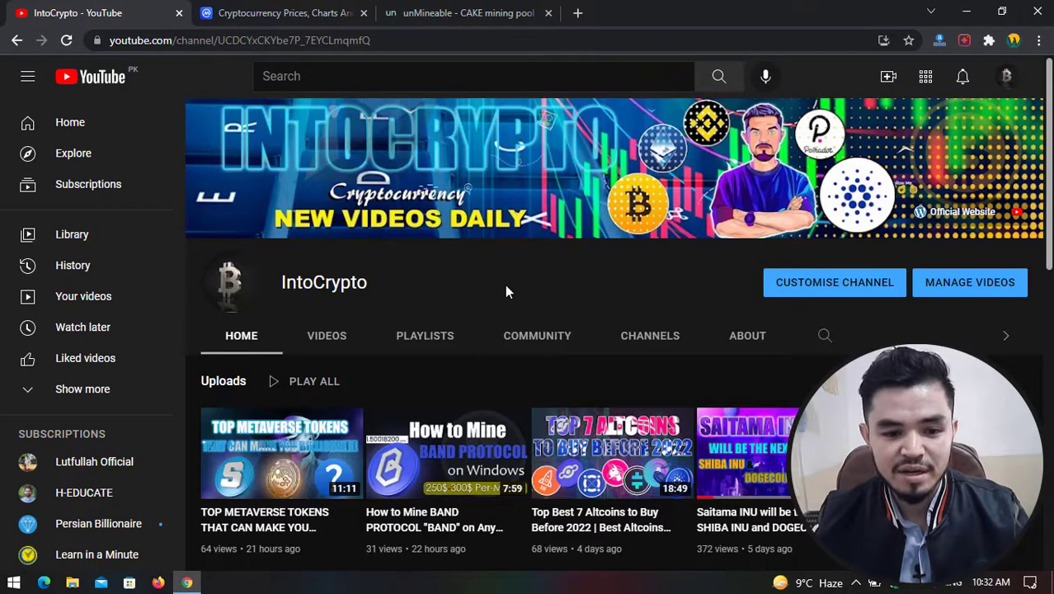
pyautogui.scroll(-3)
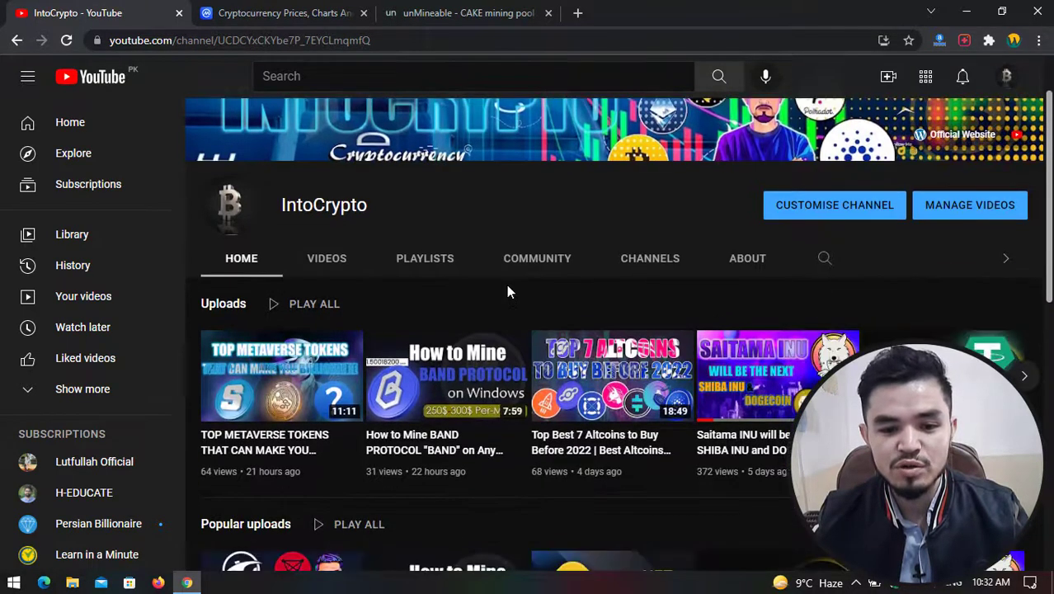
pyautogui.moveTo(501, 231)
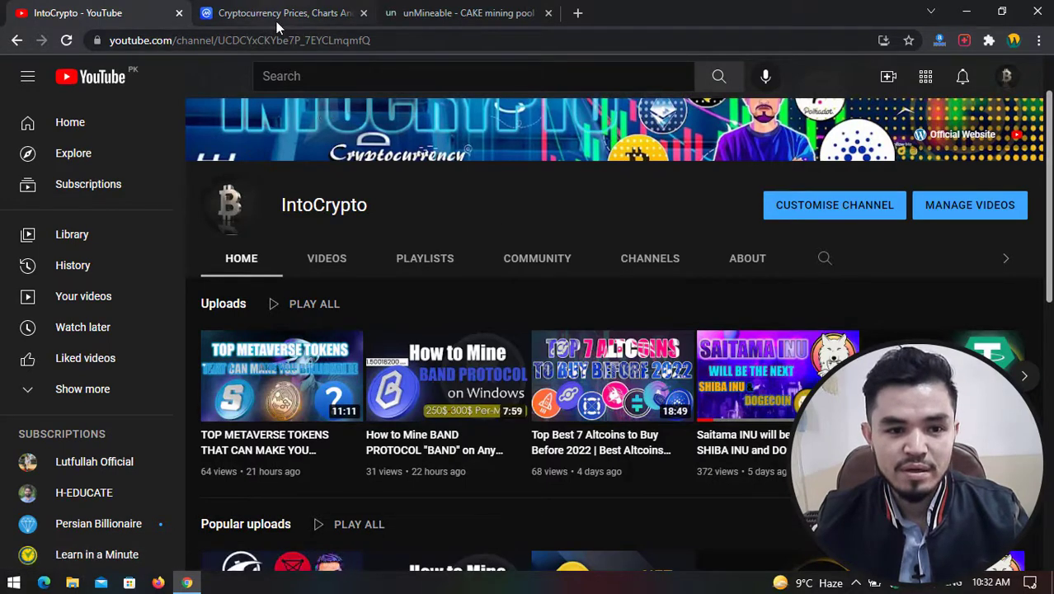
# Browse CoinMarketCap's top coins from Bitcoin through Shiba Inu, then return to the top of the list
pyautogui.click(284, 13)
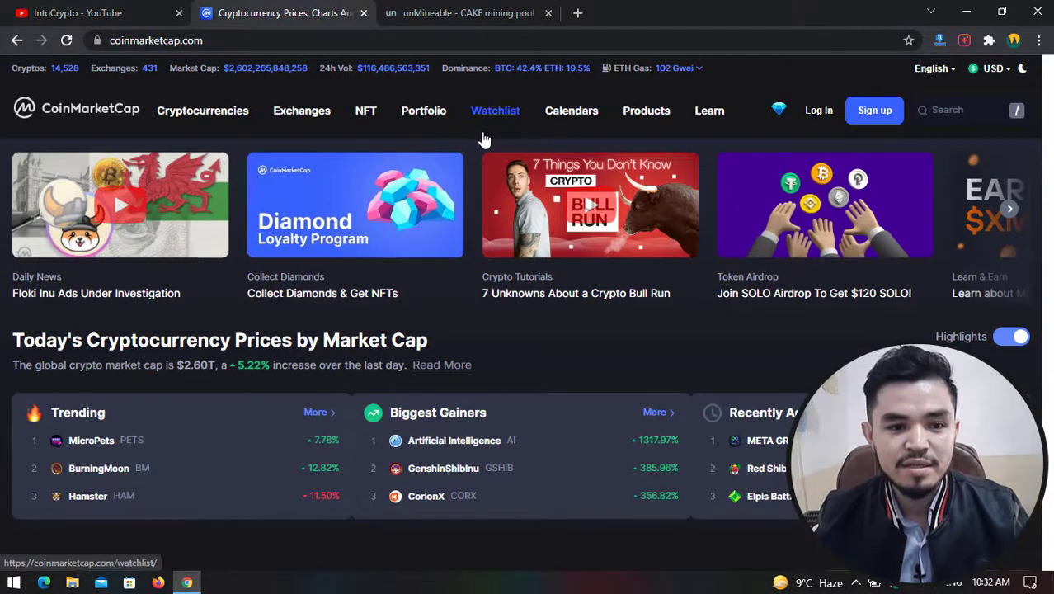
pyautogui.scroll(-3)
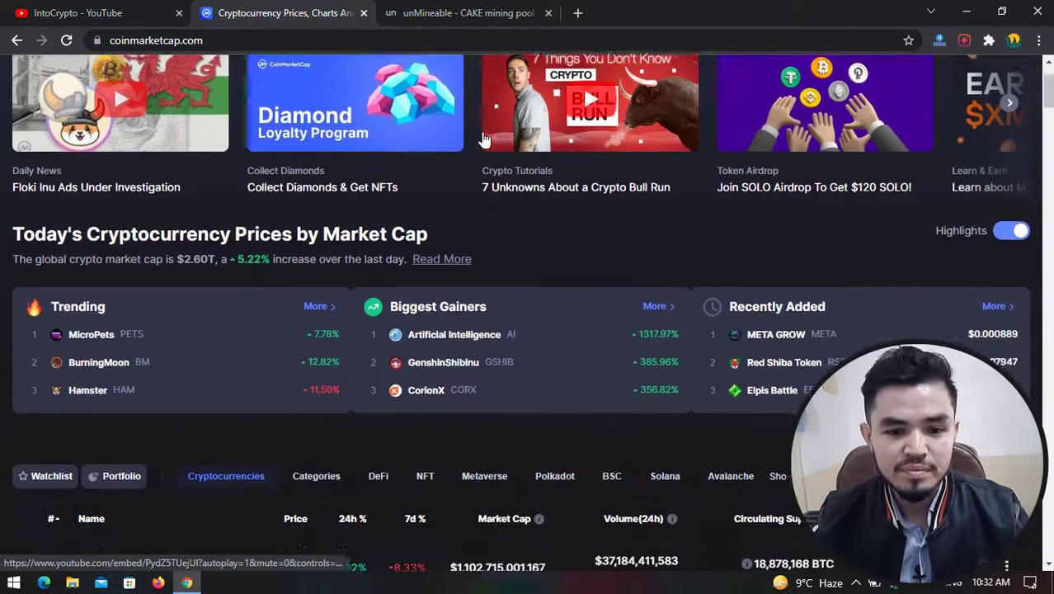
pyautogui.scroll(-3)
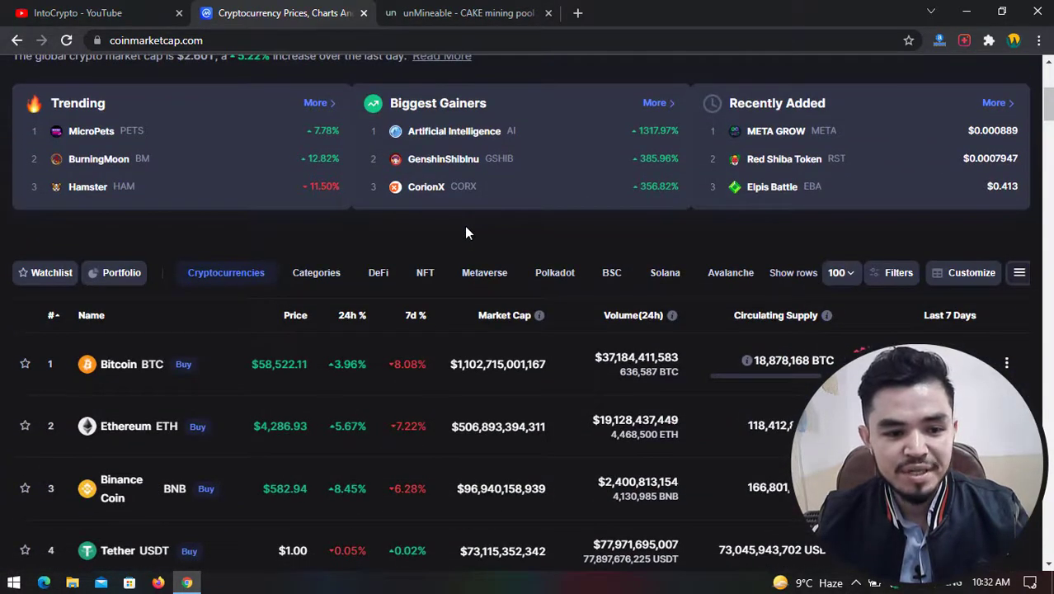
pyautogui.moveTo(462, 231)
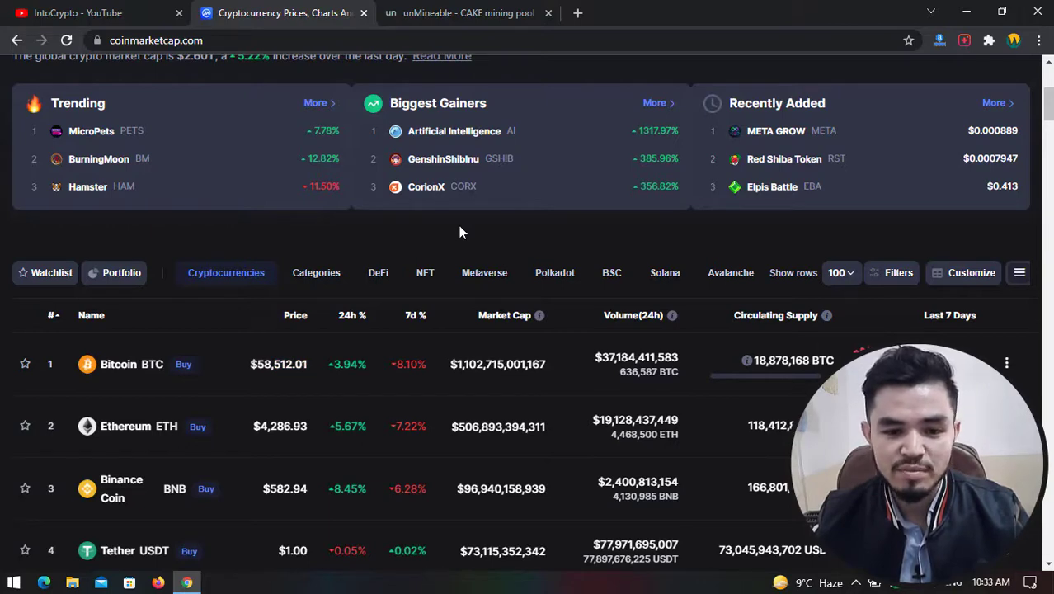
pyautogui.scroll(-3)
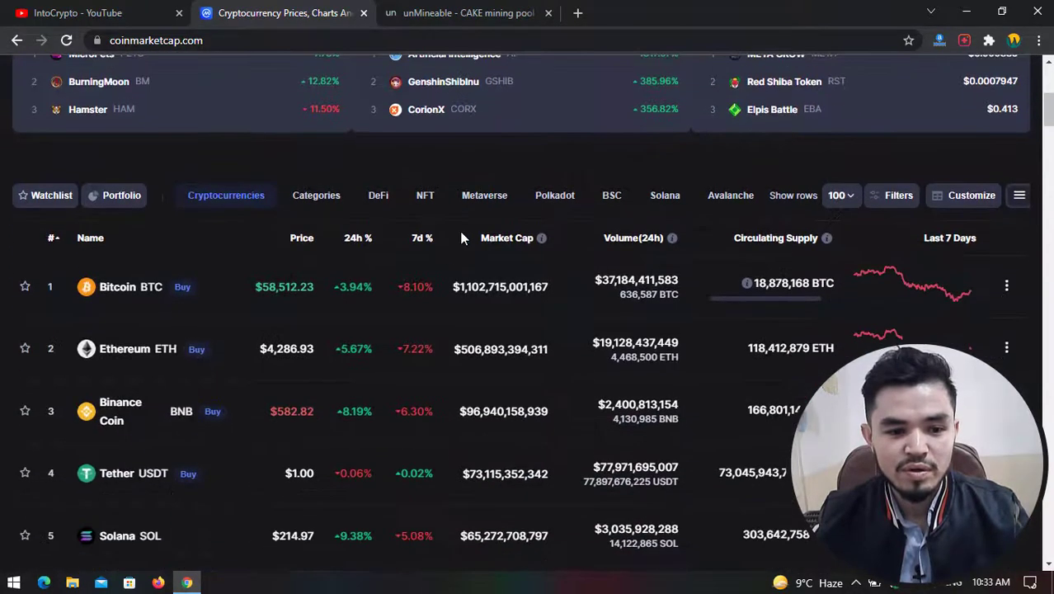
pyautogui.moveTo(284, 348)
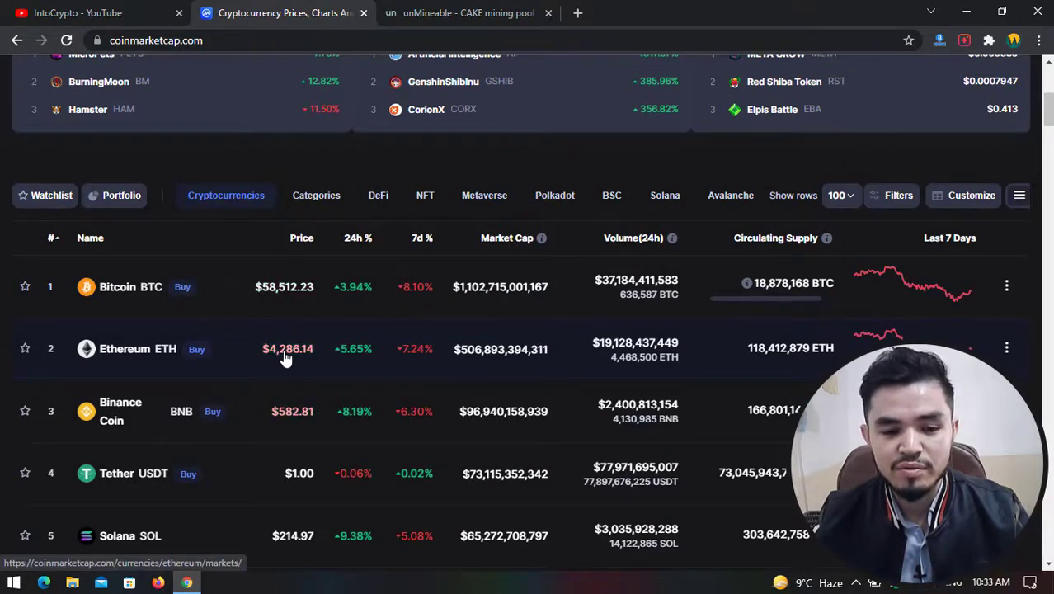
pyautogui.scroll(-3)
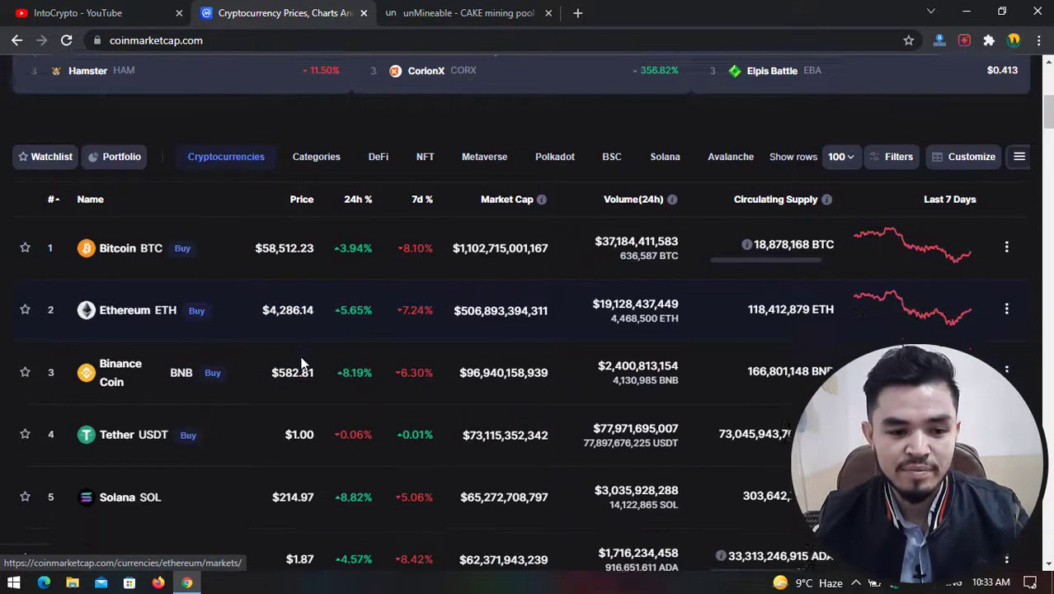
pyautogui.scroll(3)
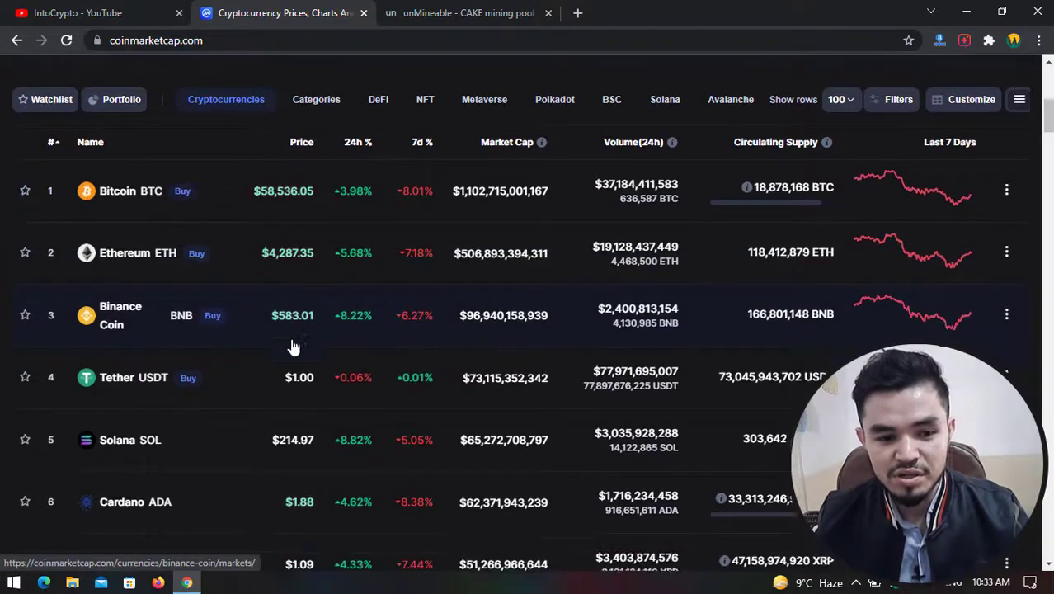
pyautogui.scroll(-3)
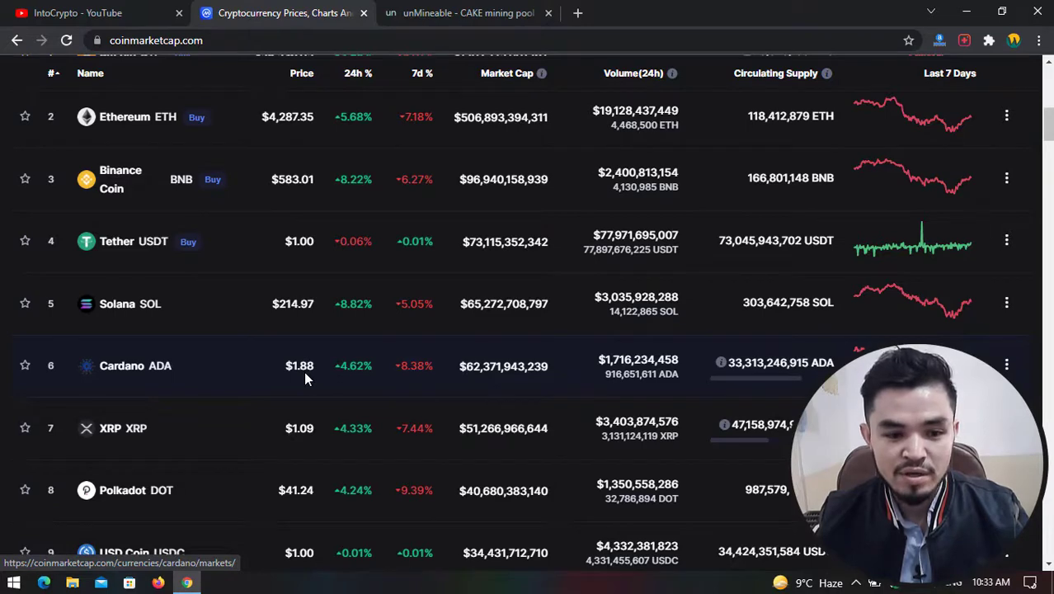
pyautogui.scroll(-3)
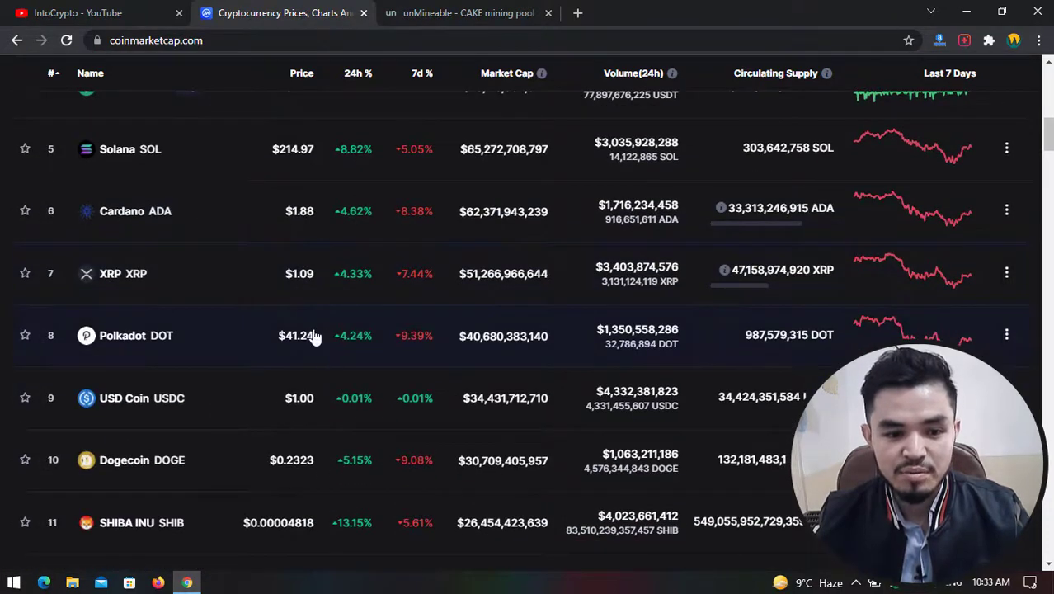
pyautogui.scroll(3)
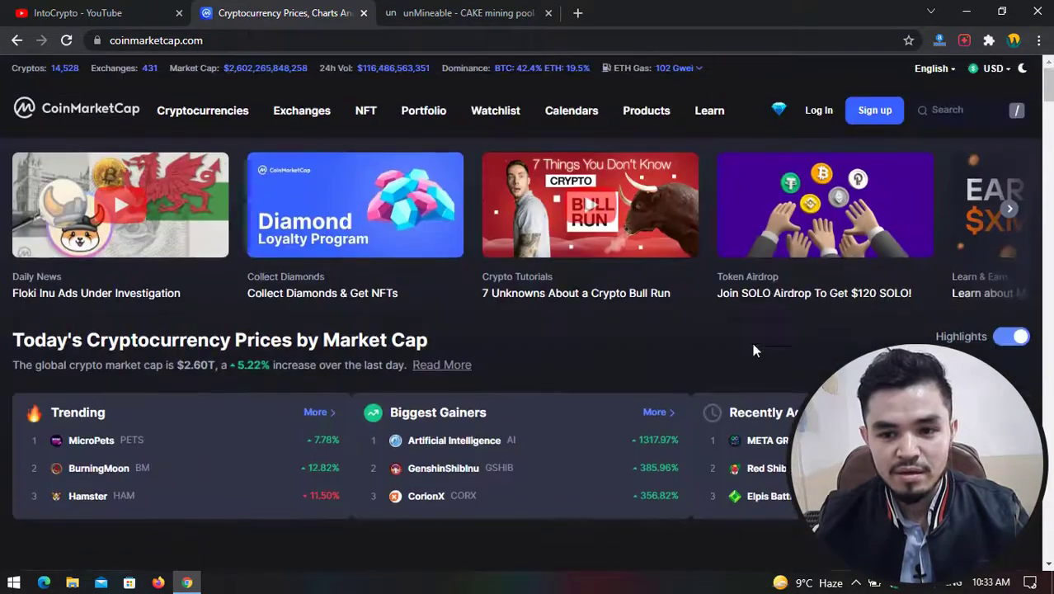
# Search CoinMarketCap for 'bat' and open the Basic Attention Token page
pyautogui.click(946, 109)
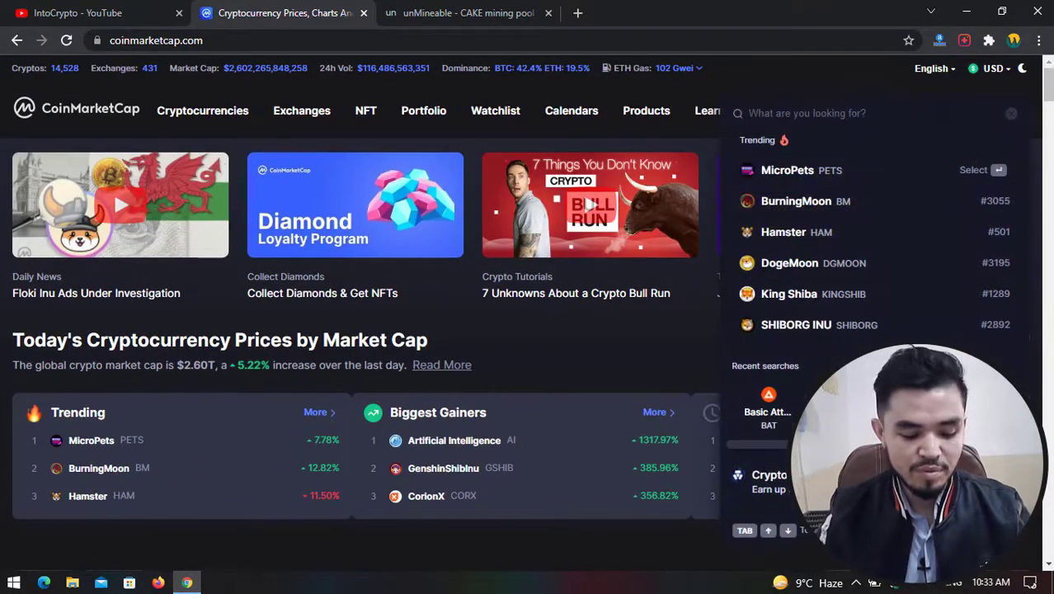
pyautogui.write('bat')
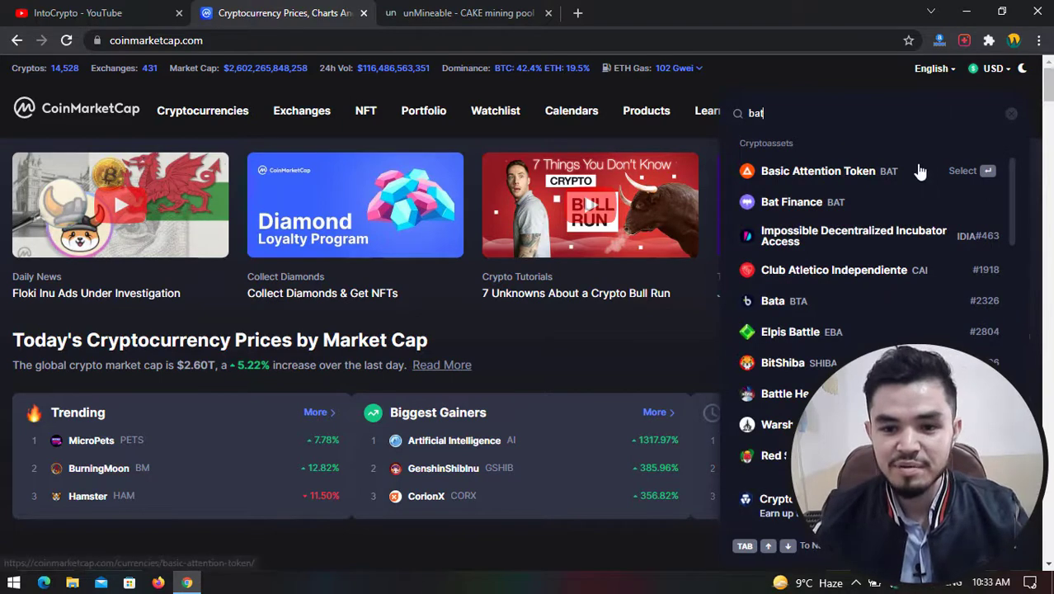
pyautogui.click(818, 170)
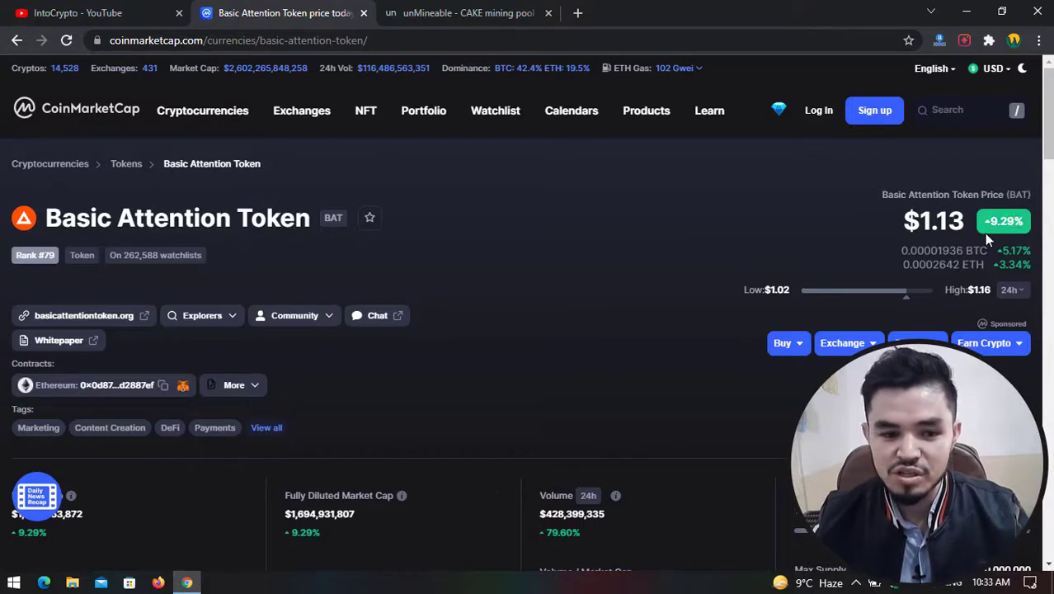
# View BAT's all-time price chart and its 24h trading volume figure
pyautogui.scroll(-3)
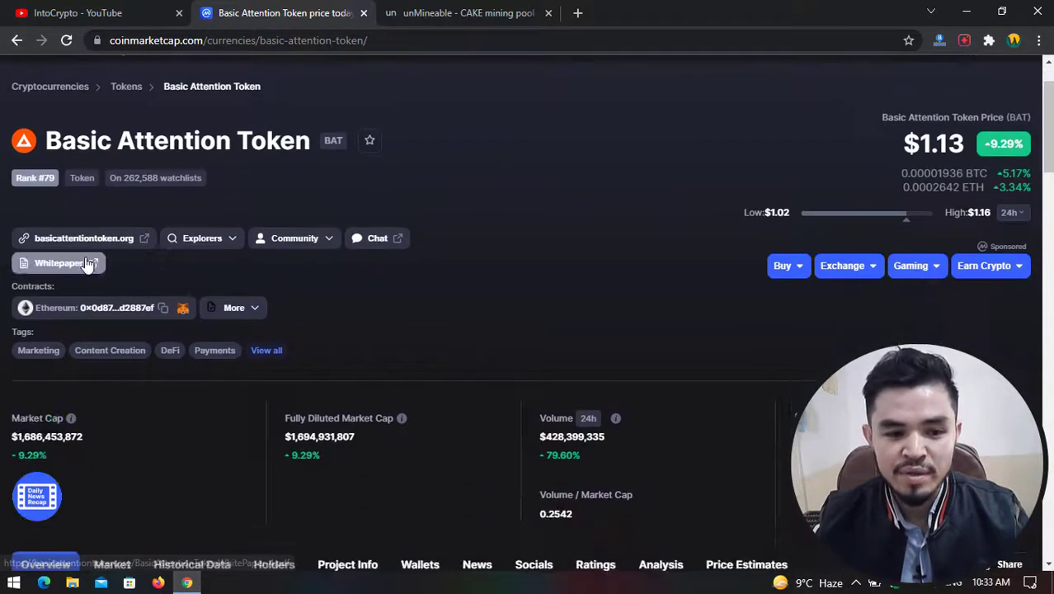
pyautogui.scroll(-3)
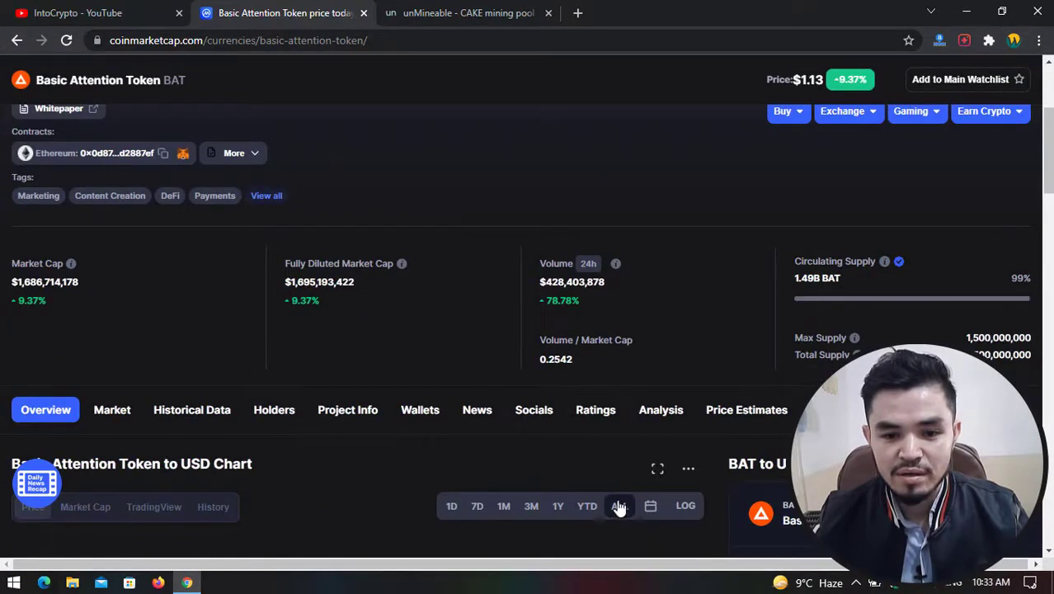
pyautogui.click(617, 505)
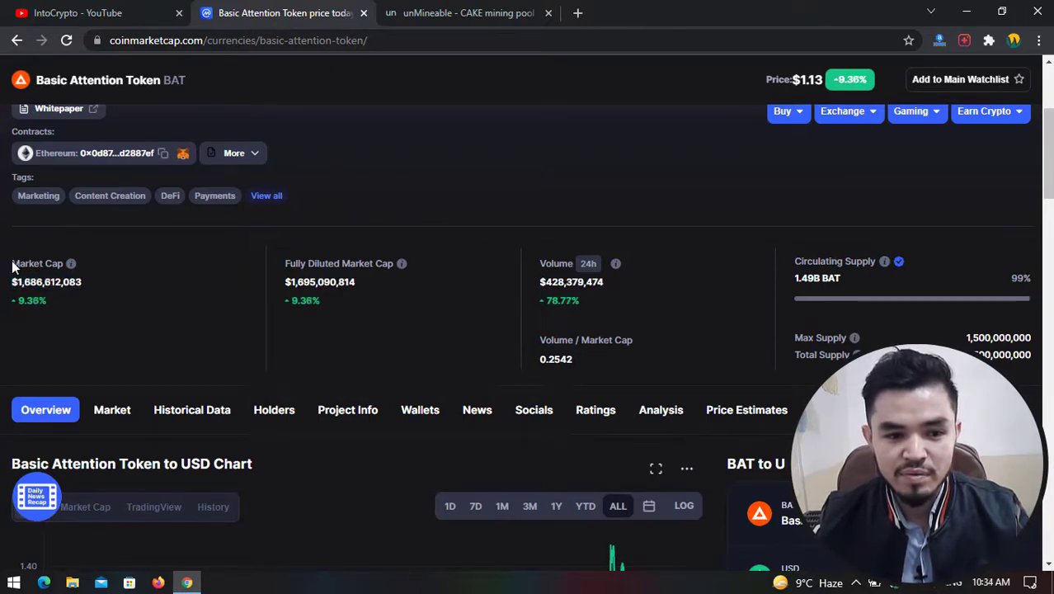
pyautogui.doubleClick(570, 280)
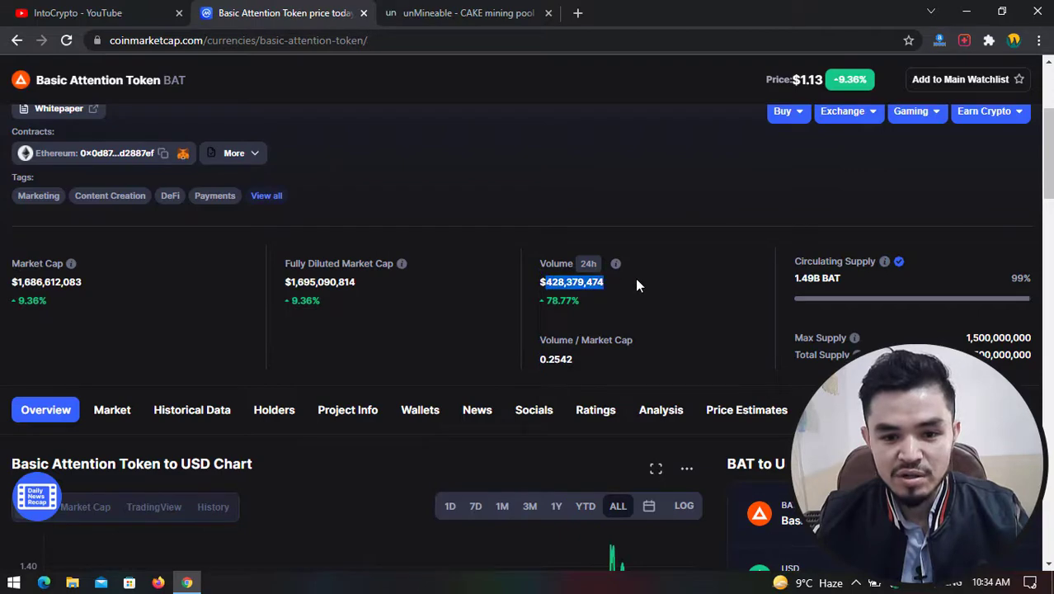
pyautogui.scroll(-3)
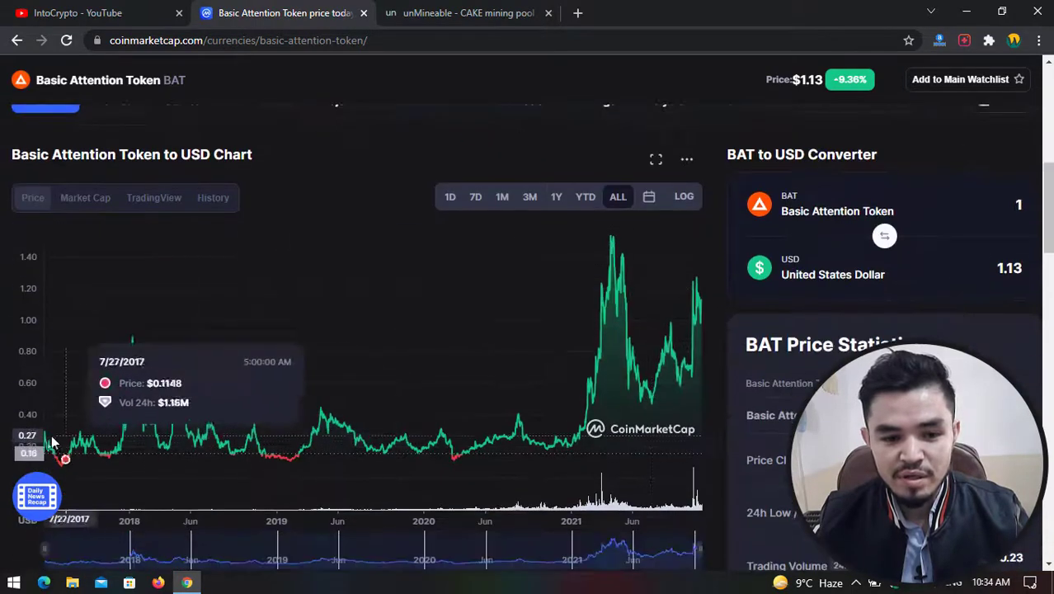
pyautogui.moveTo(50, 439)
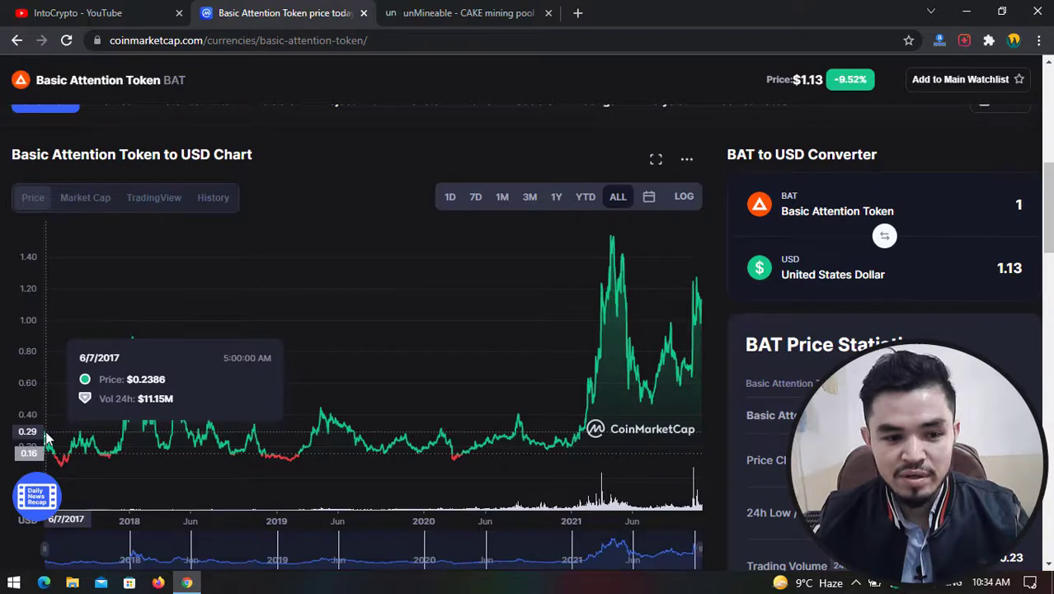
pyautogui.moveTo(60, 437)
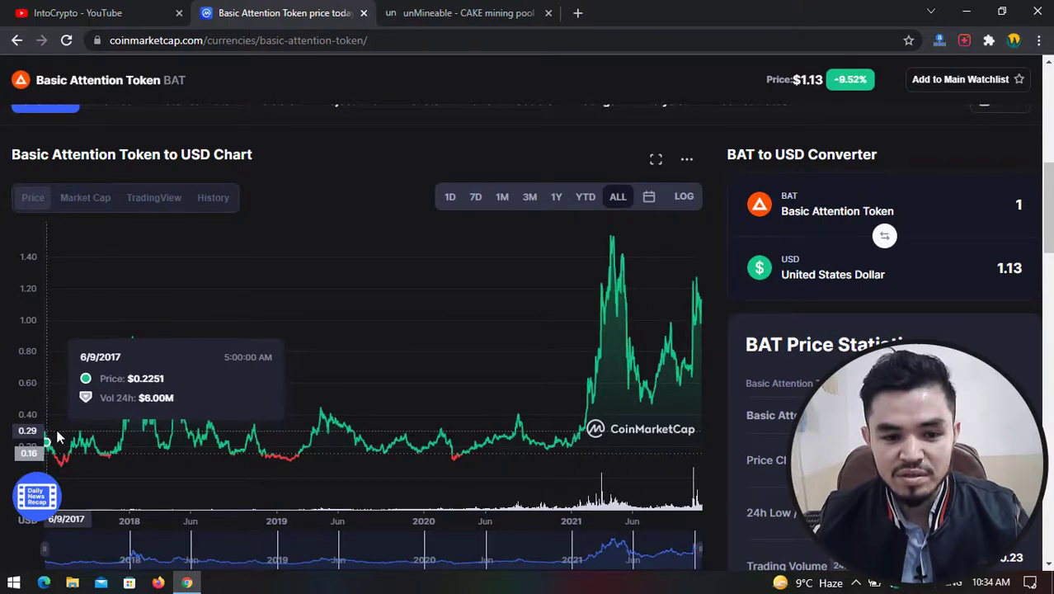
pyautogui.moveTo(610, 256)
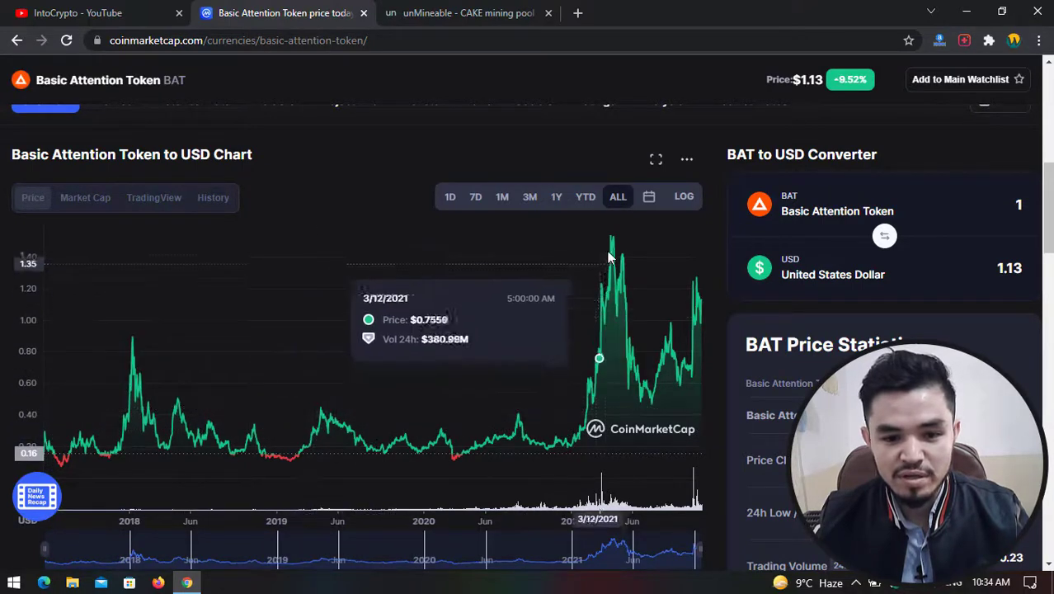
pyautogui.moveTo(614, 246)
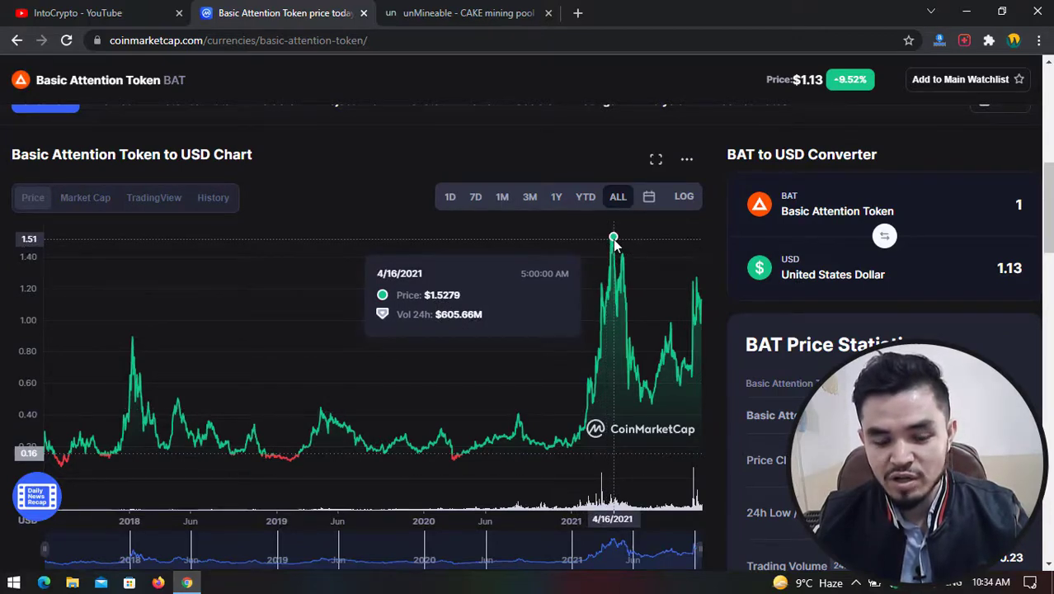
# Review BAT's remaining market statistics, then return to the unMineable coin list
pyautogui.scroll(-3)
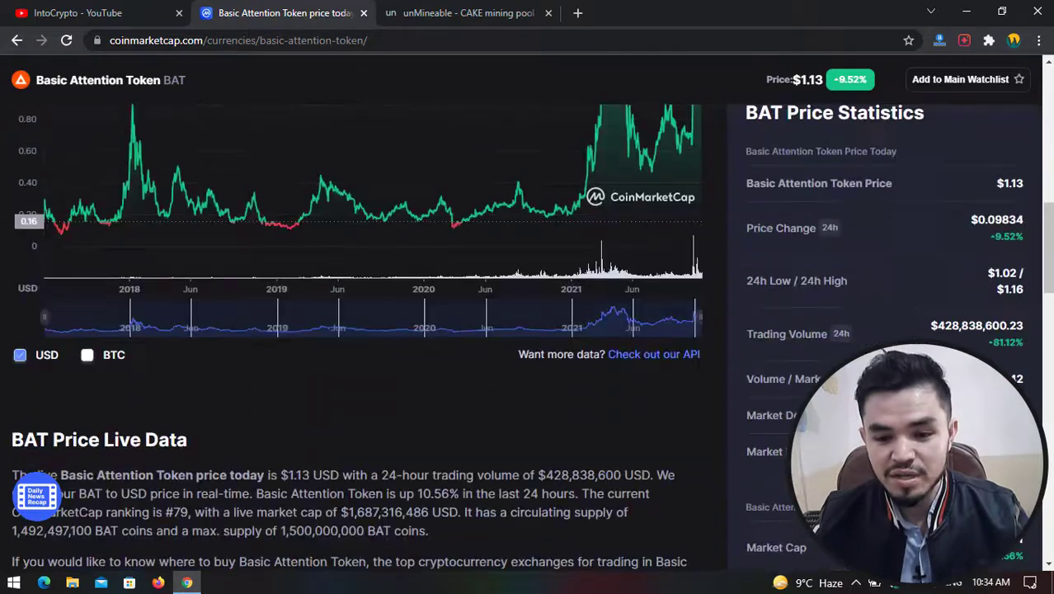
pyautogui.scroll(-3)
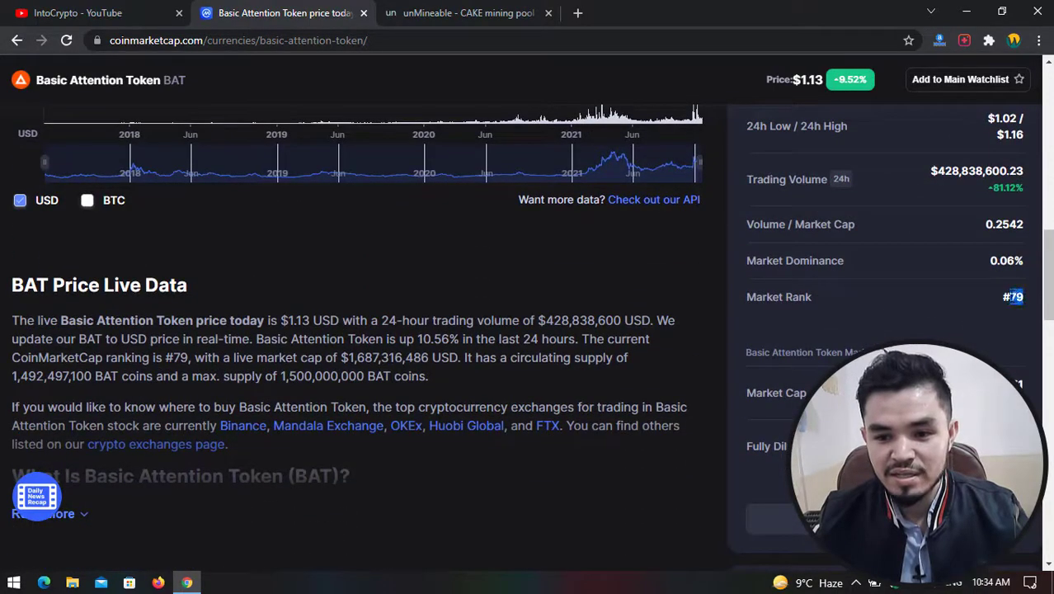
pyautogui.scroll(-3)
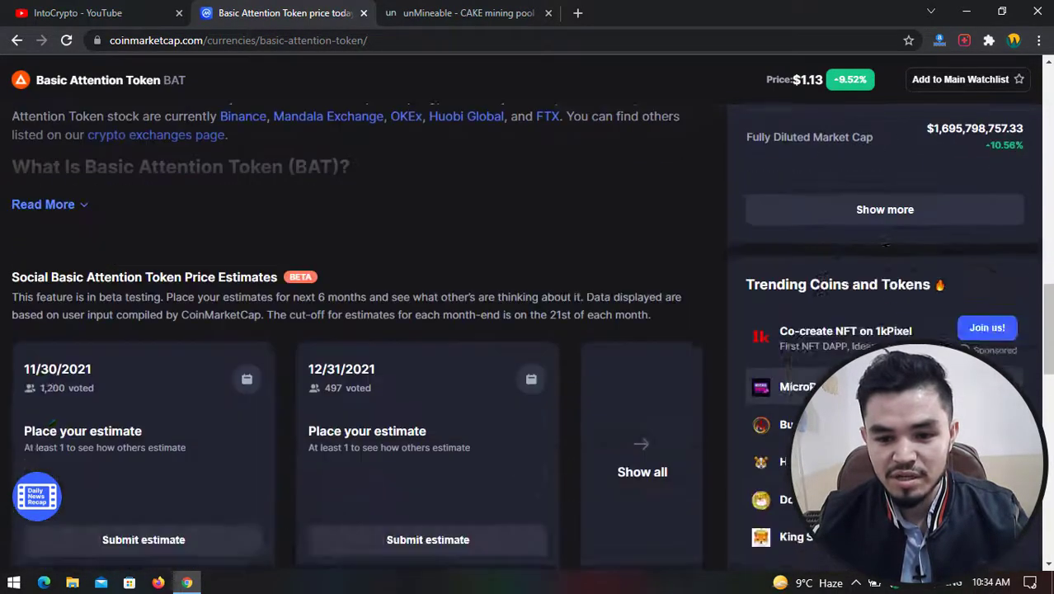
pyautogui.click(469, 13)
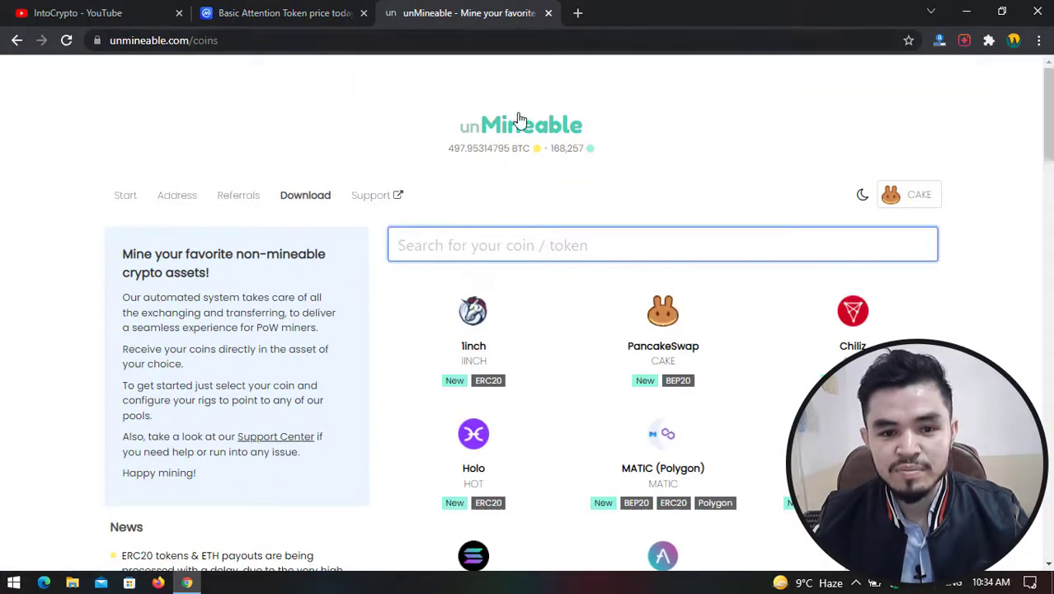
pyautogui.moveTo(586, 119)
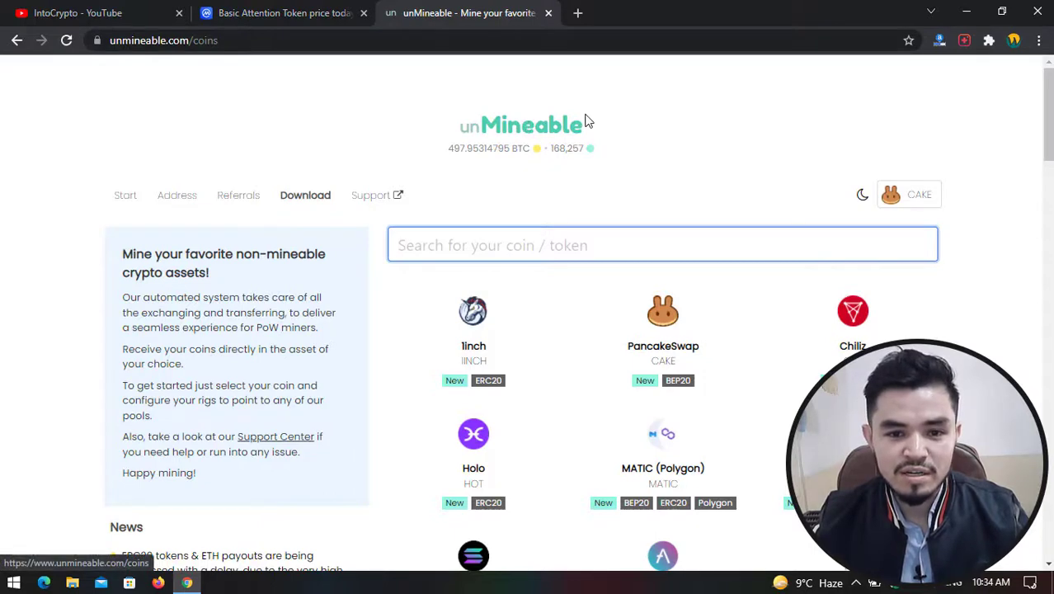
pyautogui.moveTo(625, 119)
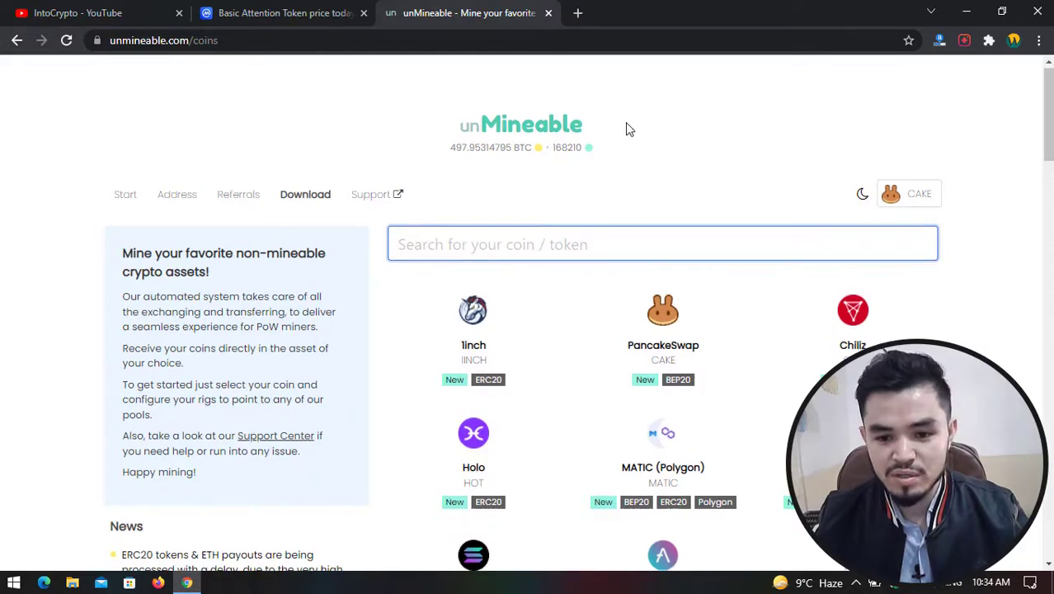
# Scroll unMineable's coin list down to the Basic Attention Token tile
pyautogui.scroll(-3)
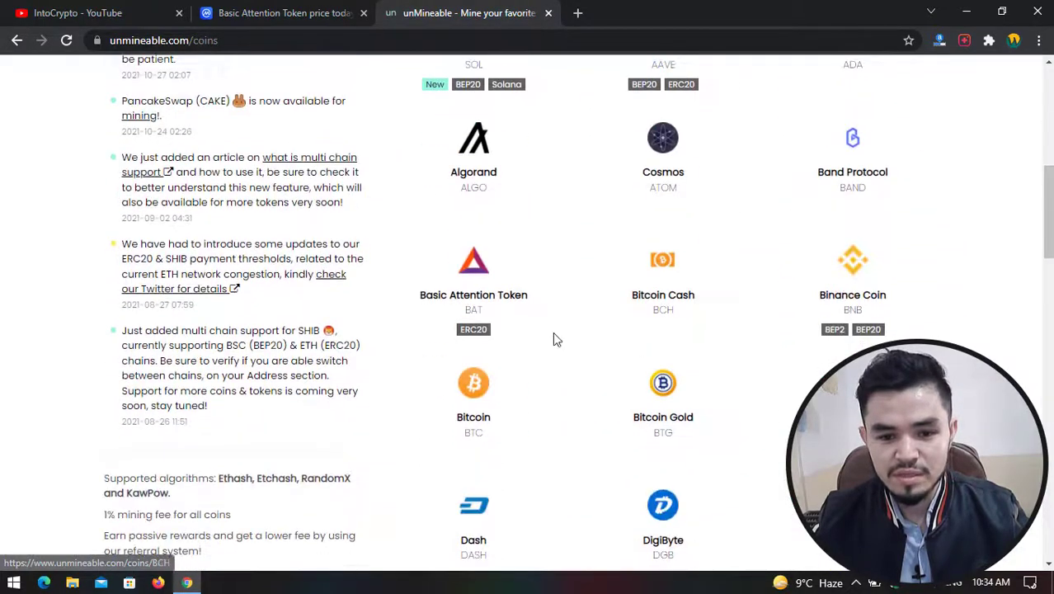
pyautogui.moveTo(498, 301)
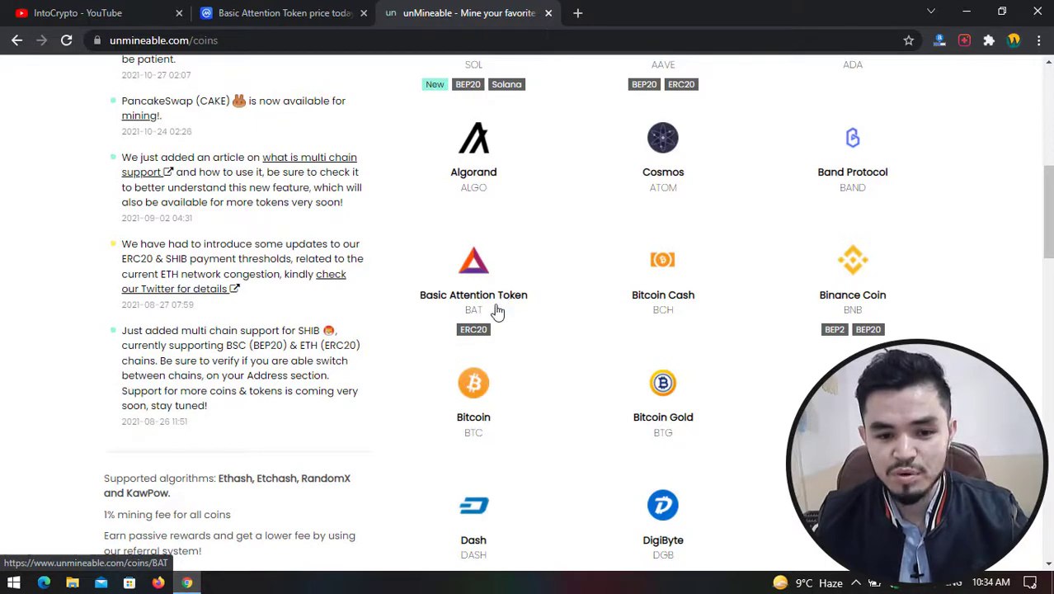
pyautogui.moveTo(977, 18)
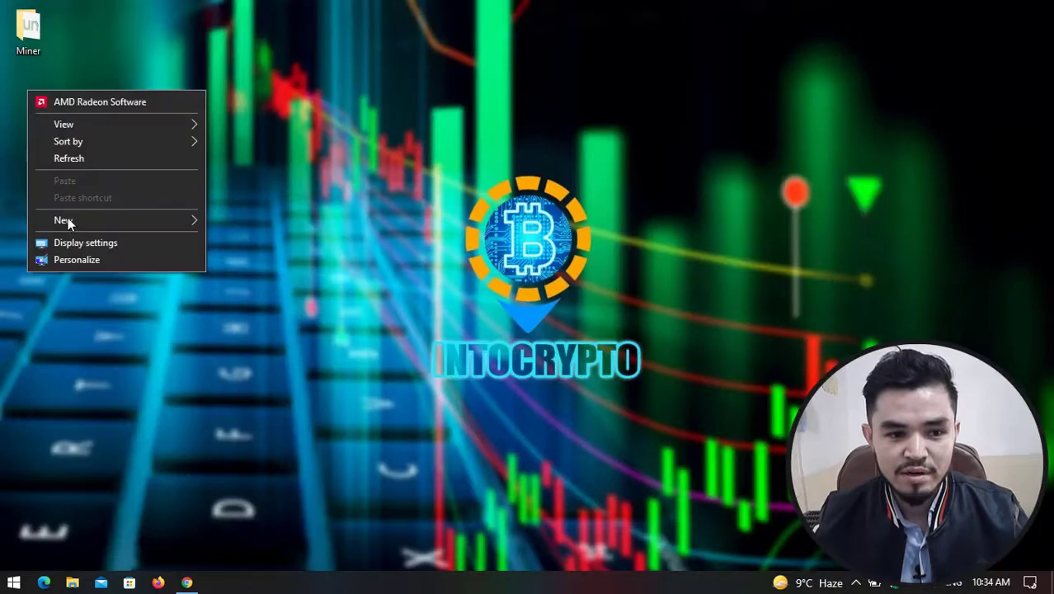
# Create a new desktop folder named BAT beside the Miner folder
pyautogui.click(62, 221)
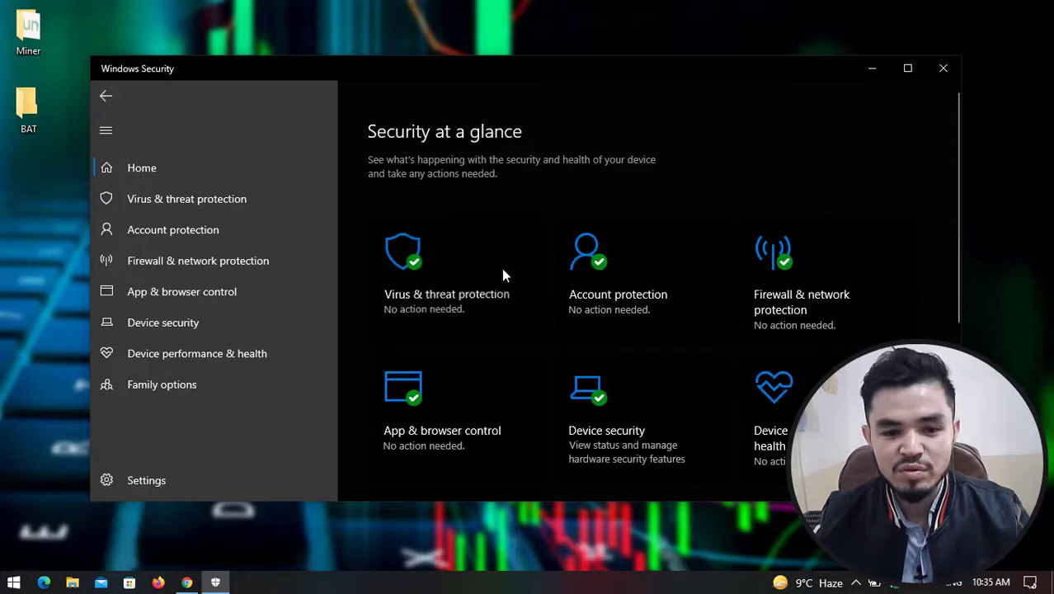
# Add the desktop BAT folder as a Defender exclusion under Virus & threat protection, then close Windows Security
pyautogui.click(186, 198)
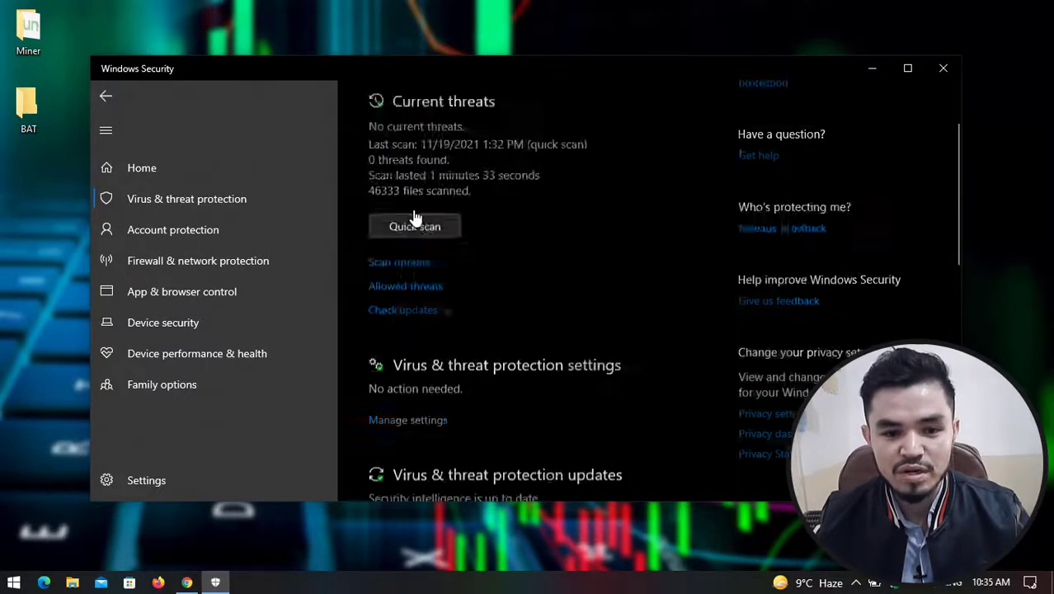
pyautogui.scroll(-3)
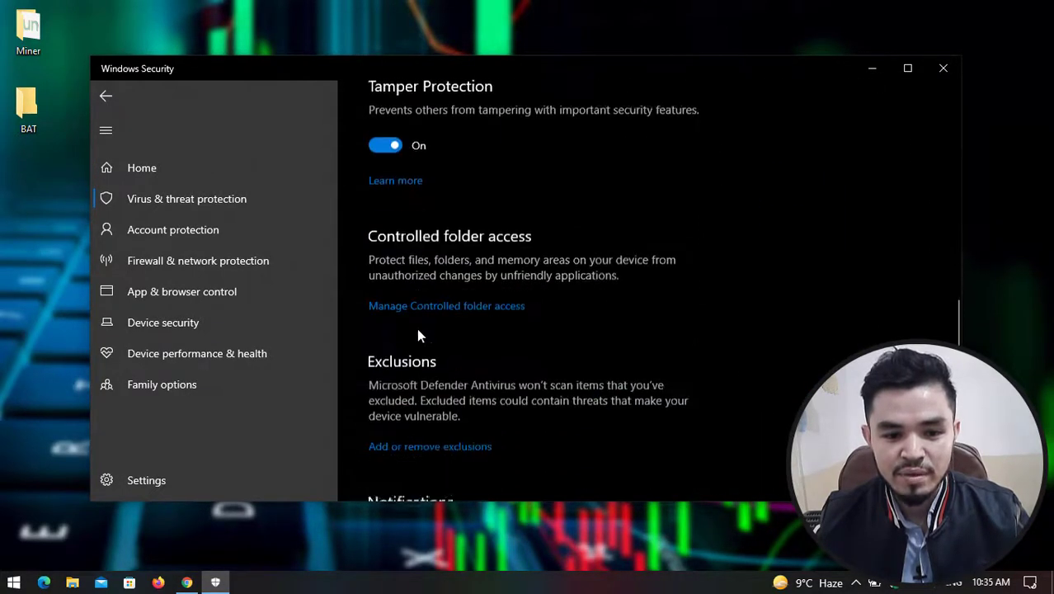
pyautogui.click(429, 445)
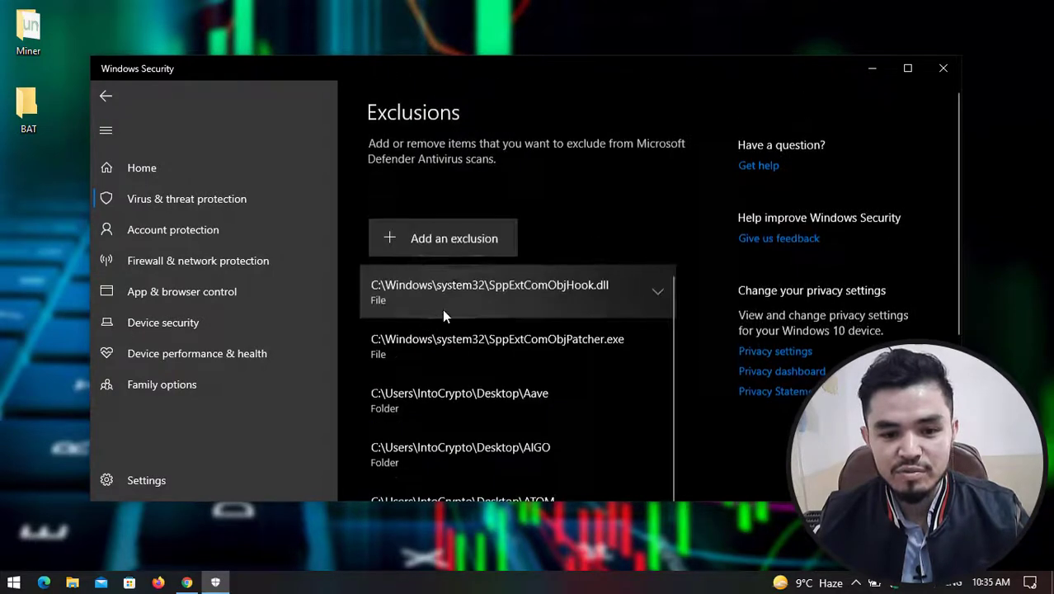
pyautogui.click(442, 237)
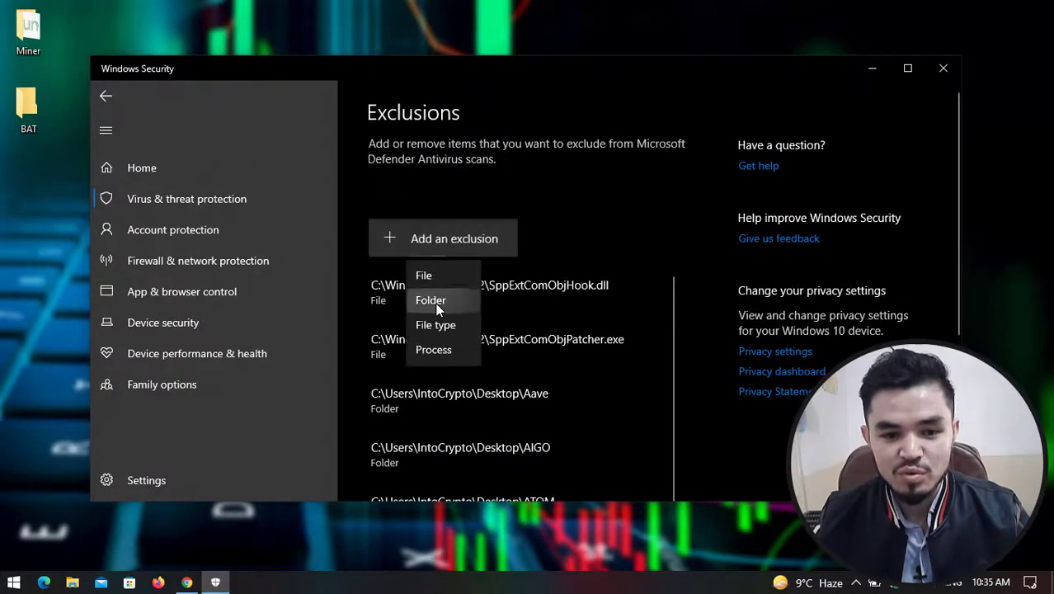
pyautogui.click(431, 300)
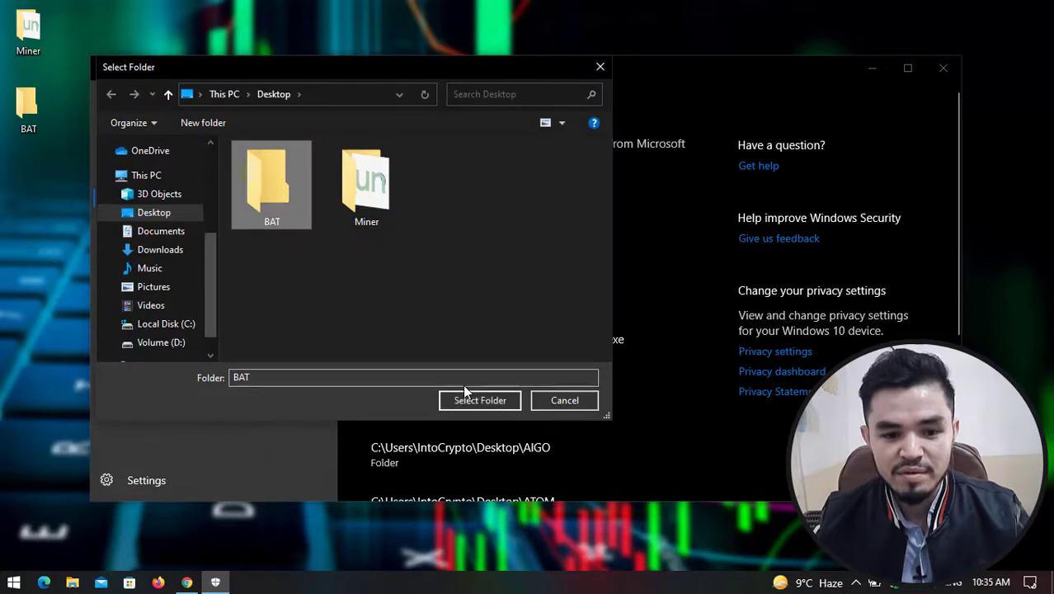
pyautogui.click(478, 401)
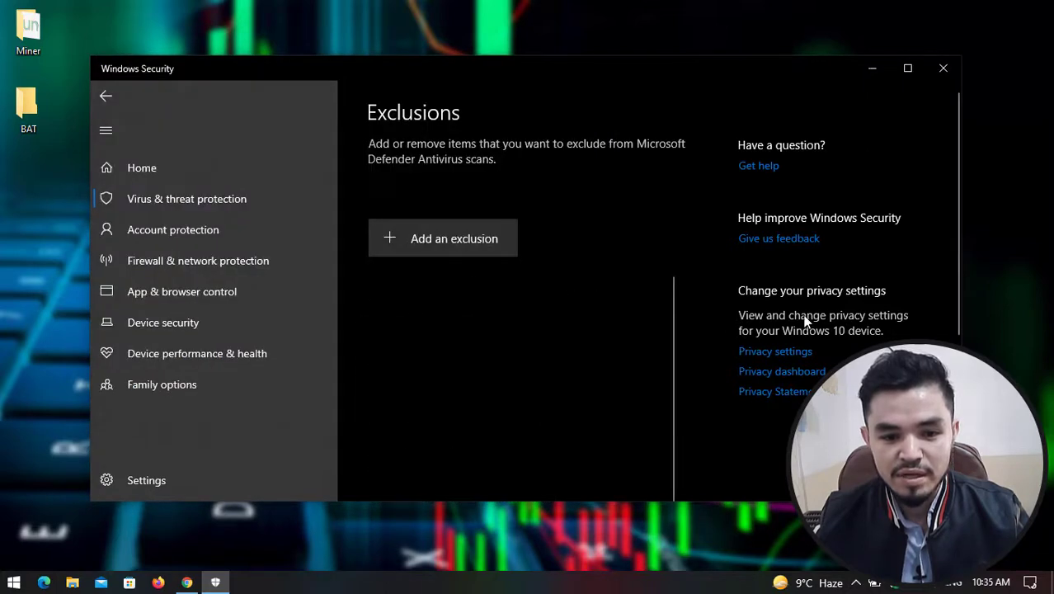
pyautogui.click(454, 237)
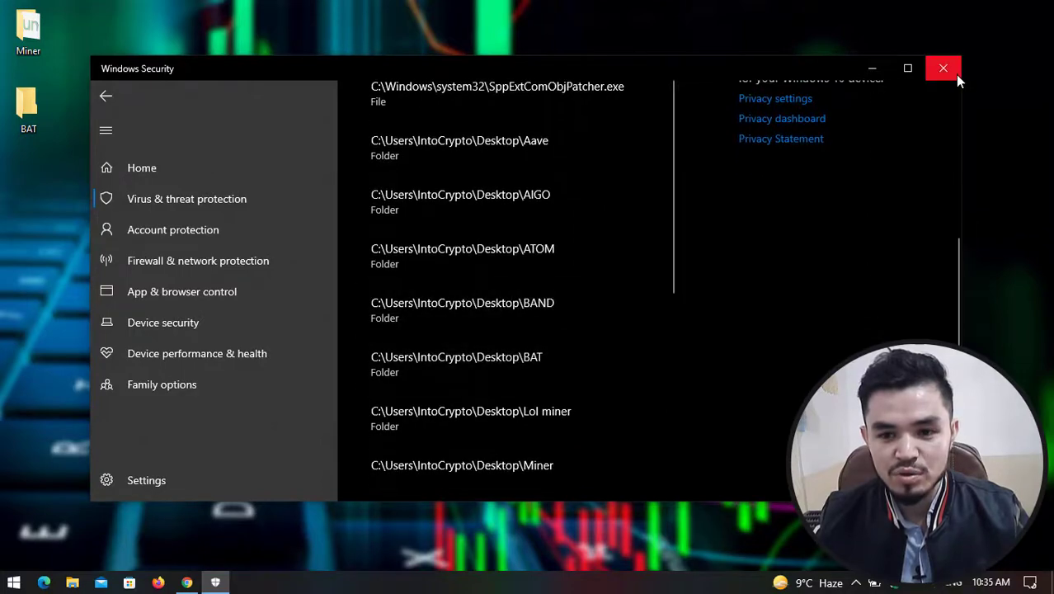
pyautogui.click(943, 67)
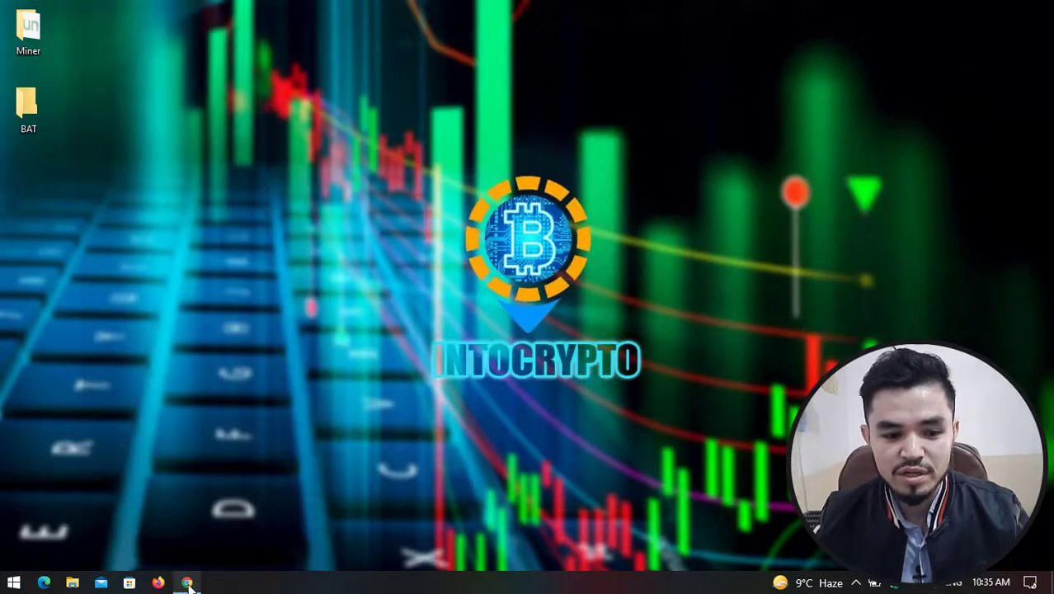
# From unMineable's download page, start downloading the Miner 1.1.0 beta mfi package
pyautogui.click(188, 583)
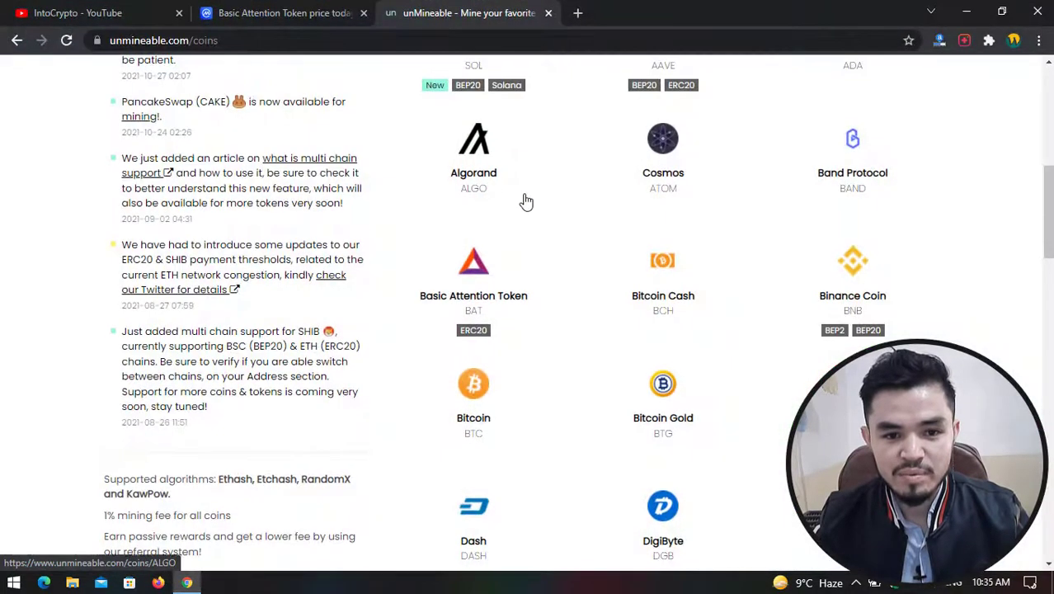
pyautogui.click(305, 194)
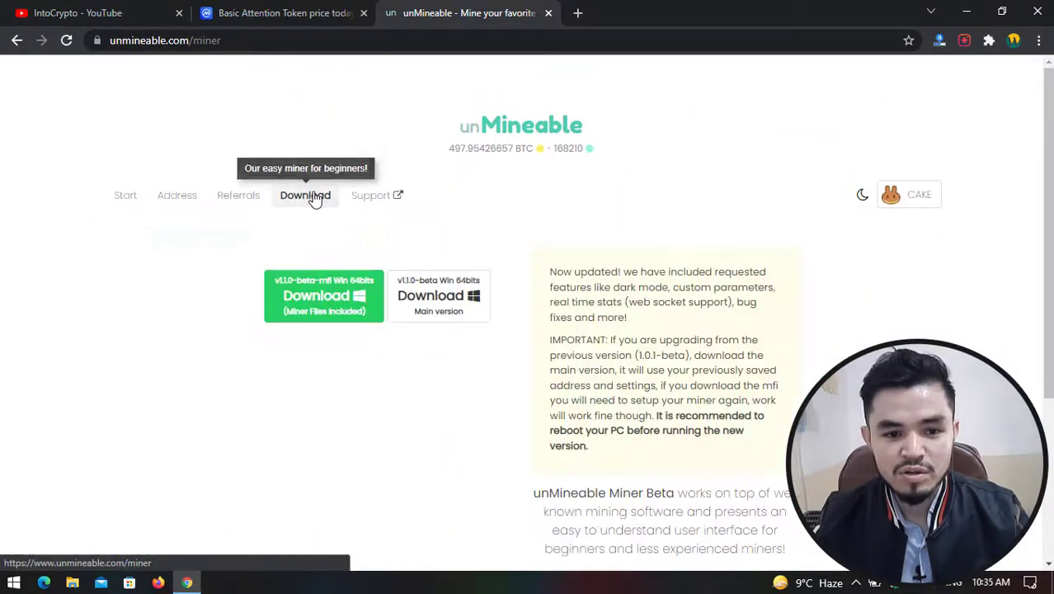
pyautogui.scroll(-3)
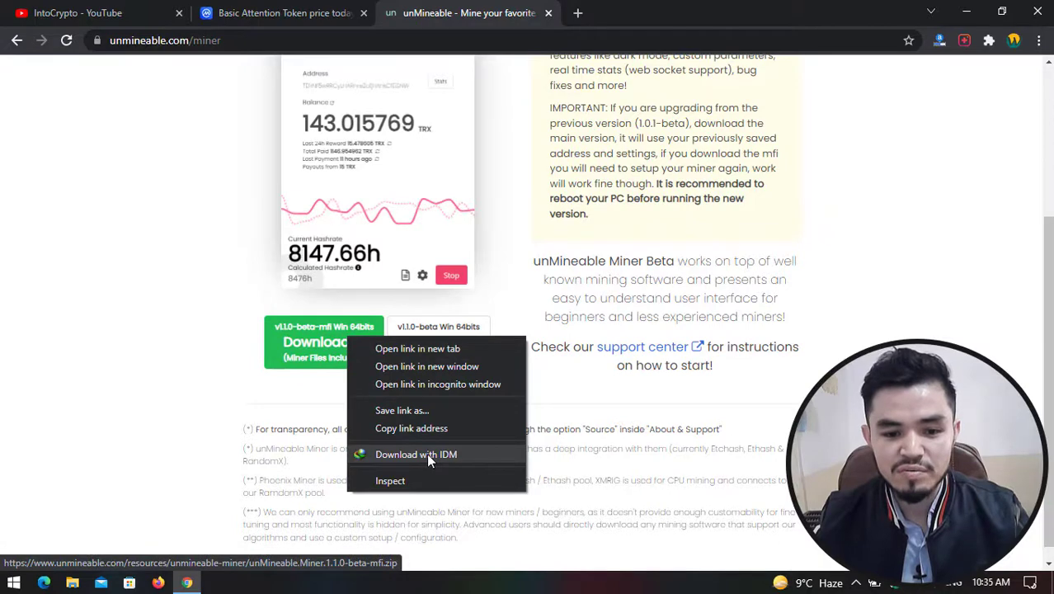
pyautogui.moveTo(428, 421)
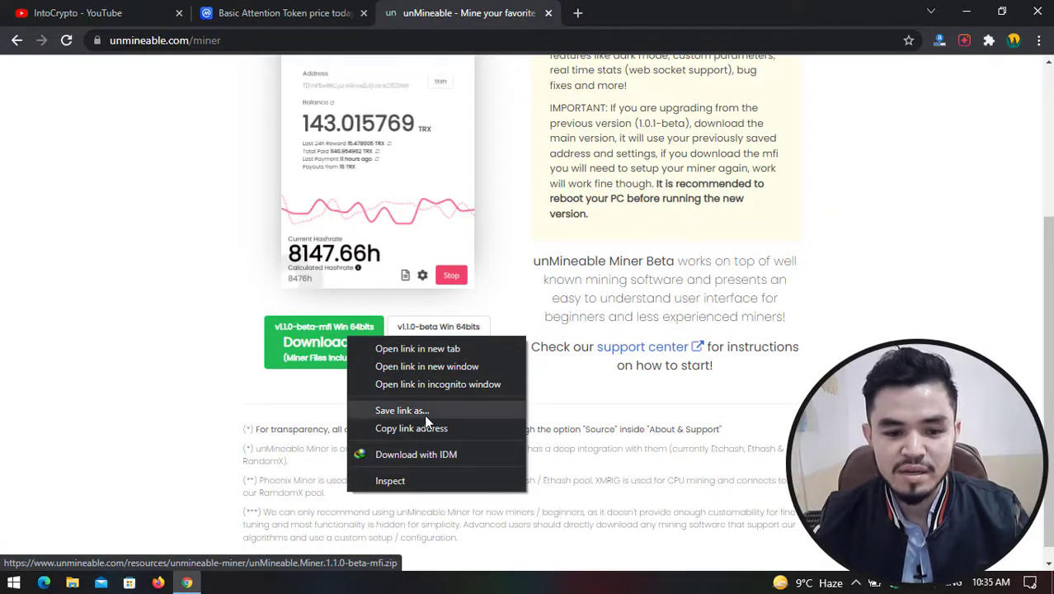
pyautogui.click(416, 453)
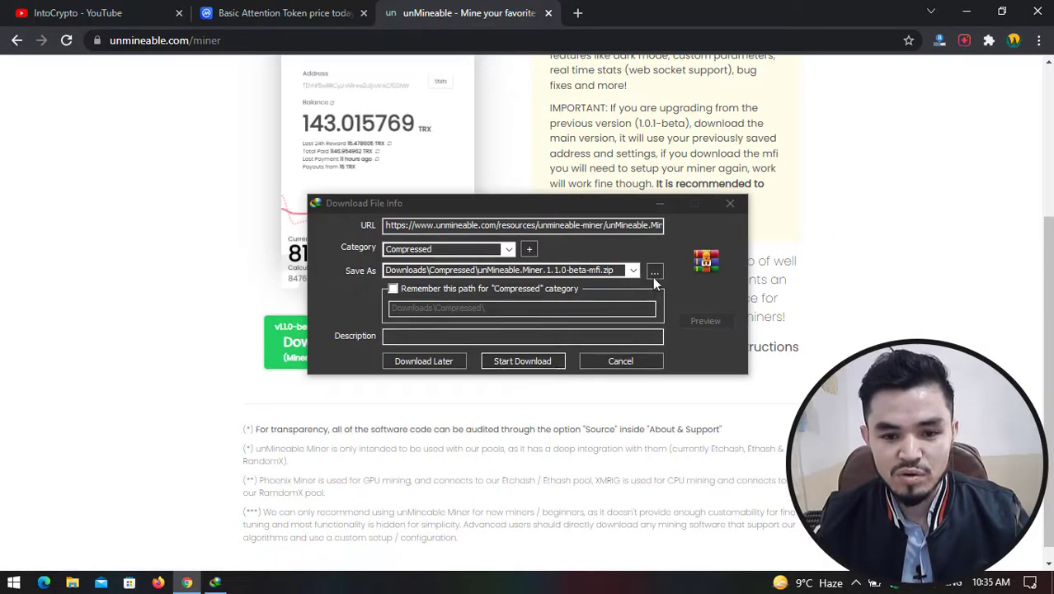
# Save the miner zip into Desktop > BAT and dismiss the download progress window
pyautogui.click(653, 270)
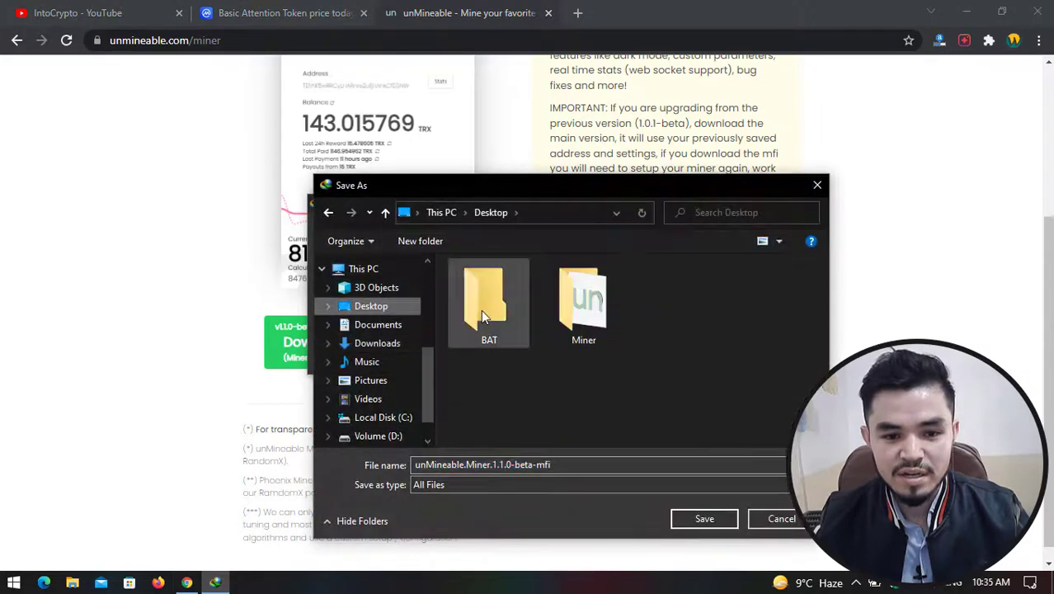
pyautogui.doubleClick(489, 300)
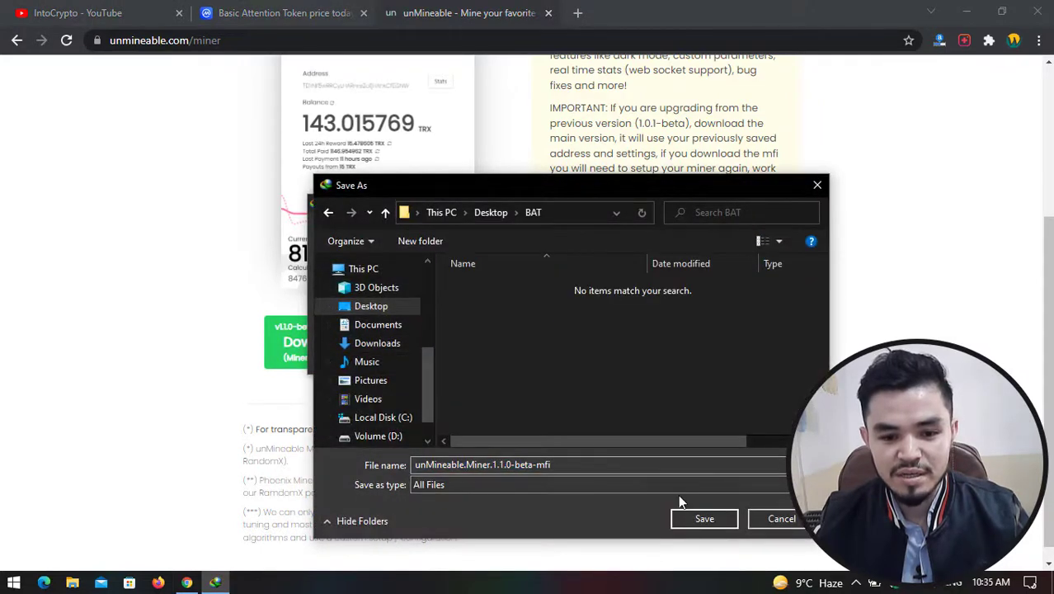
pyautogui.moveTo(705, 518)
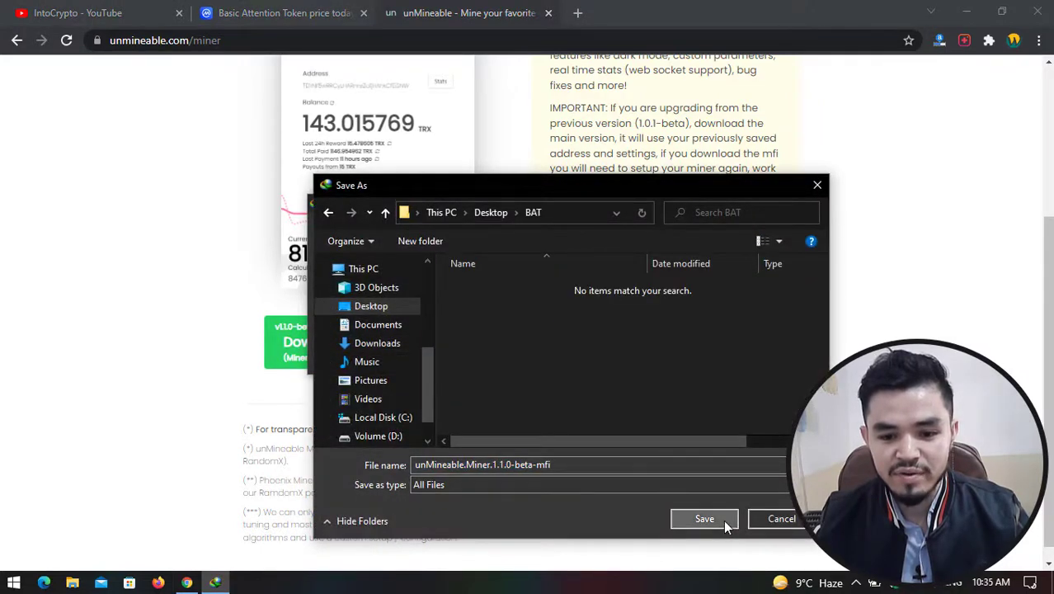
pyautogui.click(704, 518)
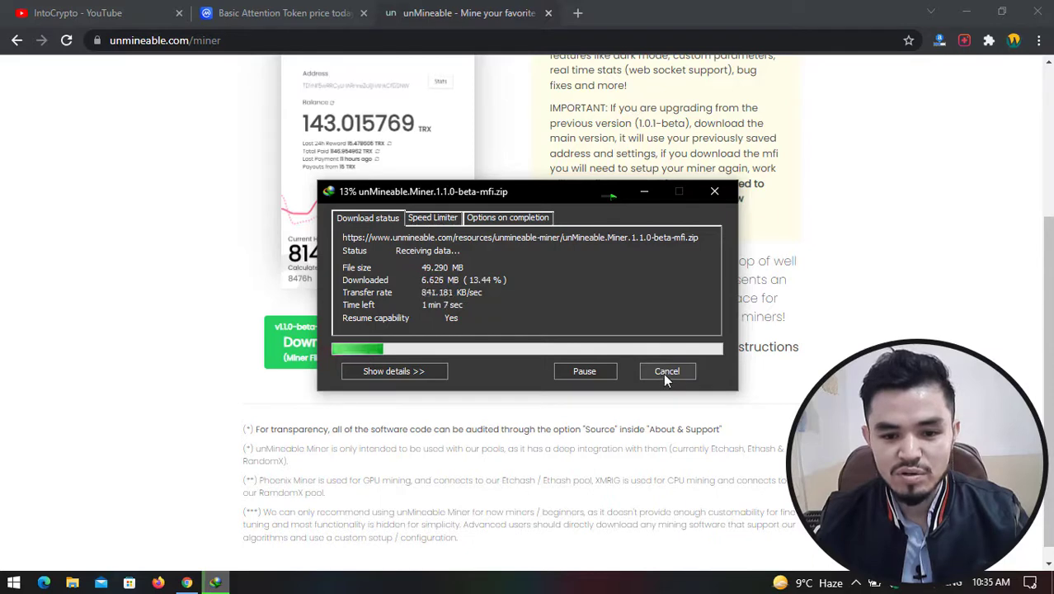
pyautogui.click(666, 369)
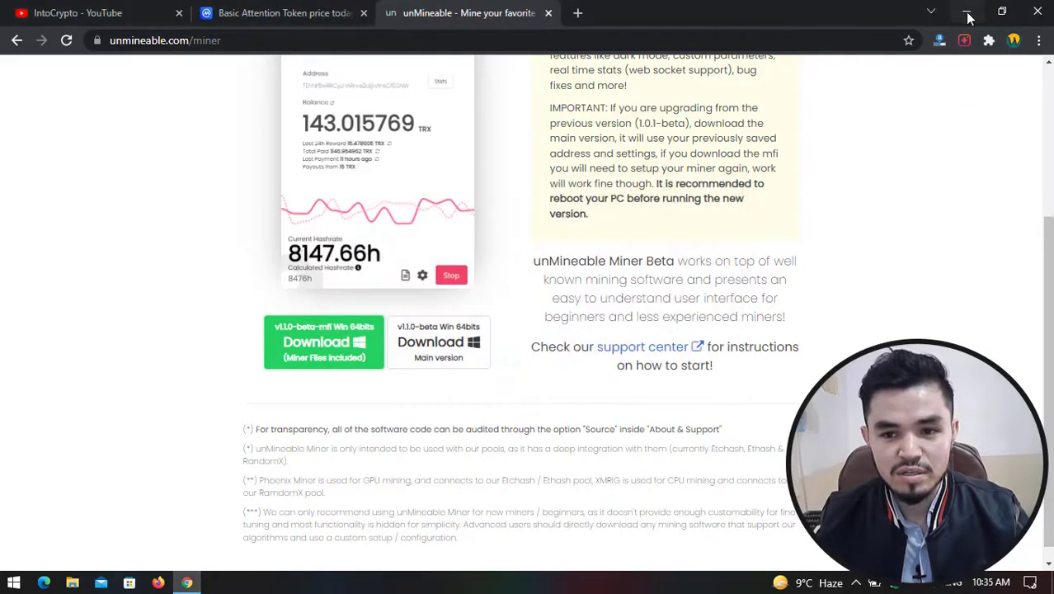
# Paste the unMineable Miner 1.1.0 beta zip into the BAT folder and extract it there
pyautogui.click(970, 13)
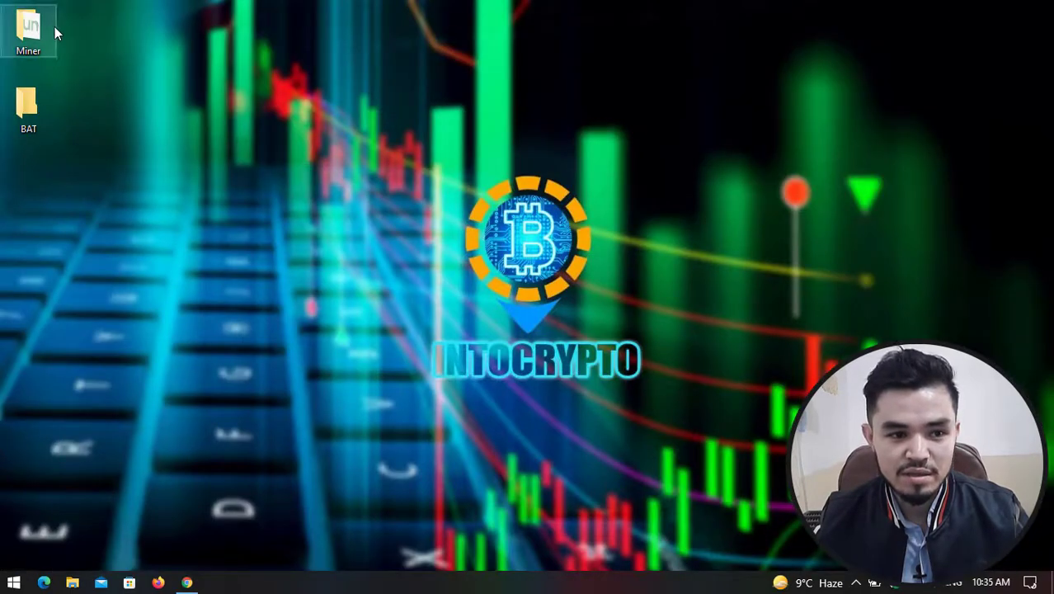
pyautogui.doubleClick(28, 29)
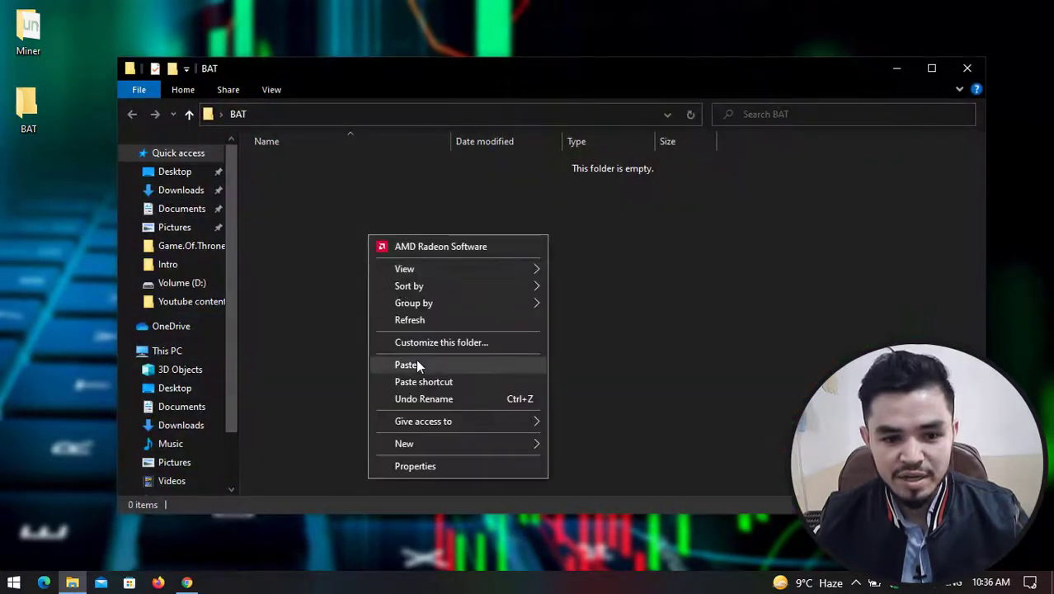
pyautogui.click(405, 365)
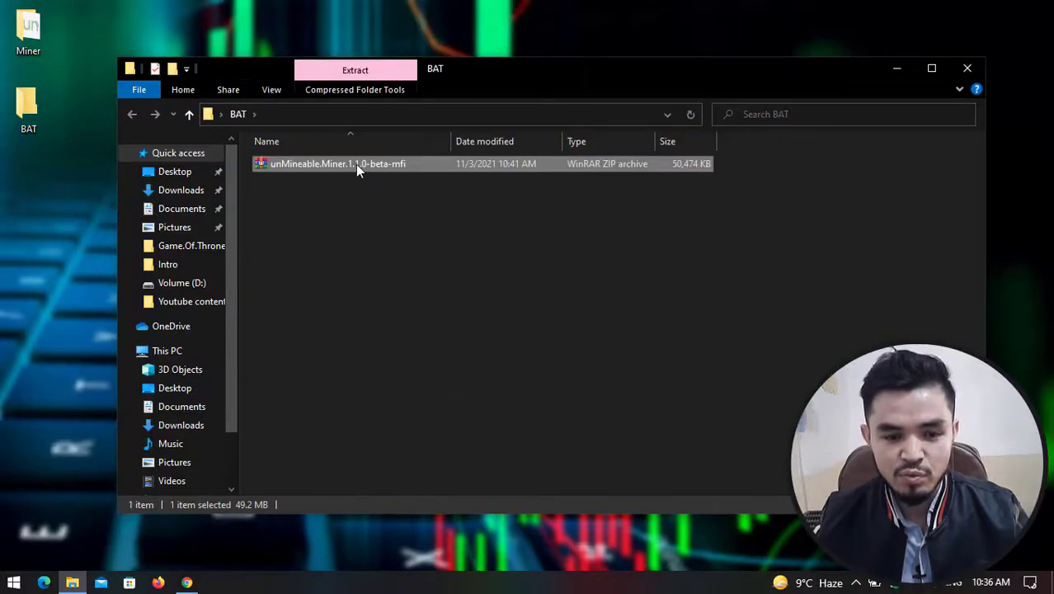
pyautogui.moveTo(338, 163)
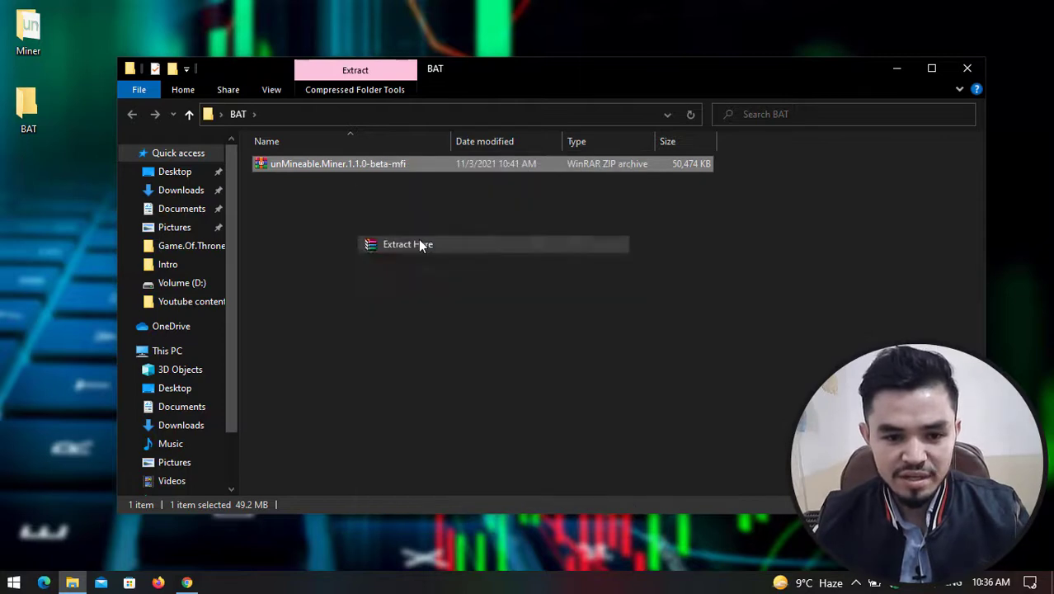
pyautogui.click(407, 244)
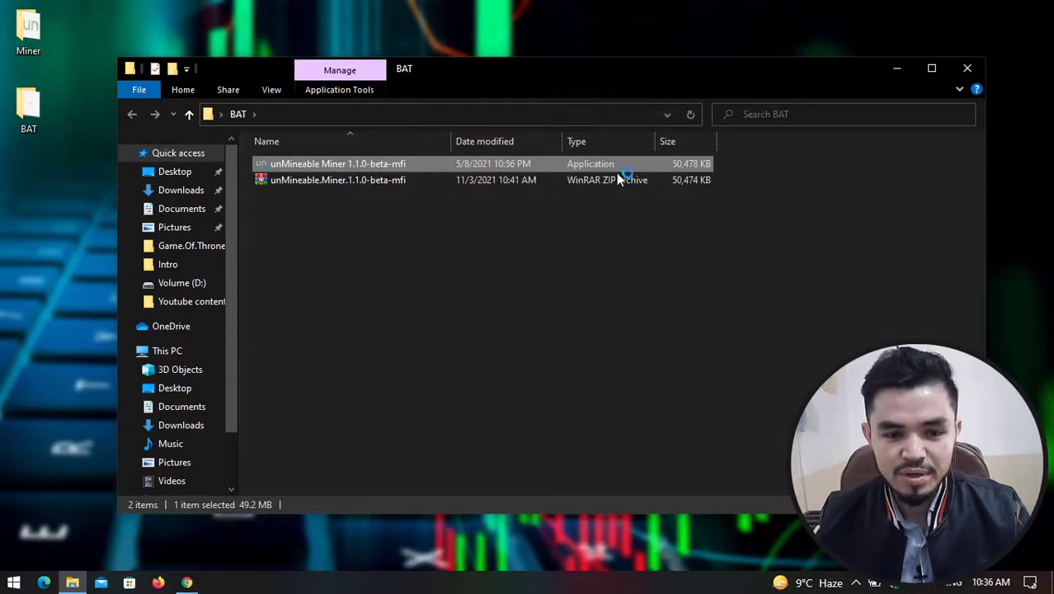
pyautogui.moveTo(887, 86)
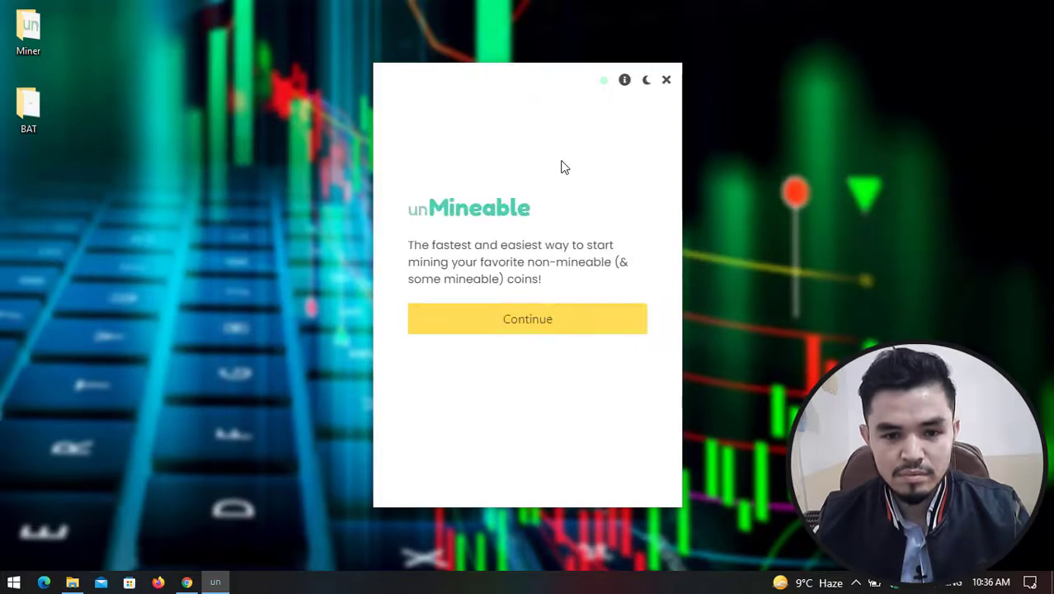
pyautogui.moveTo(480, 238)
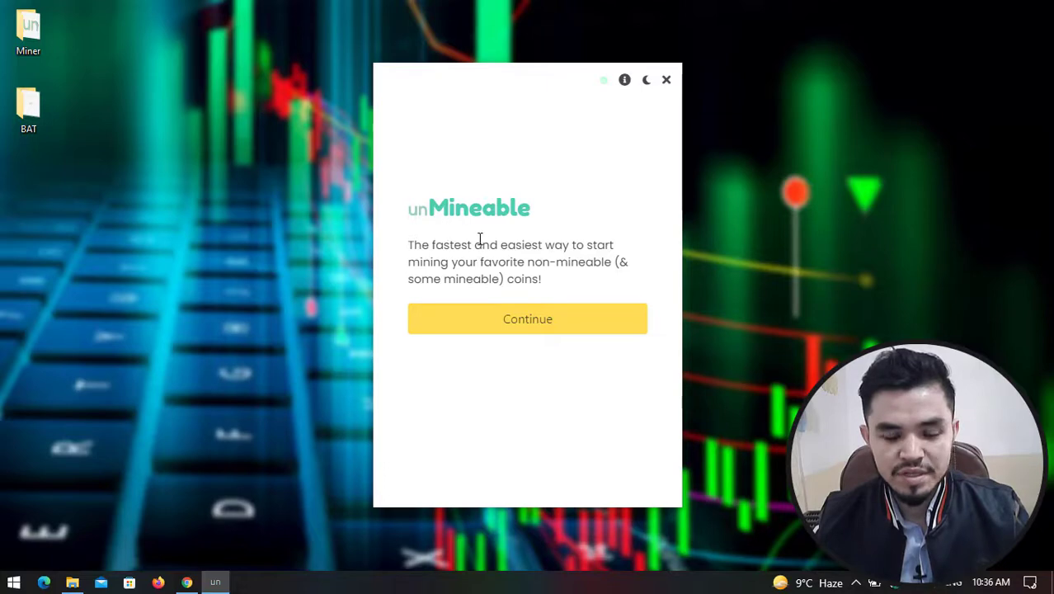
# Continue past the welcome screen with CPU mining and select Basic Attention Token as the coin
pyautogui.click(528, 318)
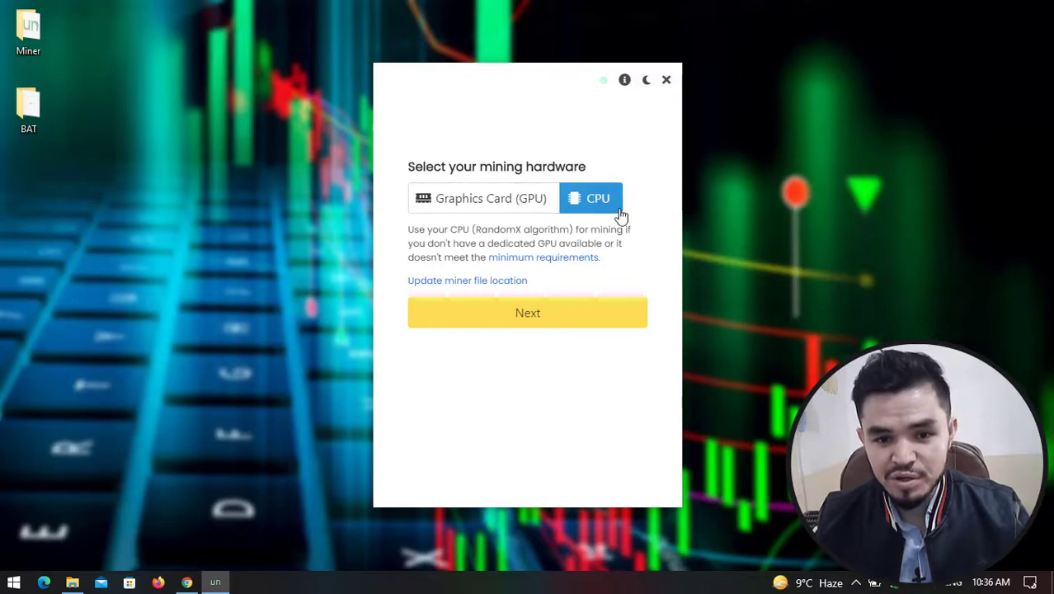
pyautogui.moveTo(618, 317)
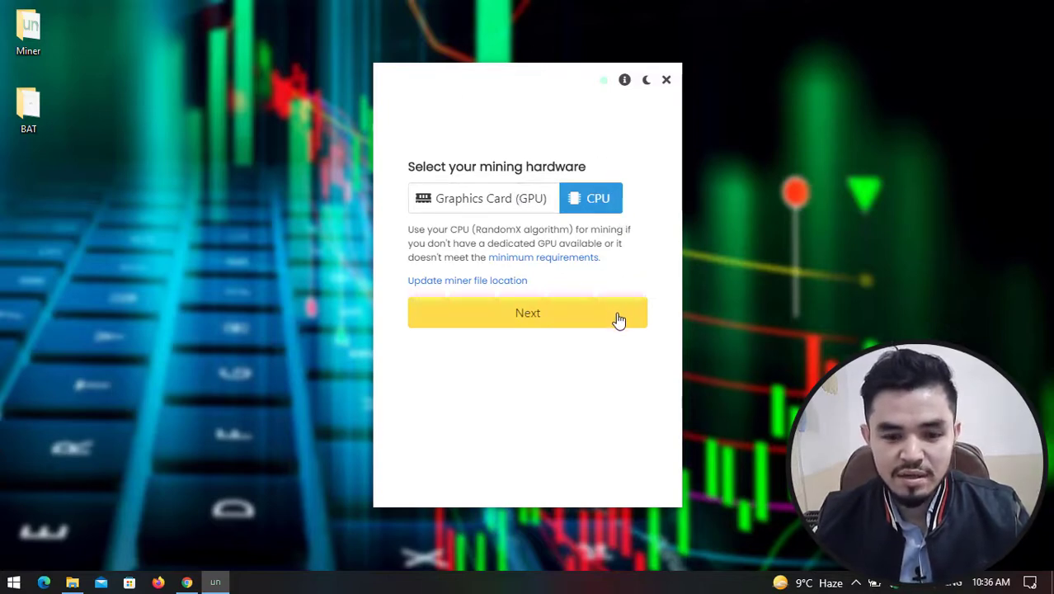
pyautogui.moveTo(617, 305)
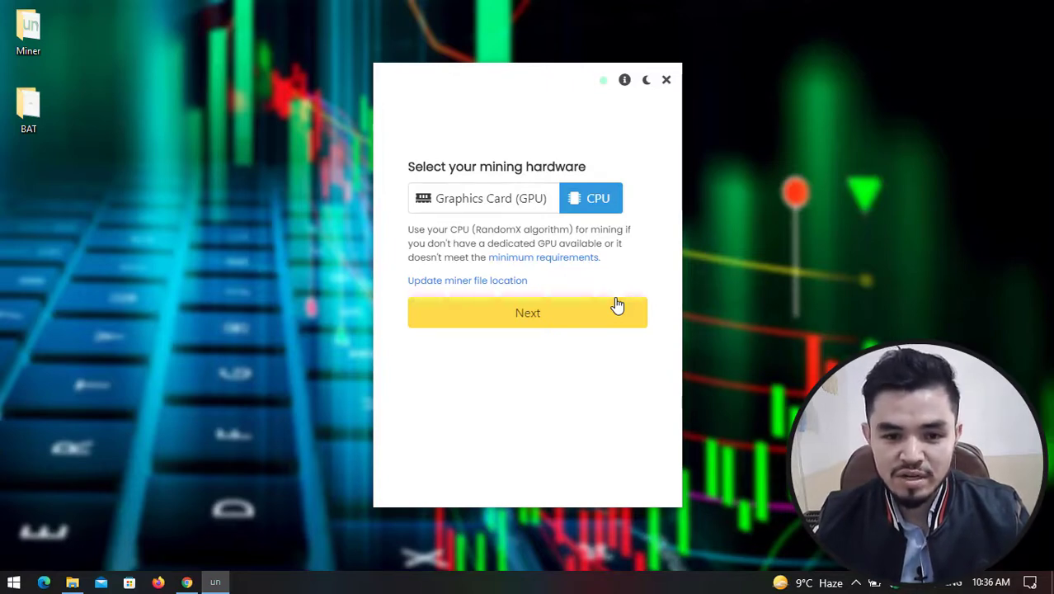
pyautogui.moveTo(600, 320)
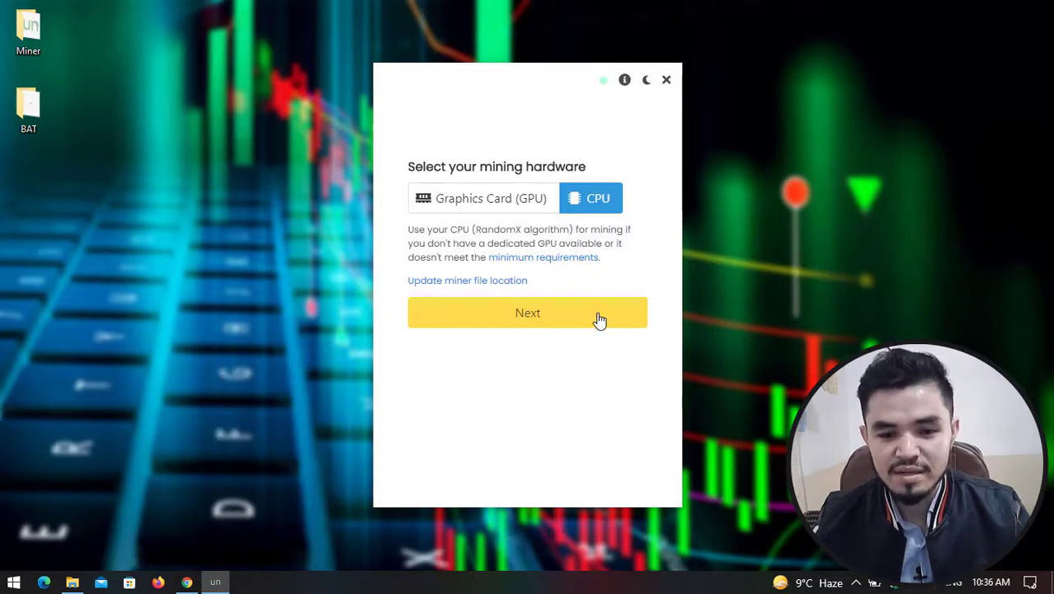
pyautogui.click(528, 314)
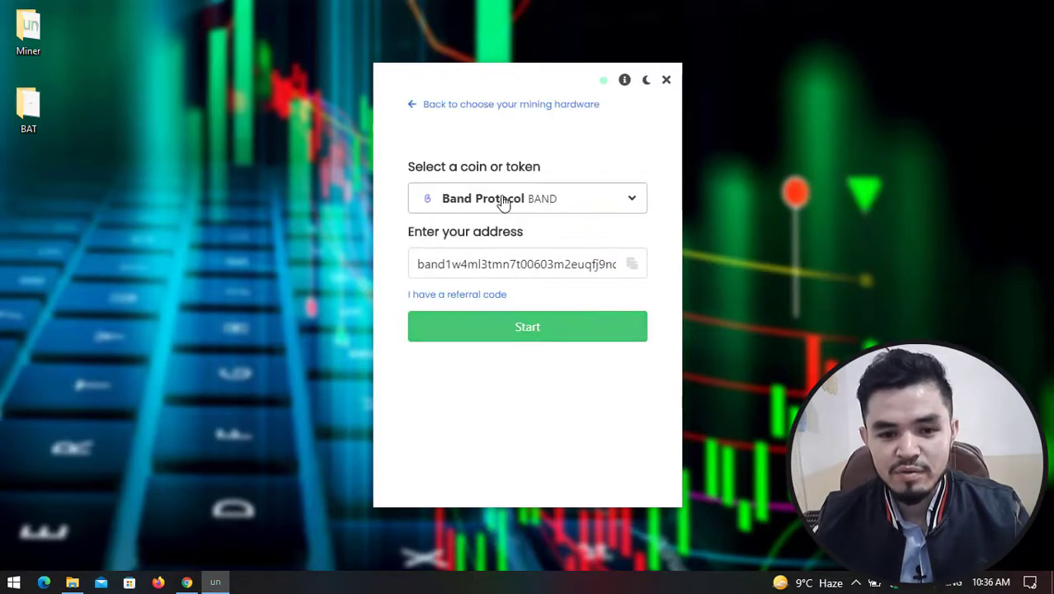
pyautogui.click(528, 198)
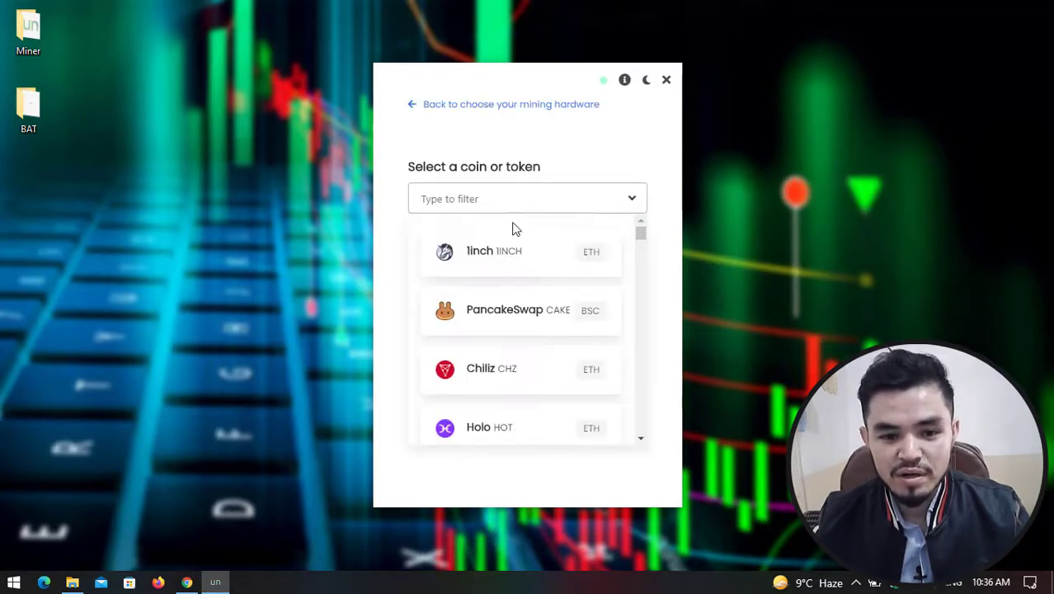
pyautogui.scroll(-3)
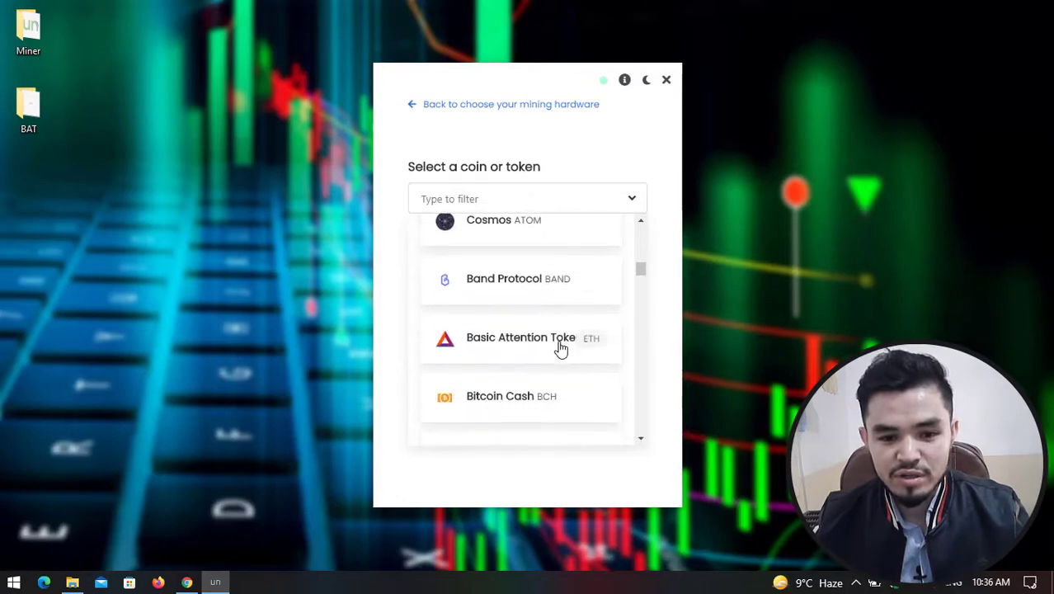
pyautogui.moveTo(524, 342)
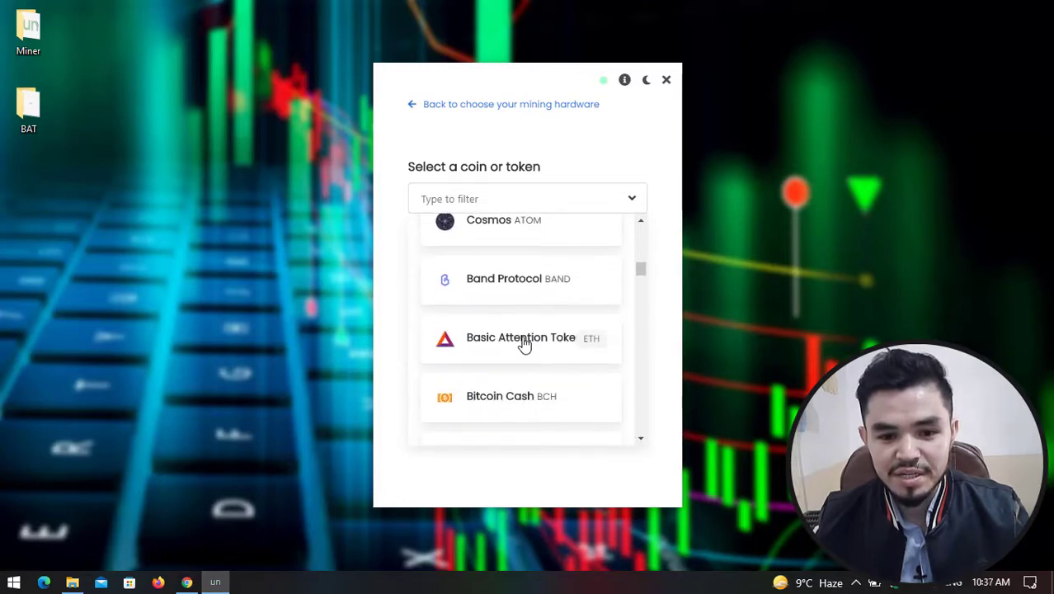
pyautogui.click(521, 337)
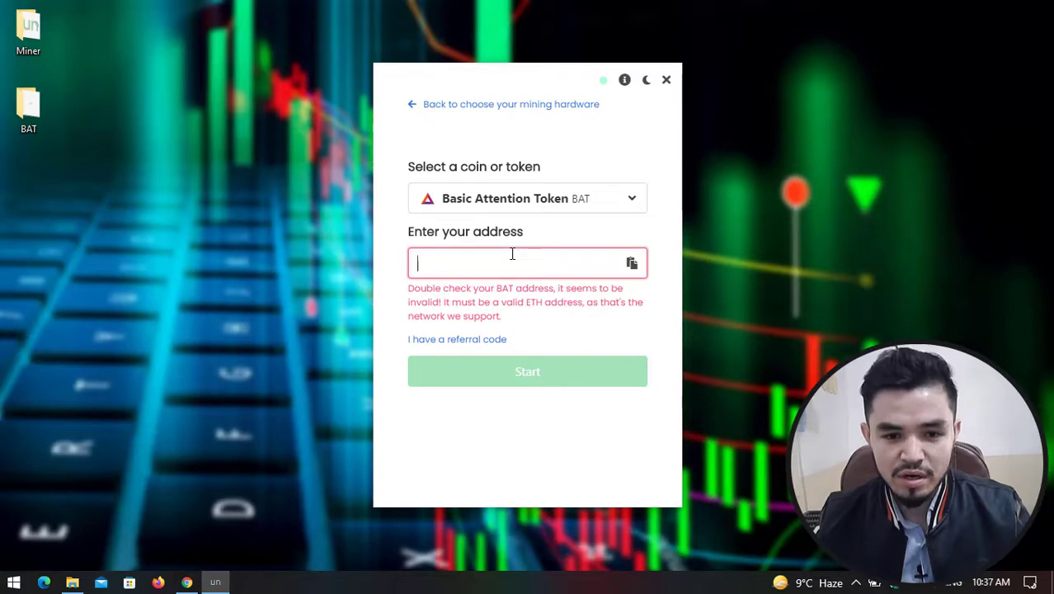
# Launch NoxPlayer and search the wallet app's tokens for 'bat'
pyautogui.click(14, 583)
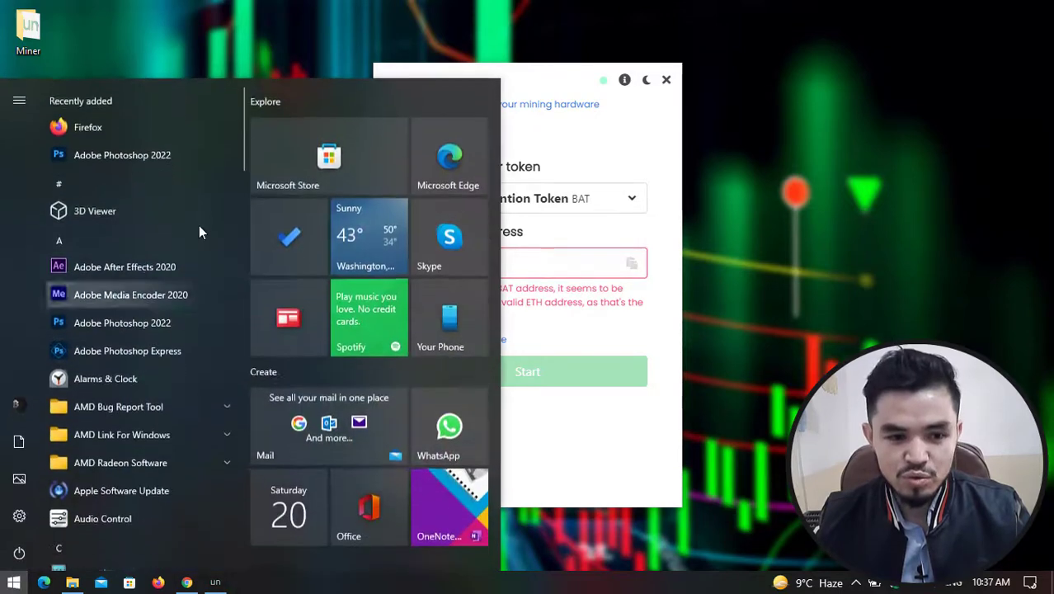
pyautogui.write('nox')
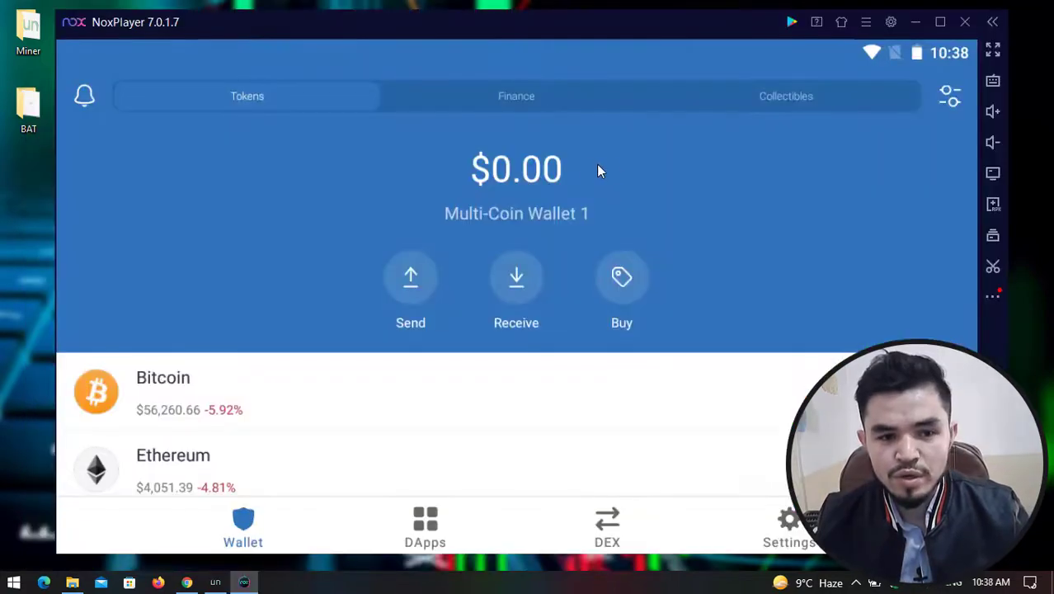
pyautogui.click(950, 96)
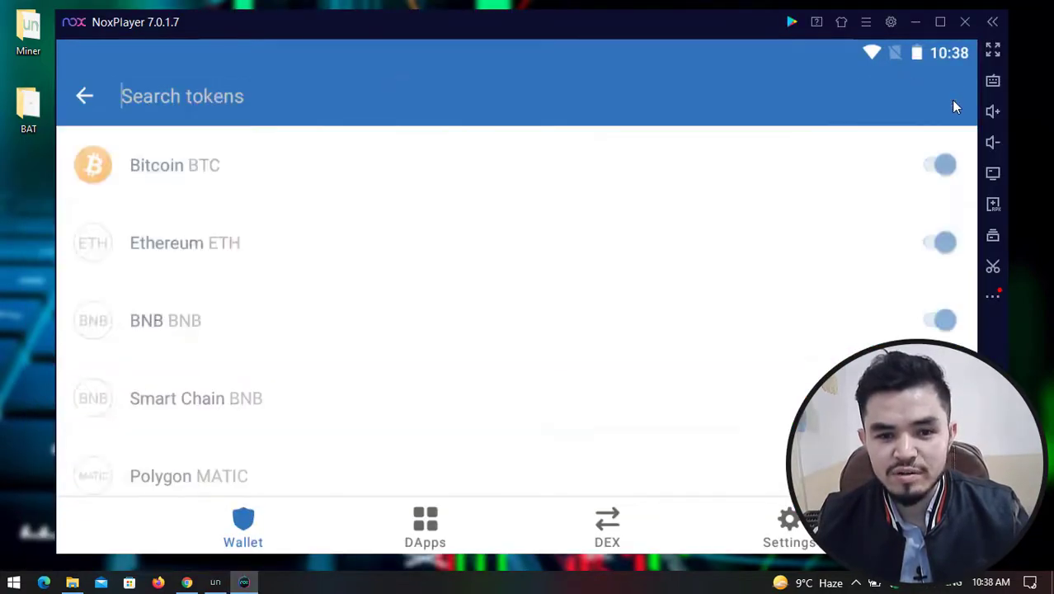
pyautogui.write('bat')
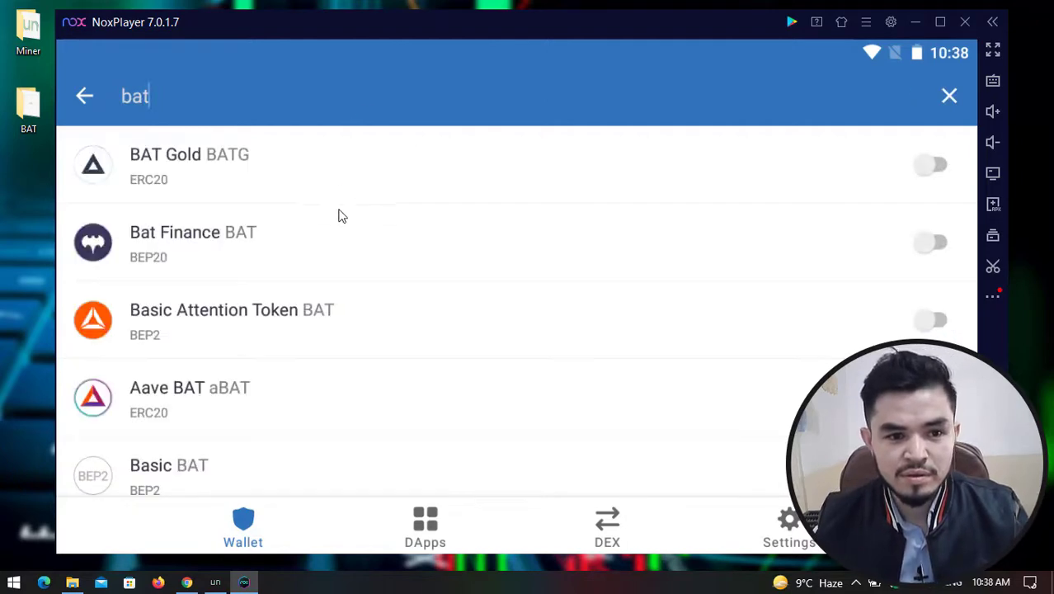
# Find Basic Attention Token in the token list and open its receiving address page
pyautogui.scroll(-3)
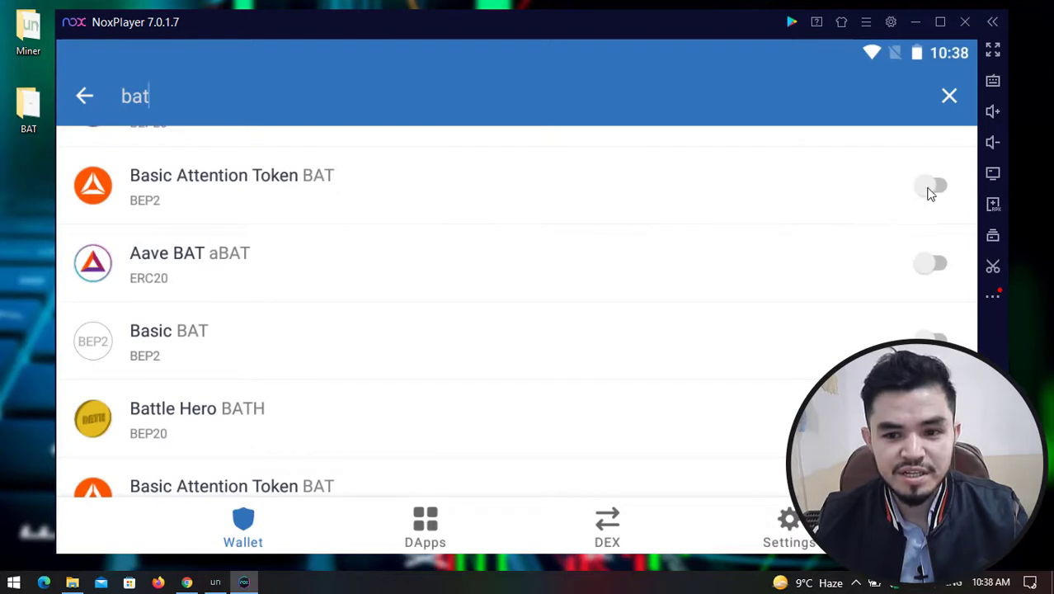
pyautogui.scroll(-3)
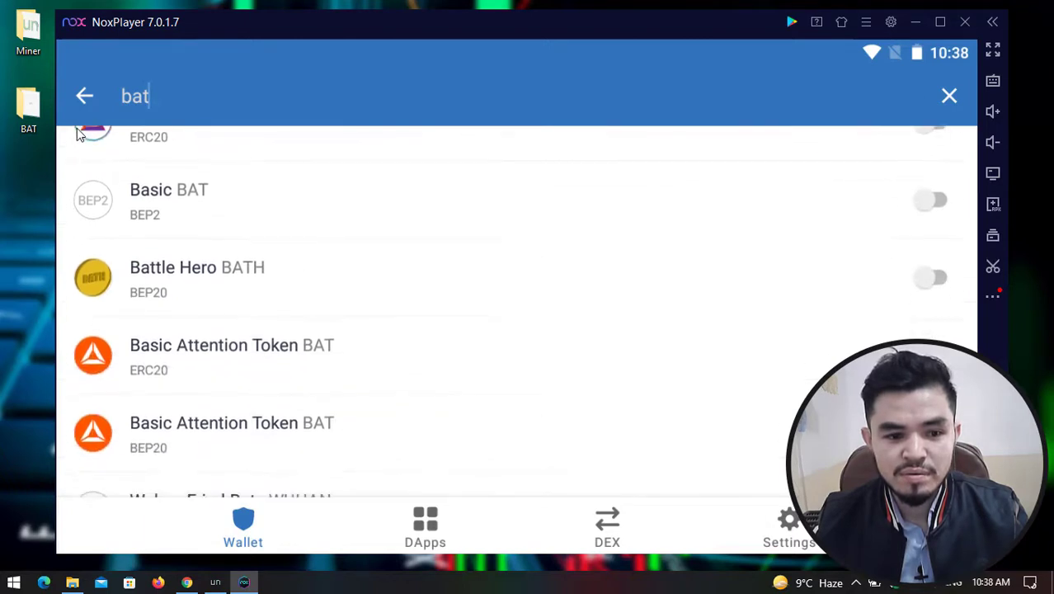
pyautogui.scroll(-3)
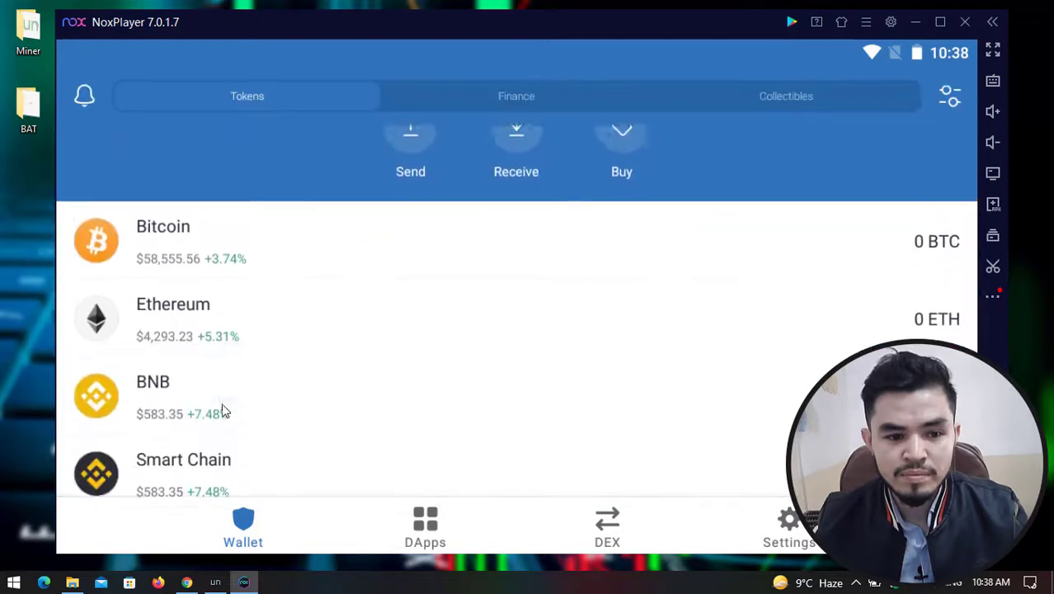
pyautogui.scroll(-3)
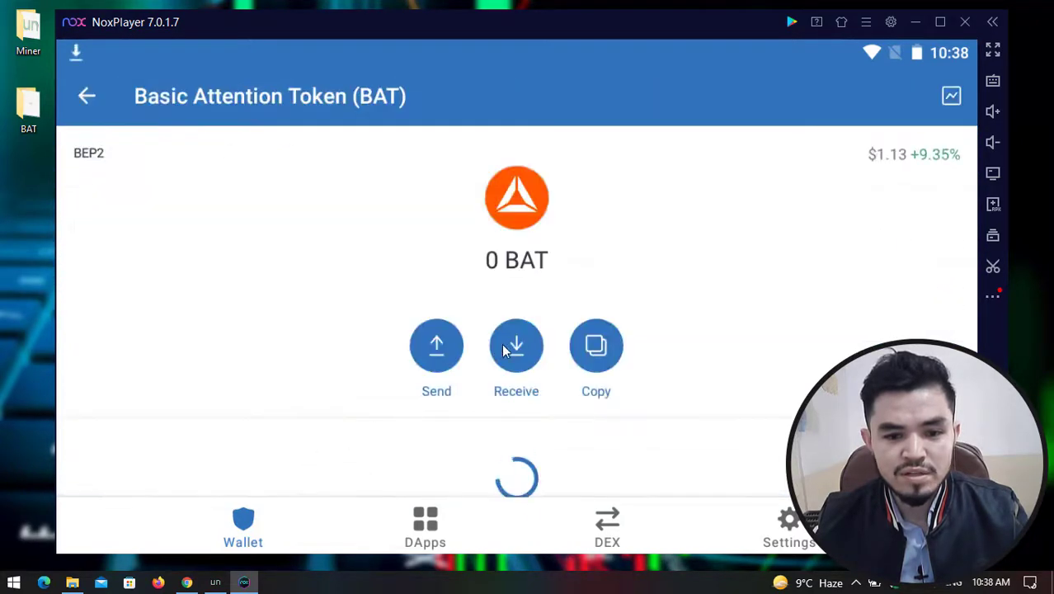
pyautogui.click(516, 347)
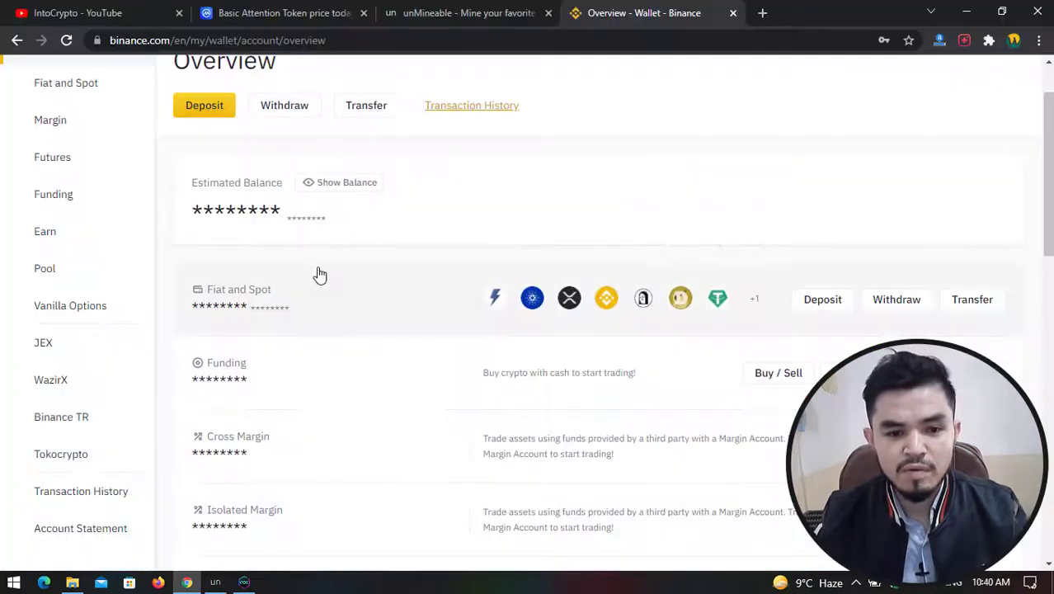
# Search the Fiat and Spot holdings for 'bat' and start a BAT deposit
pyautogui.scroll(-3)
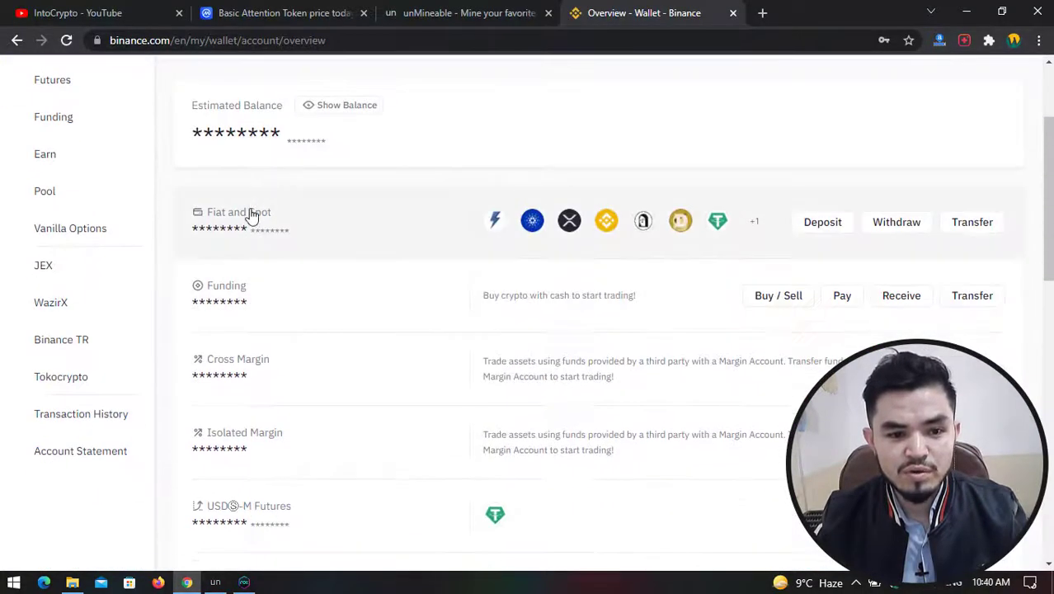
pyautogui.moveTo(455, 249)
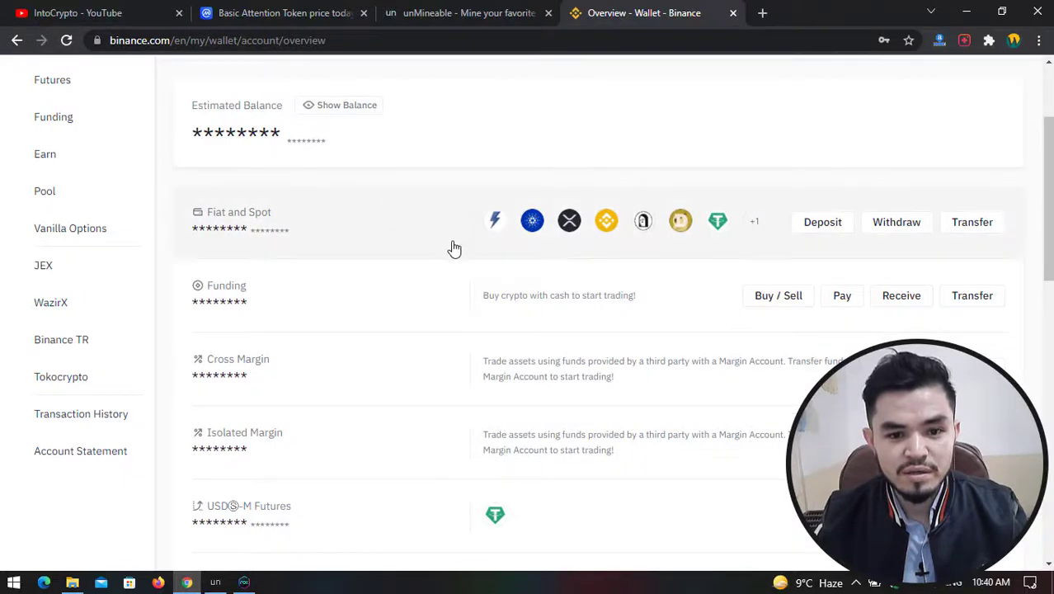
pyautogui.moveTo(264, 228)
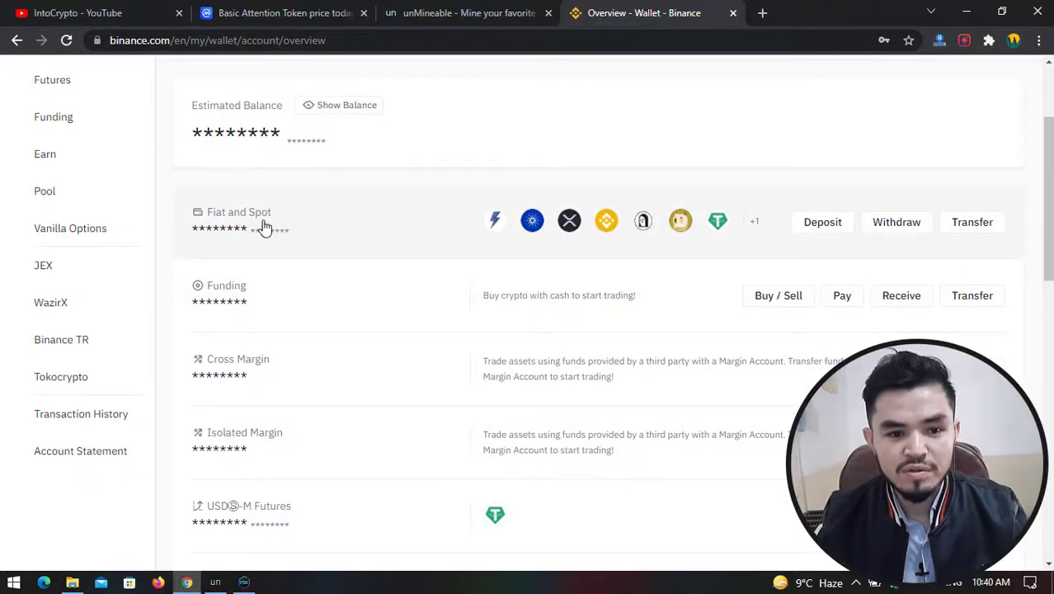
pyautogui.click(238, 211)
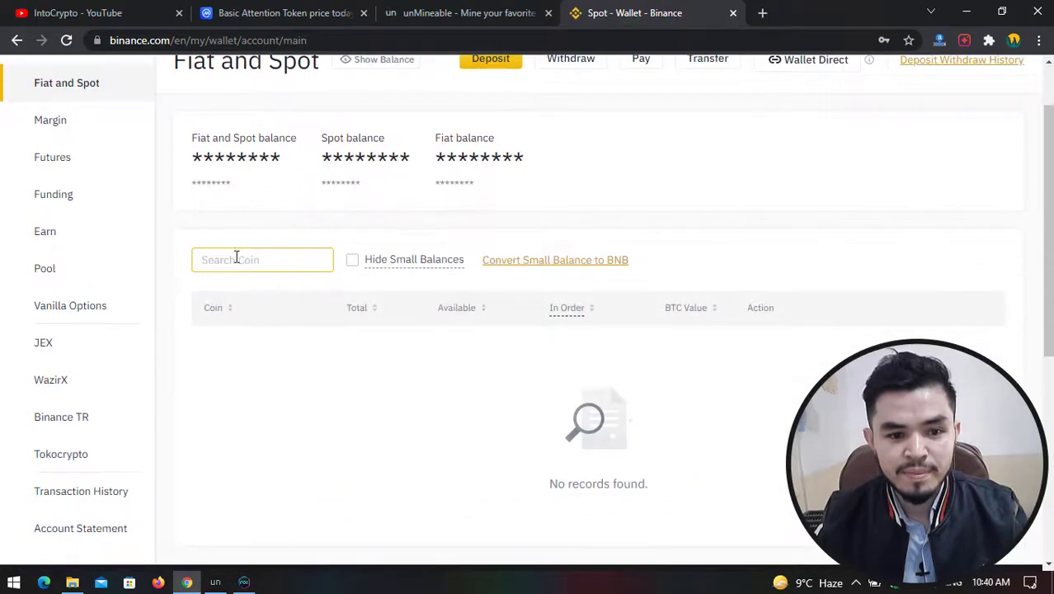
pyautogui.write('bat')
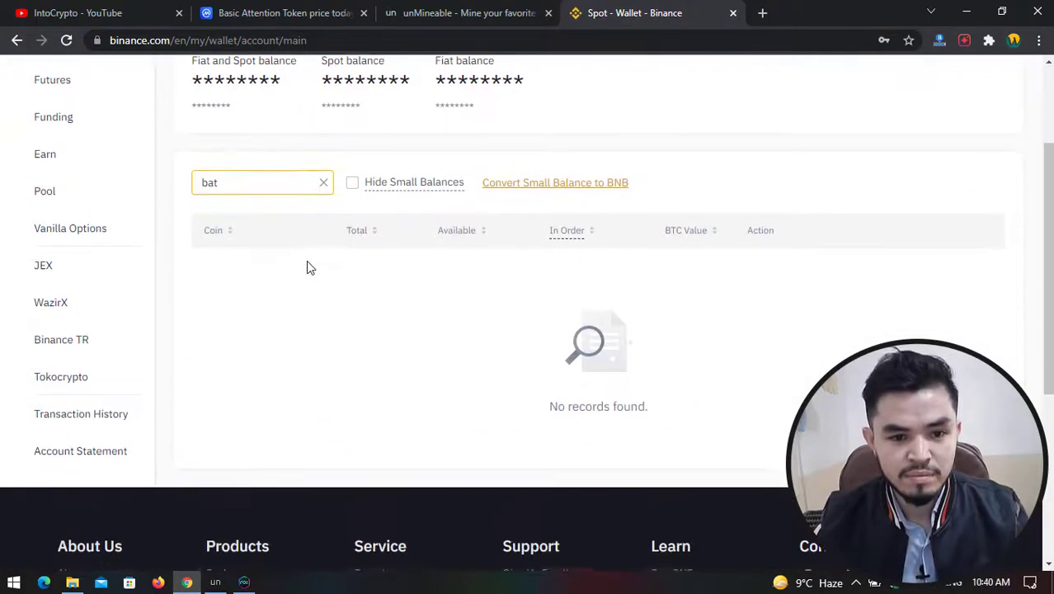
pyautogui.scroll(3)
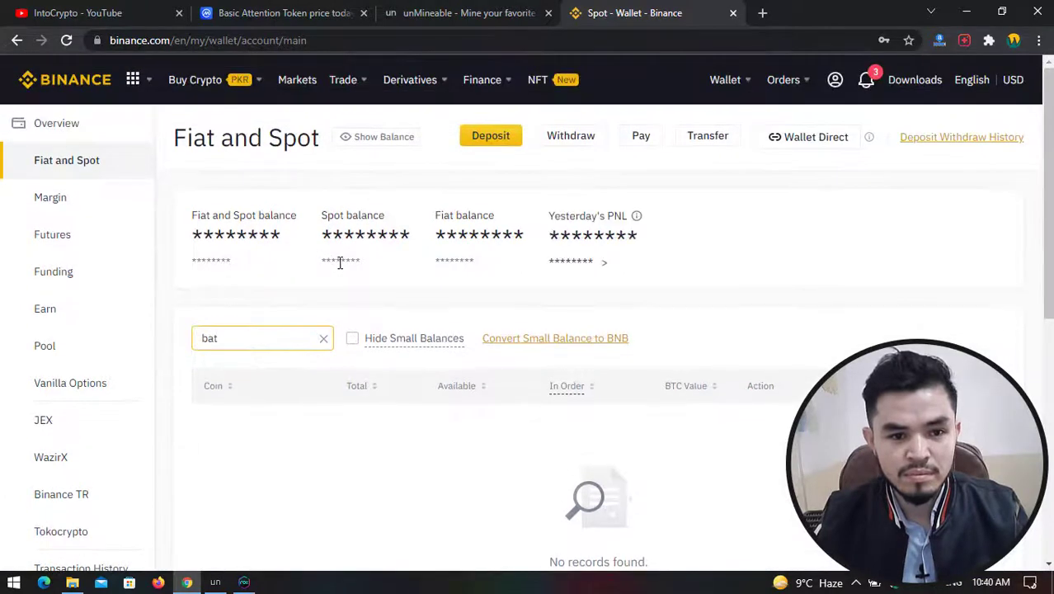
pyautogui.scroll(-3)
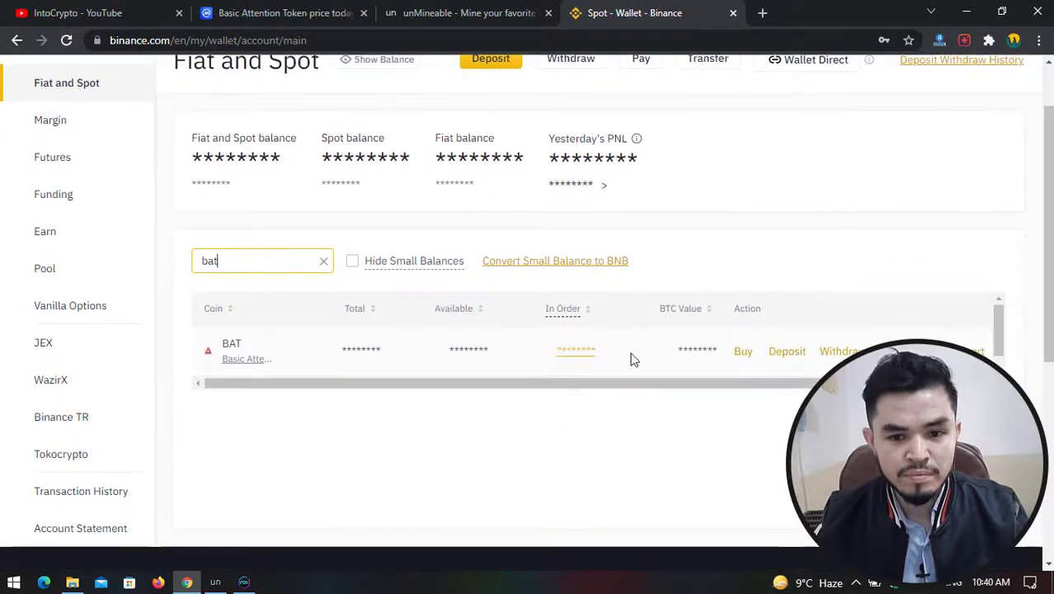
pyautogui.click(786, 350)
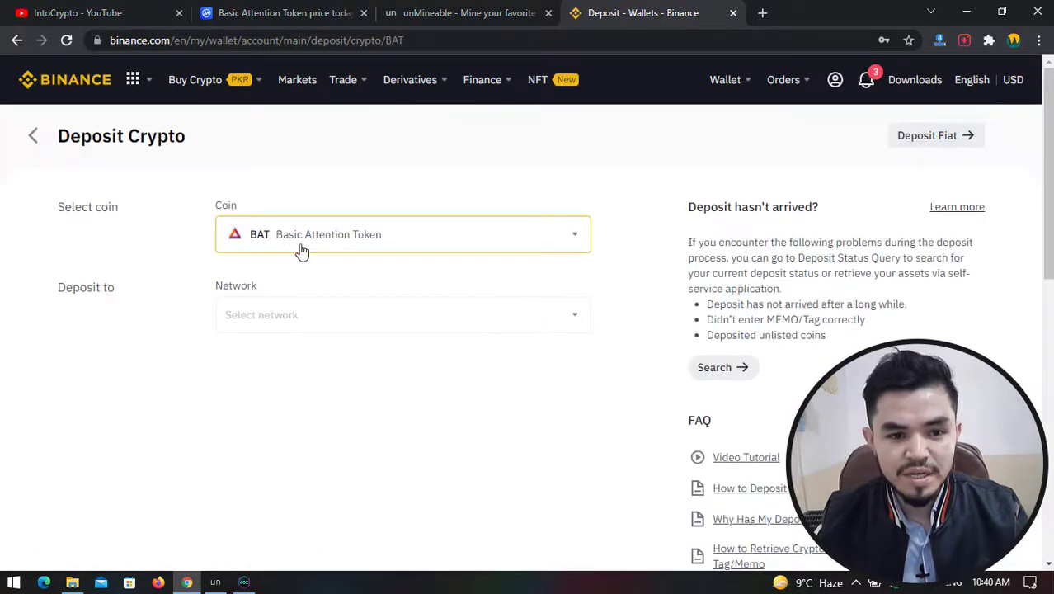
pyautogui.moveTo(332, 251)
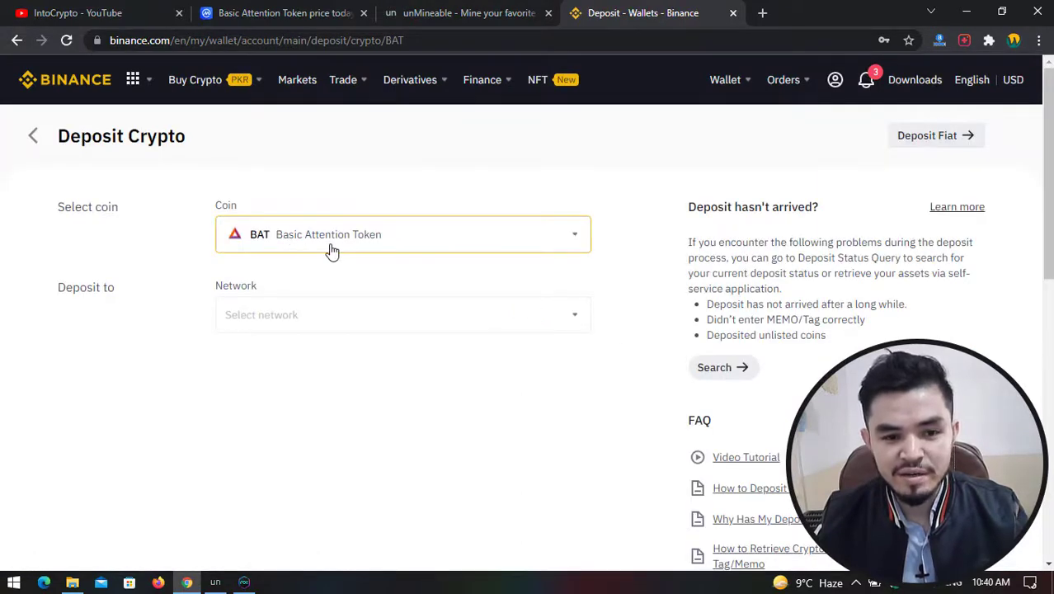
# Choose the BNB Binance Chain (BEP2) network and copy the BAT deposit address
pyautogui.click(402, 313)
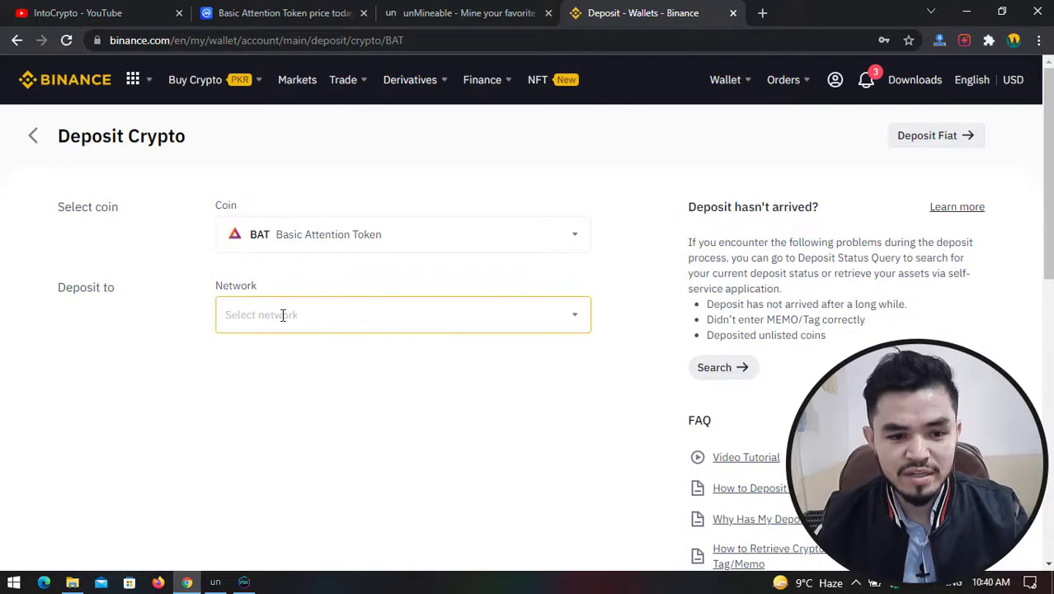
pyautogui.click(402, 314)
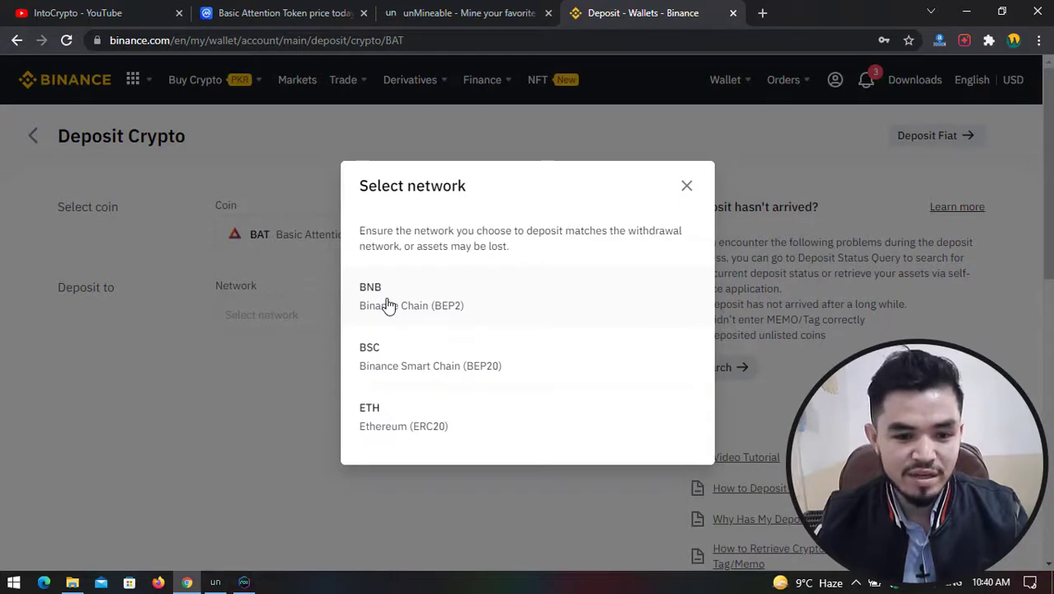
pyautogui.click(369, 297)
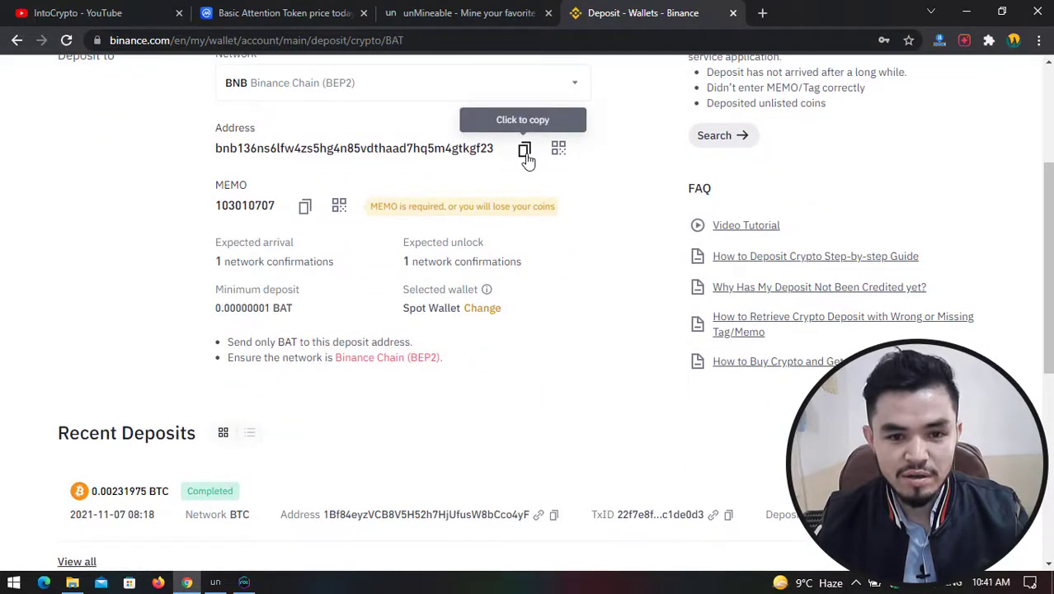
pyautogui.click(524, 149)
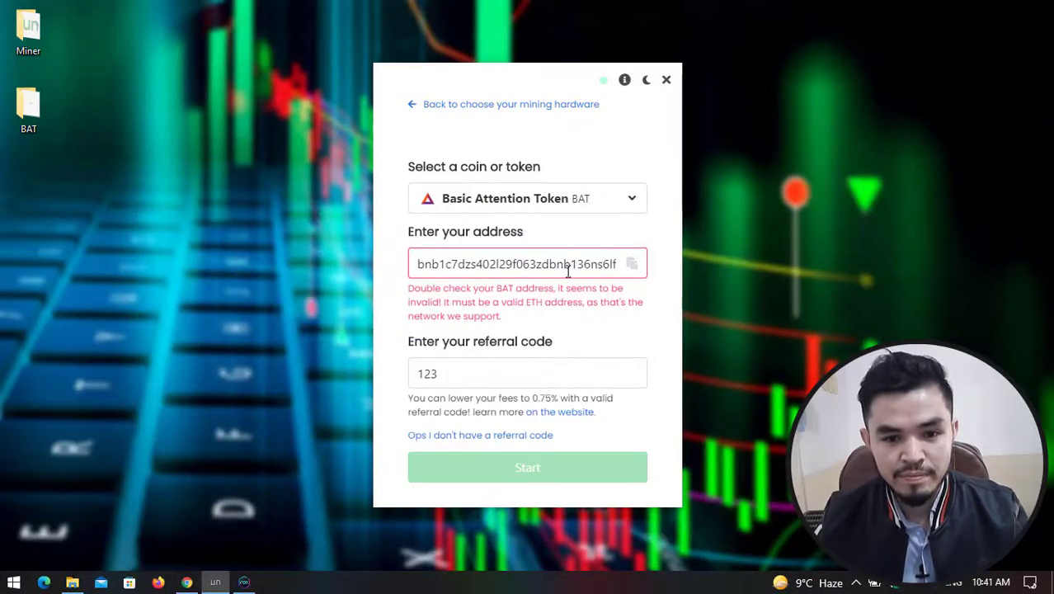
# Paste the BEP2 address as payout address, then select the rejected address to replace it
pyautogui.write('4zs5hg4n85vdthaad7hq5m4gtkgf23')
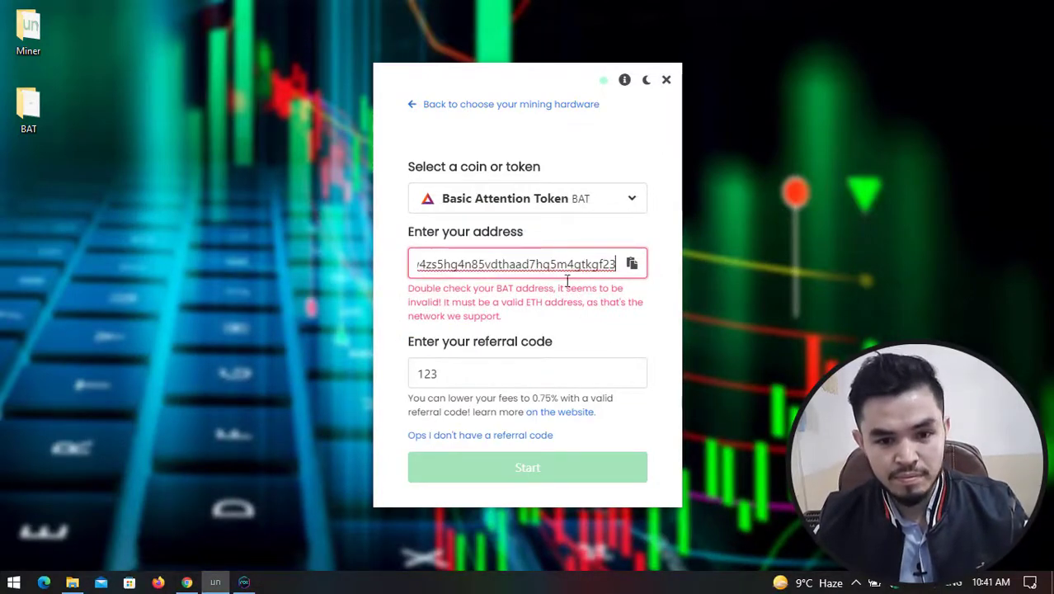
pyautogui.tripleClick(527, 373)
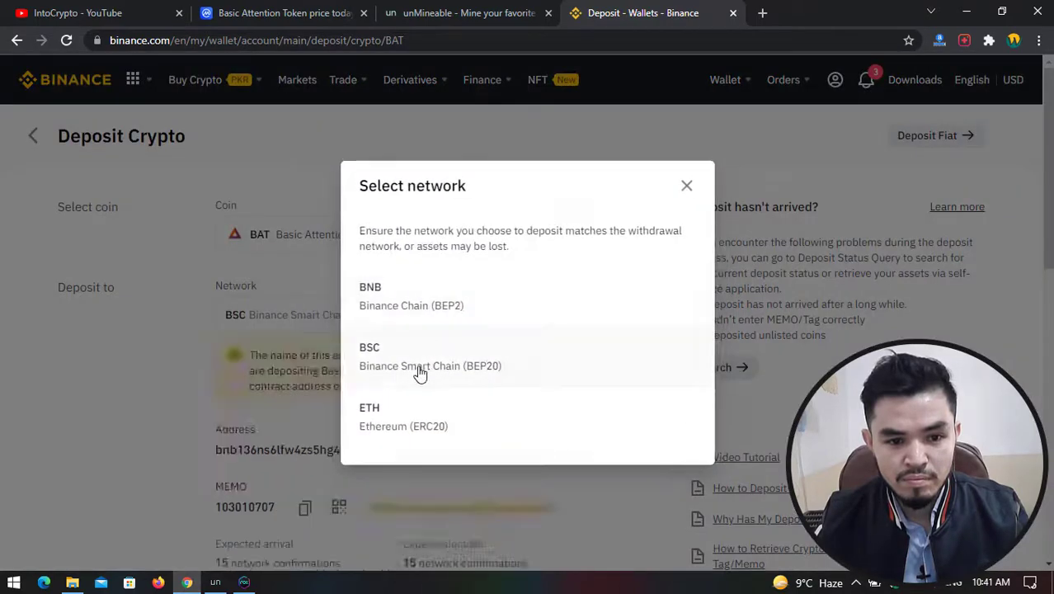
# Choose the BSC Binance Smart Chain (BEP20) network for the BAT deposit address
pyautogui.click(421, 366)
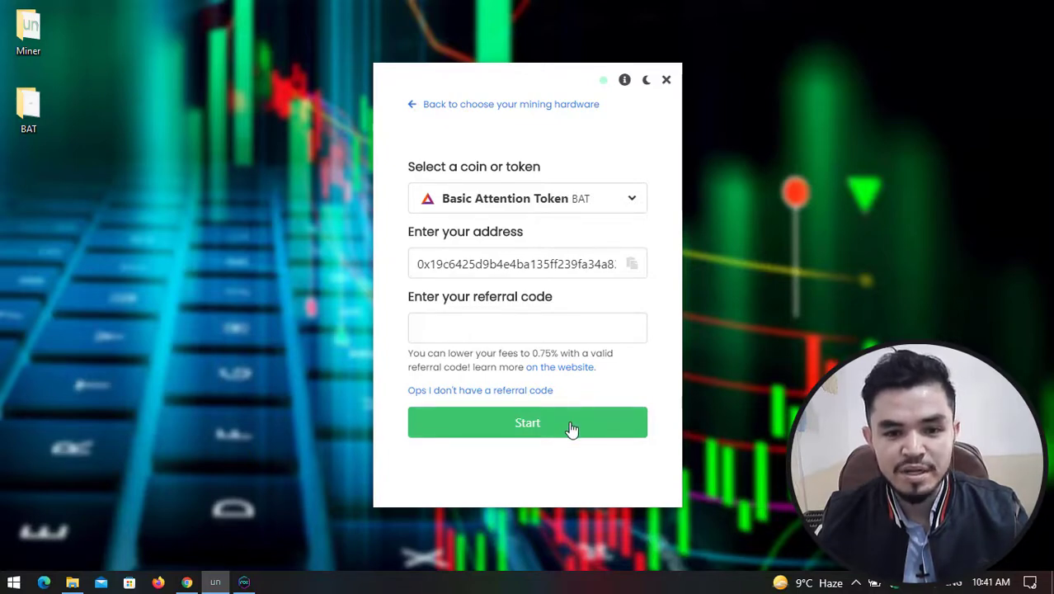
# Start mining BAT to the entered BEP20 address and wait for the dashboard
pyautogui.click(528, 422)
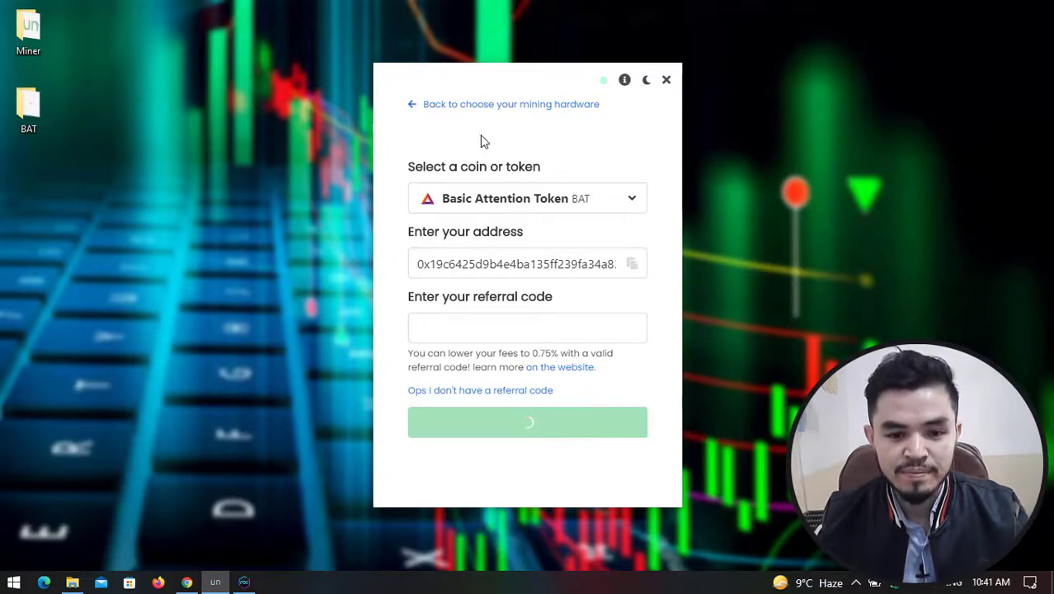
pyautogui.moveTo(520, 93)
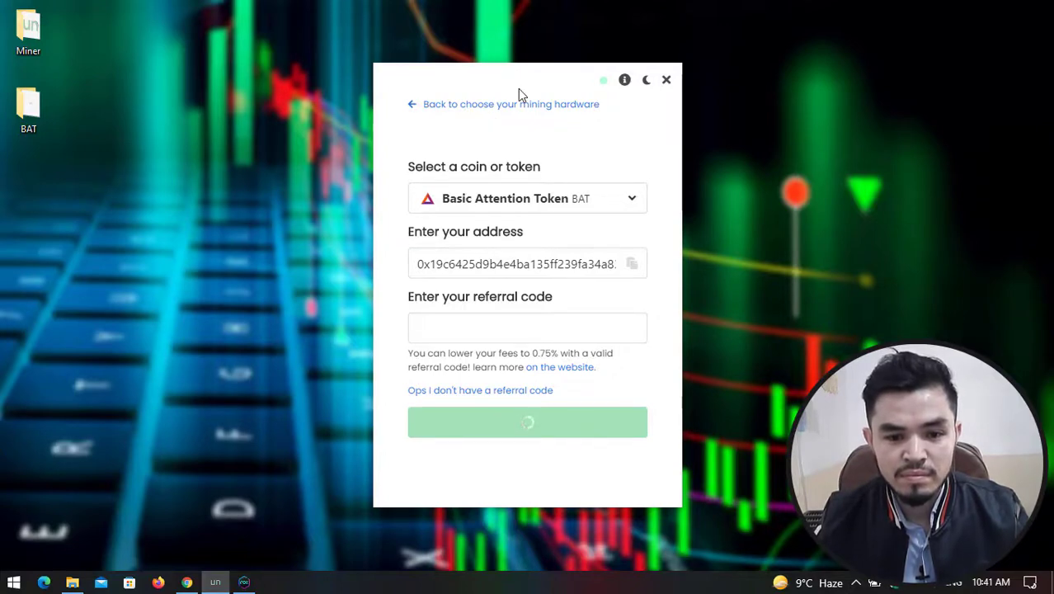
pyautogui.click(528, 423)
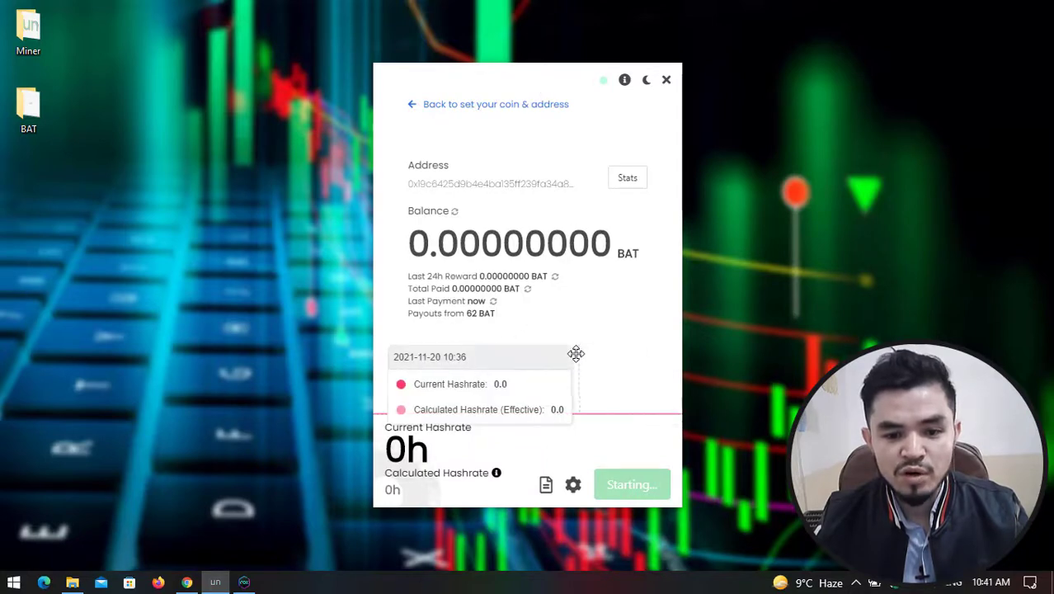
pyautogui.click(632, 485)
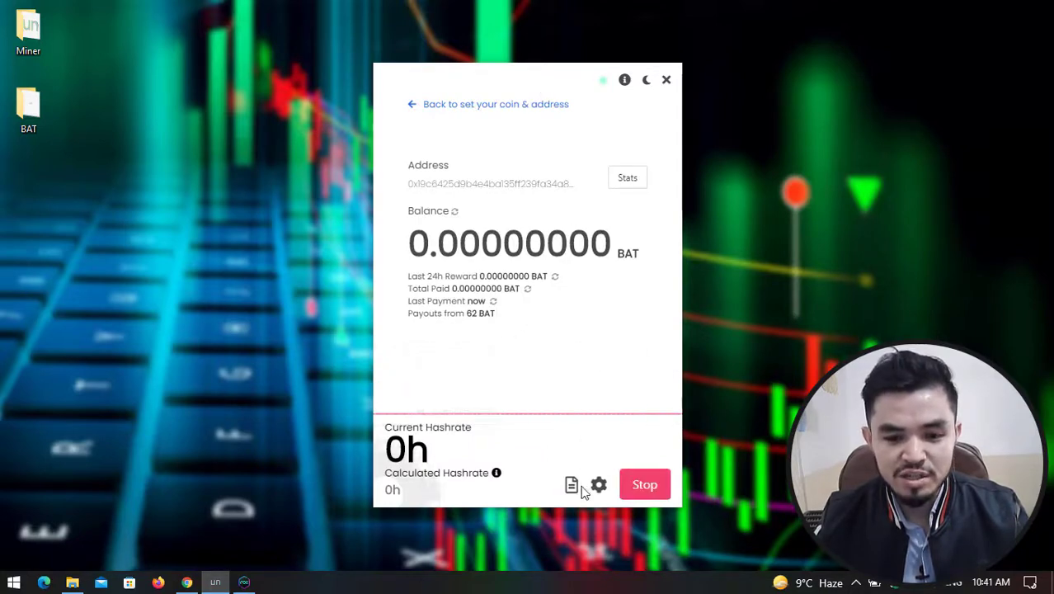
# Review the miner's mining settings and close them without saving
pyautogui.click(597, 485)
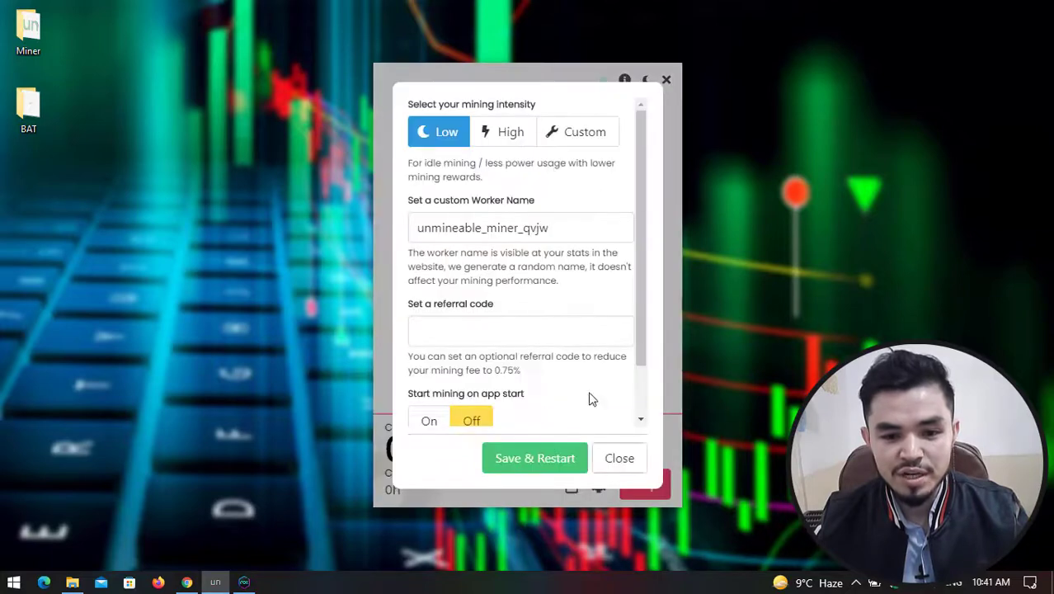
pyautogui.moveTo(494, 115)
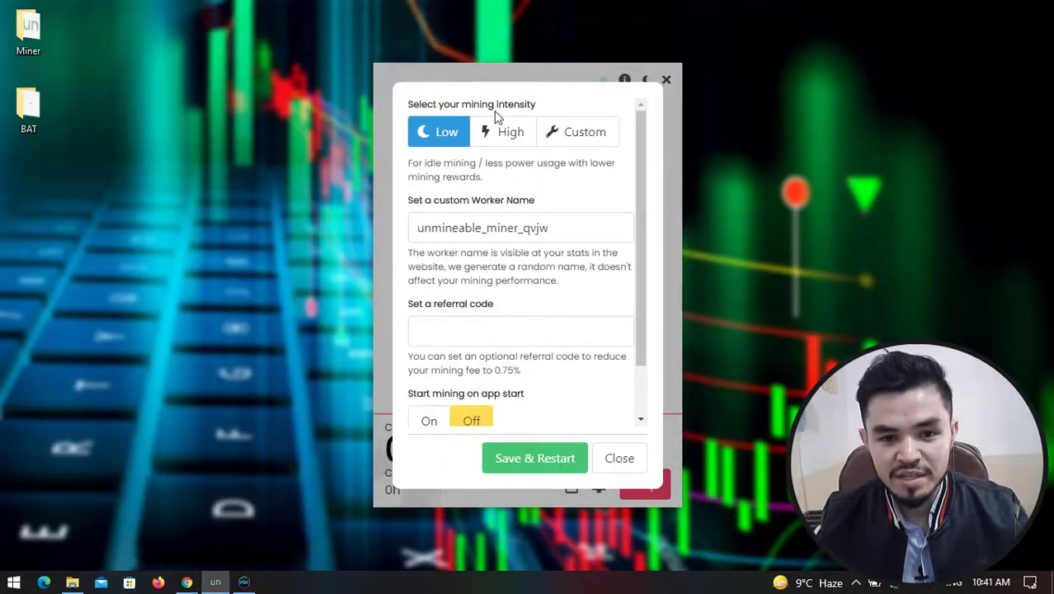
pyautogui.moveTo(536, 138)
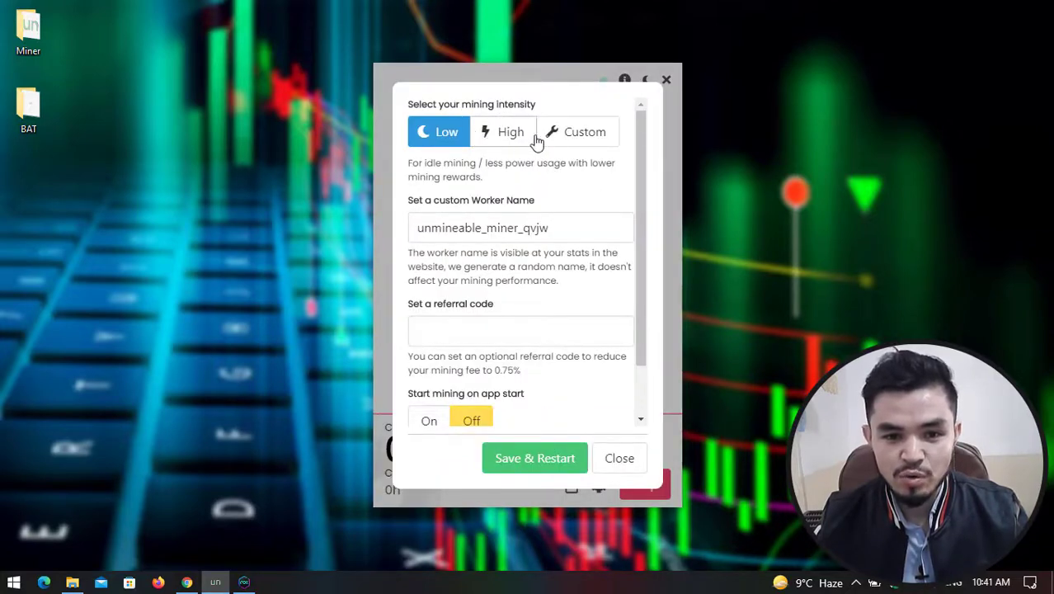
pyautogui.moveTo(564, 157)
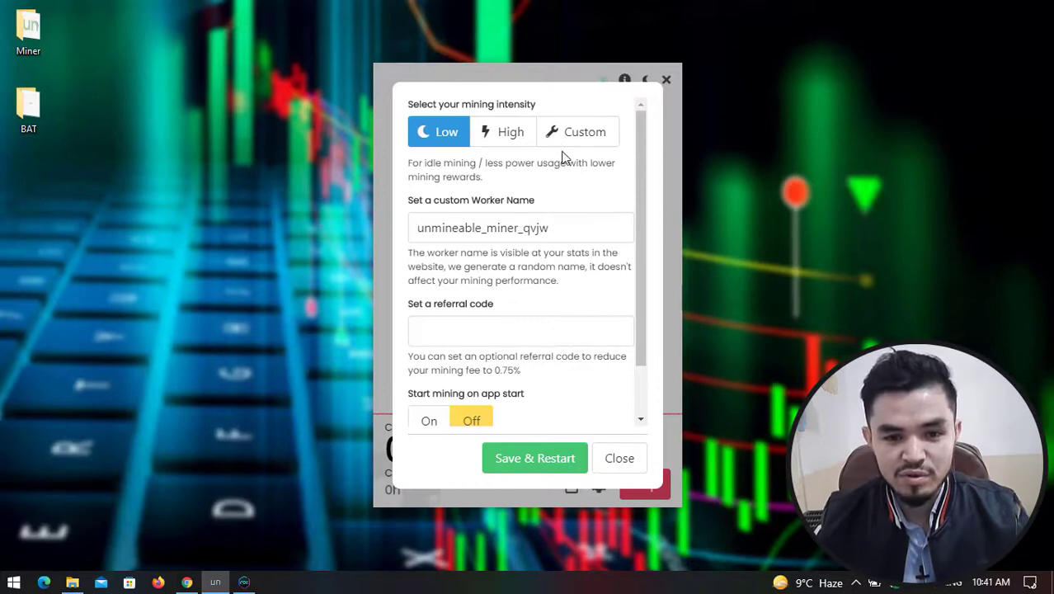
pyautogui.moveTo(463, 213)
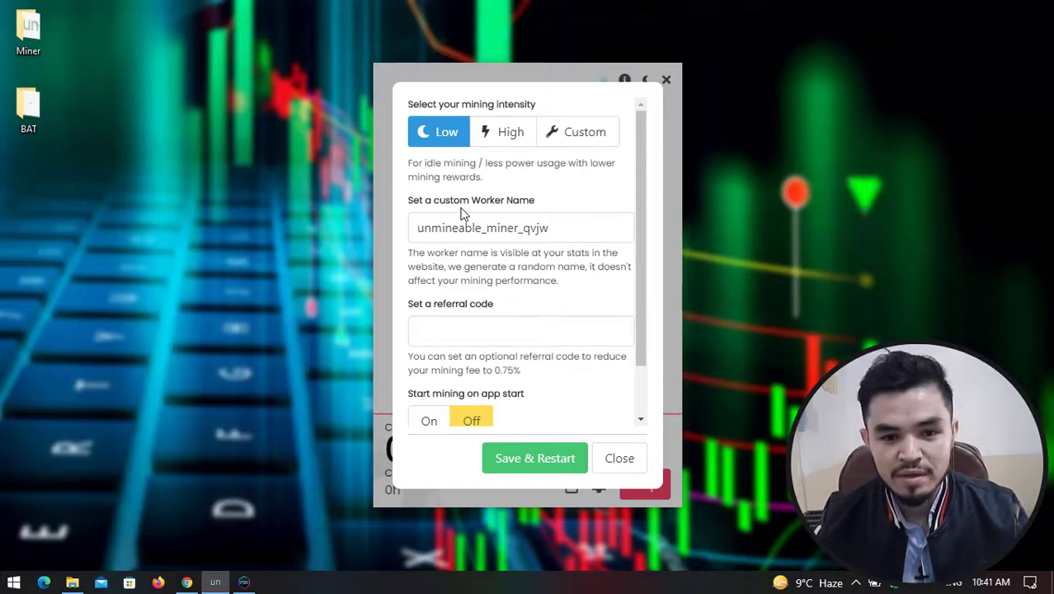
pyautogui.moveTo(461, 312)
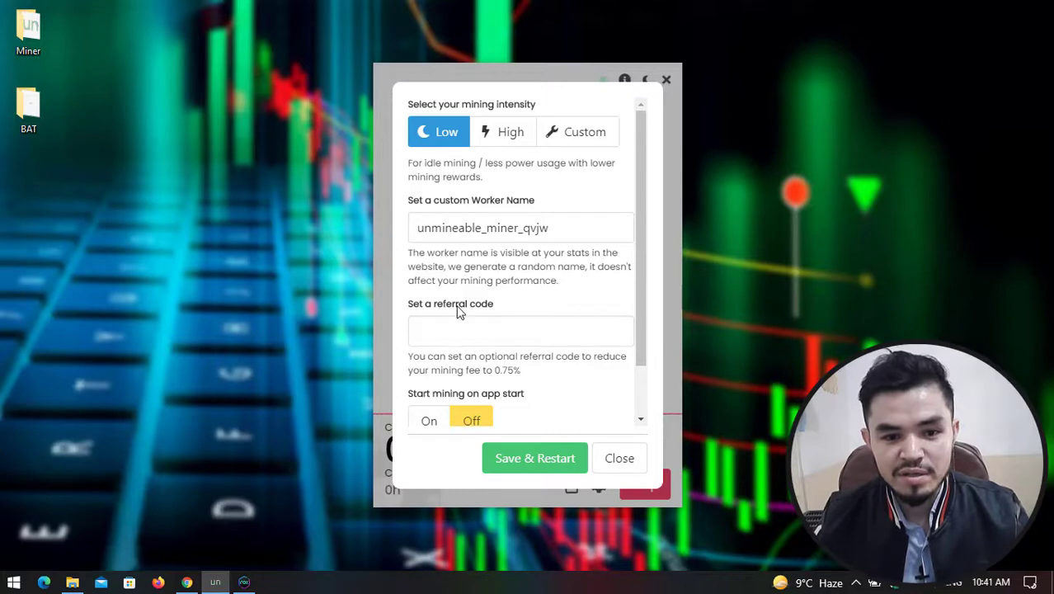
pyautogui.moveTo(620, 458)
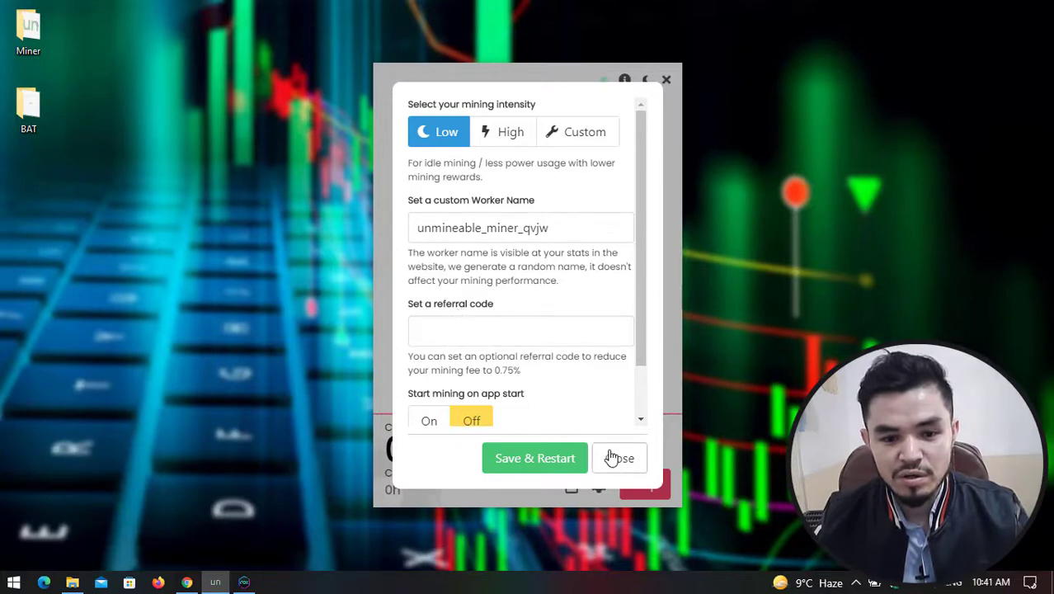
pyautogui.click(619, 459)
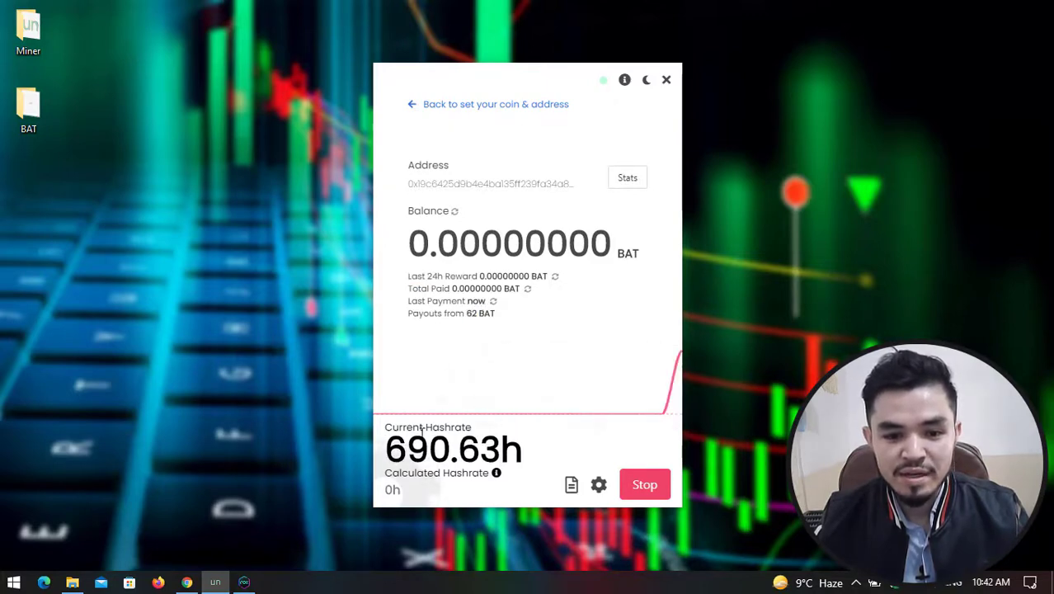
# Open the full online stats for the 0x payout address in Google Chrome
pyautogui.doubleClick(417, 449)
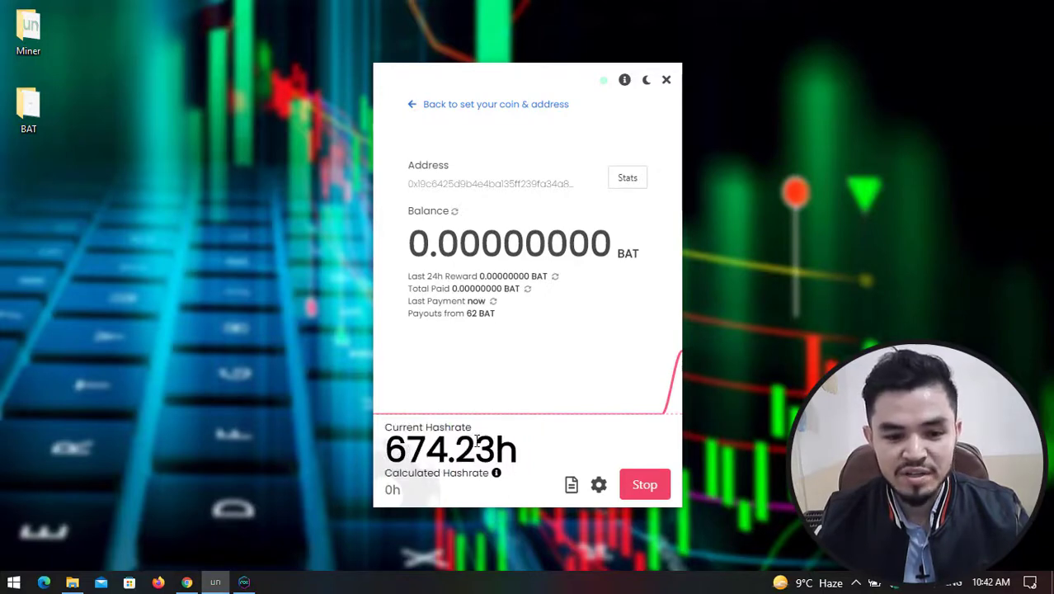
pyautogui.moveTo(556, 202)
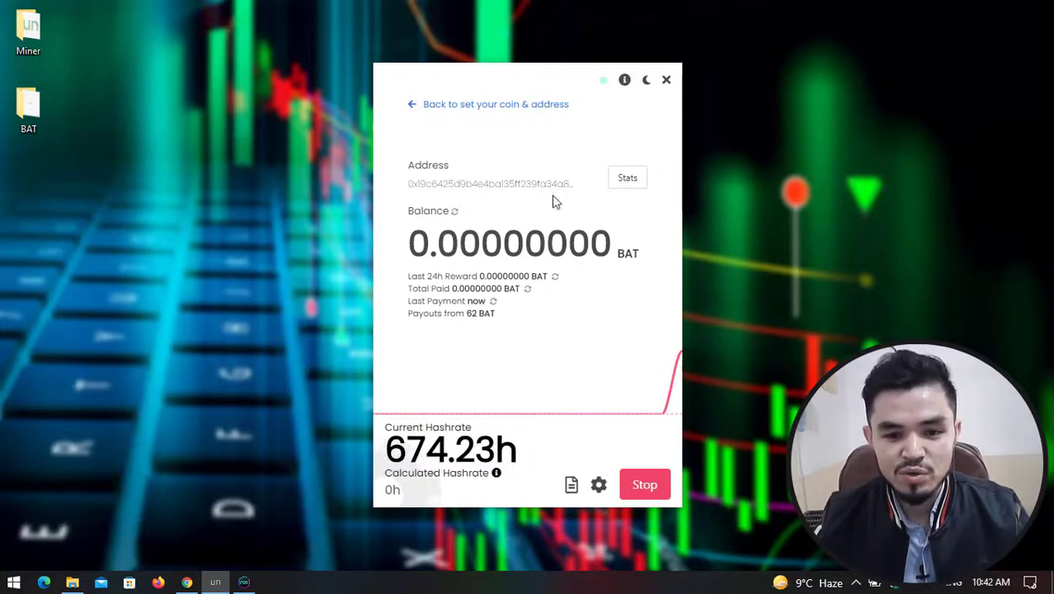
pyautogui.moveTo(629, 178)
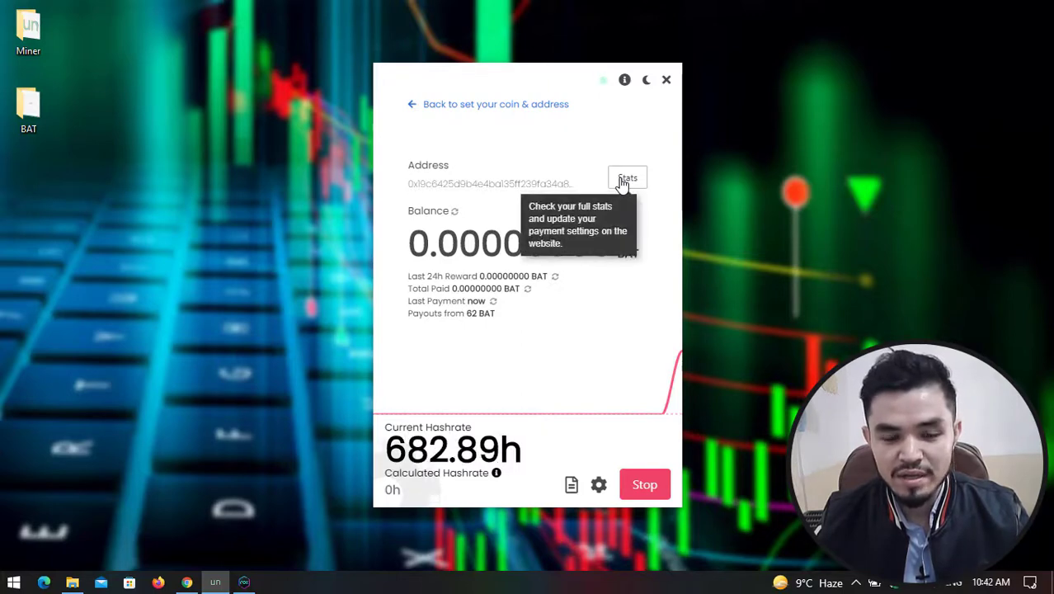
pyautogui.click(629, 178)
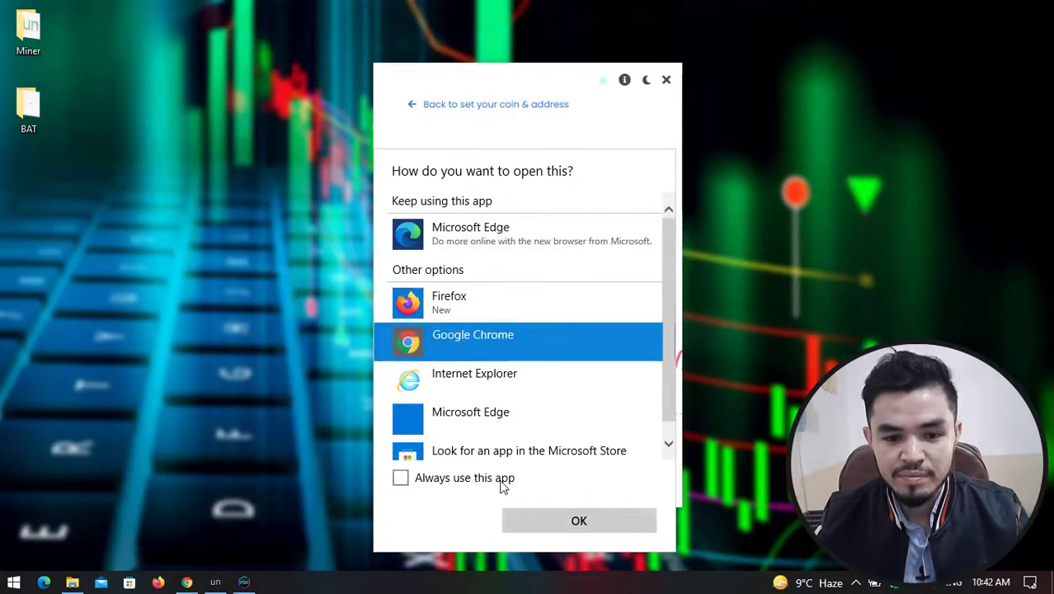
pyautogui.click(577, 521)
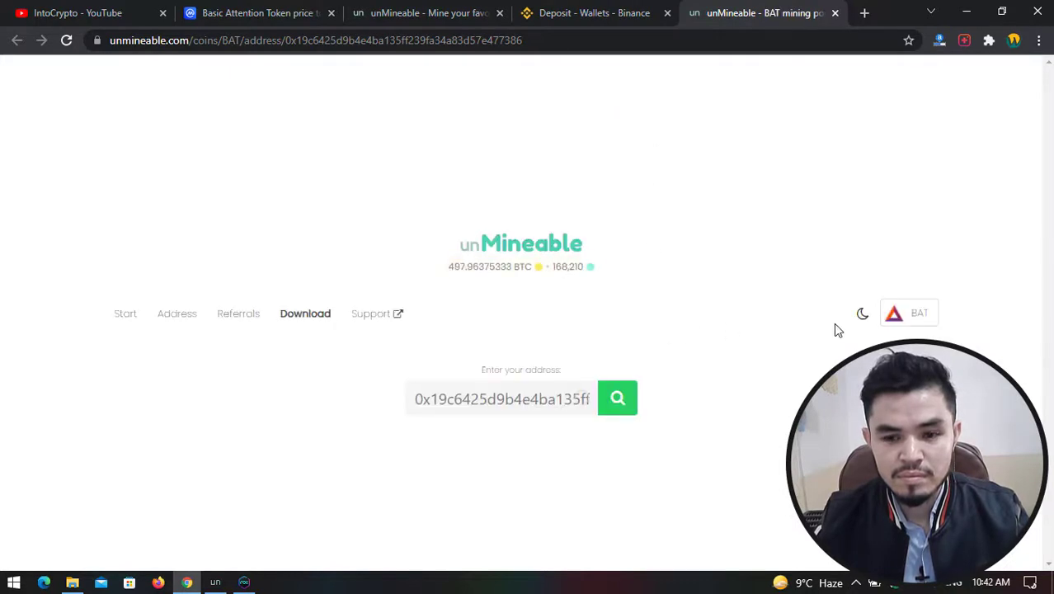
# Turn on Auto pay for the BAT mining address
pyautogui.click(616, 398)
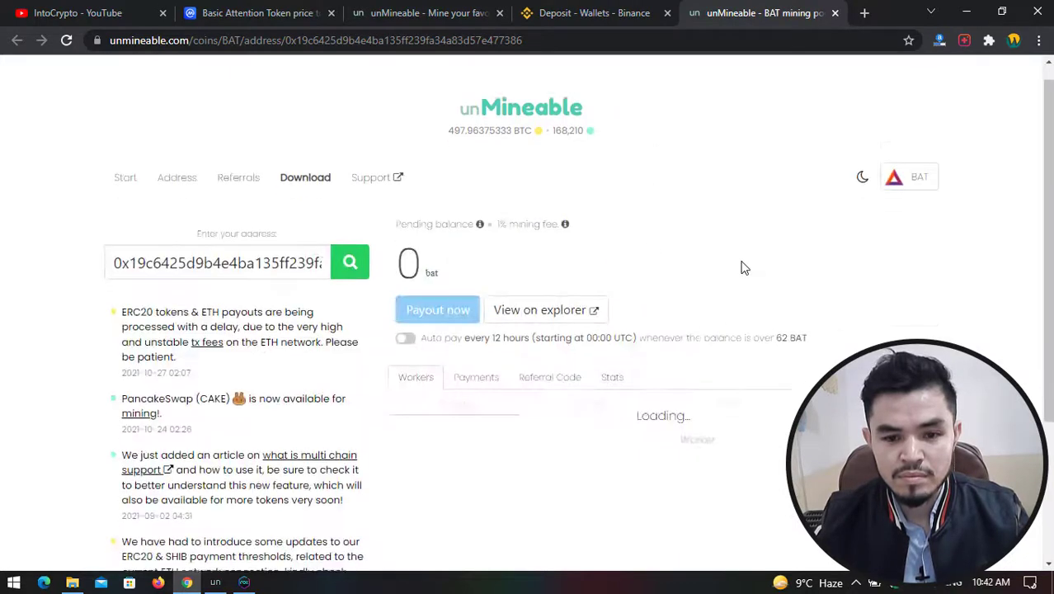
pyautogui.scroll(-3)
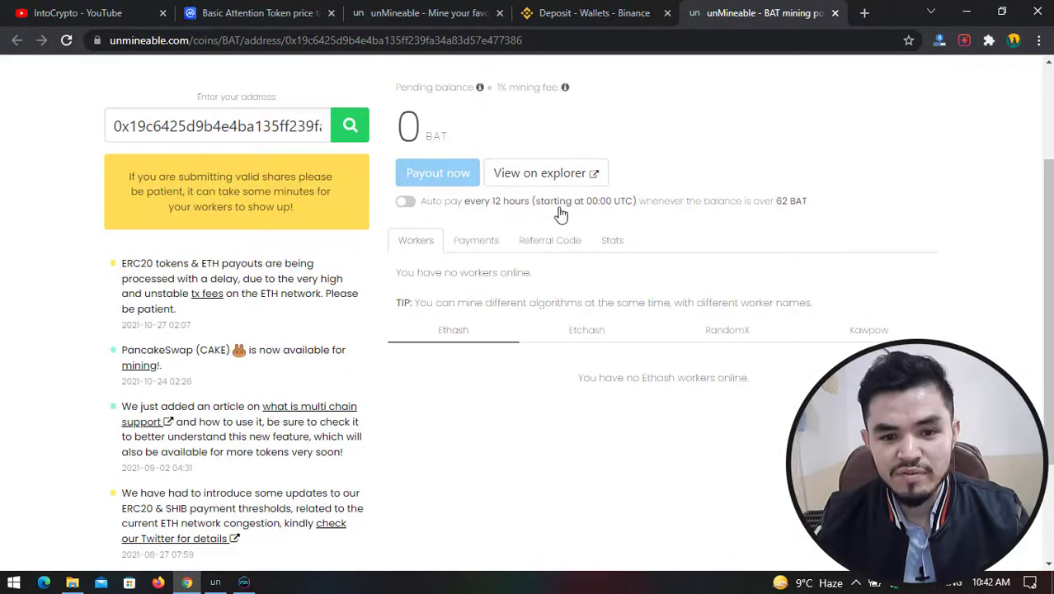
pyautogui.moveTo(704, 208)
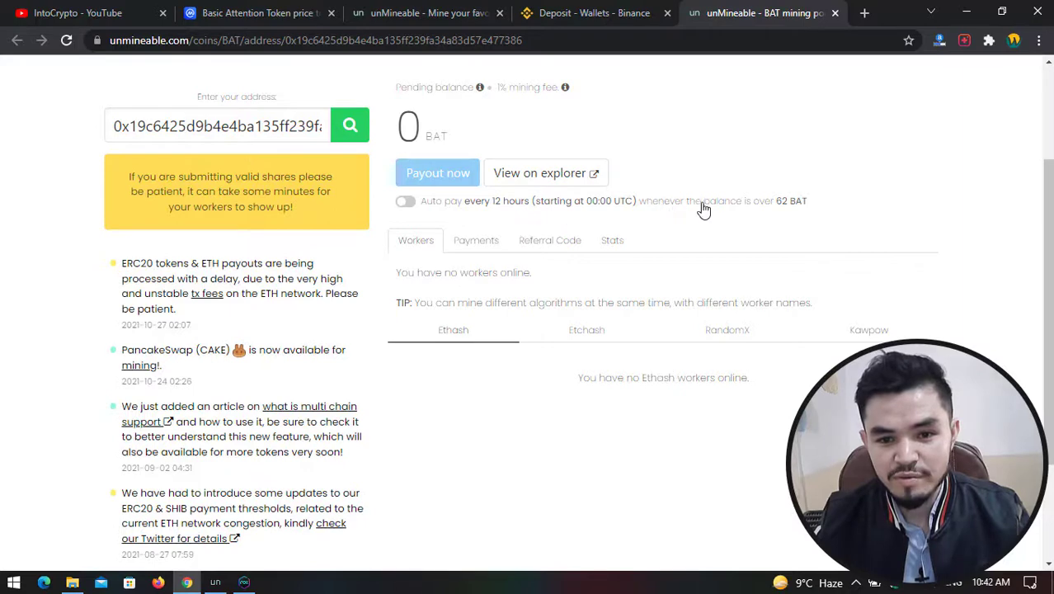
pyautogui.moveTo(388, 231)
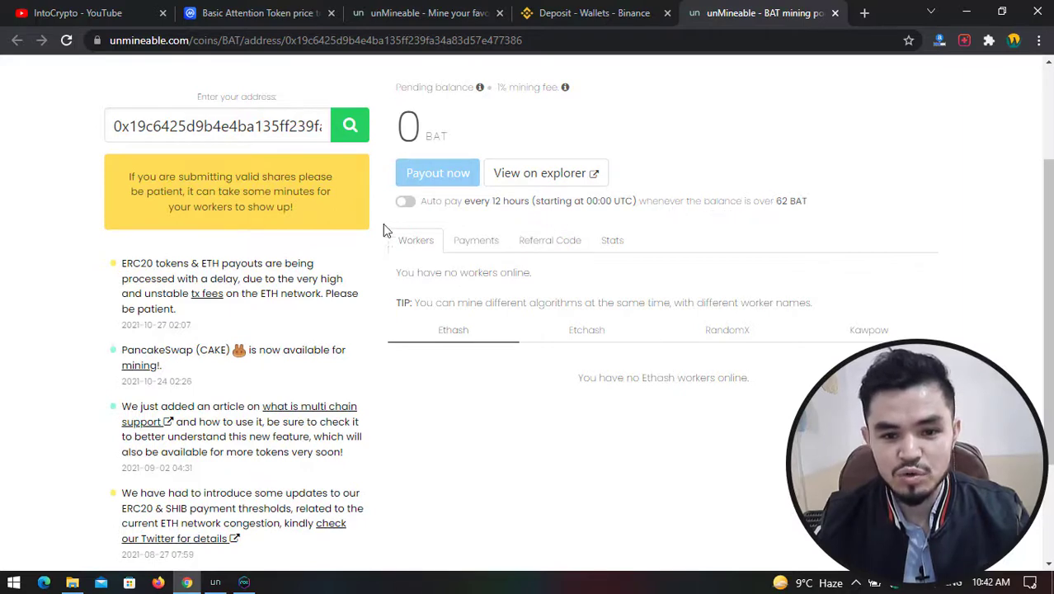
pyautogui.click(406, 201)
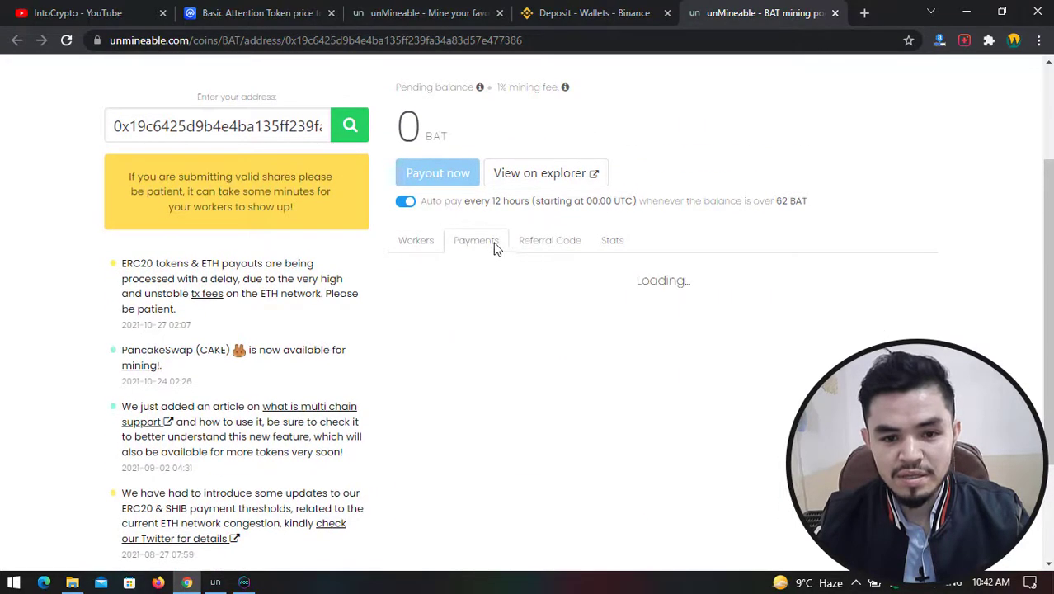
pyautogui.click(550, 241)
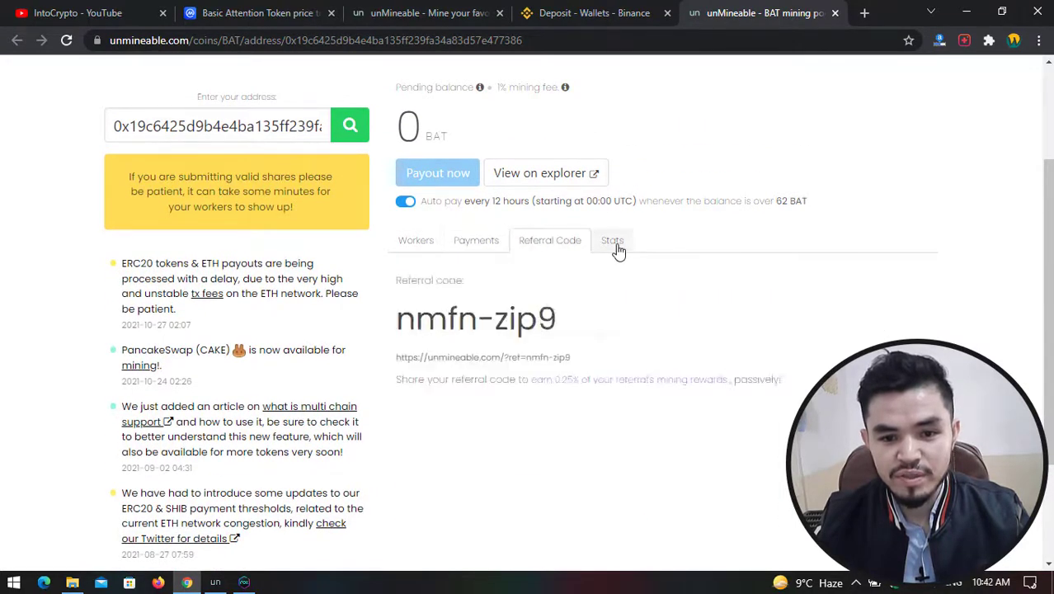
pyautogui.click(612, 241)
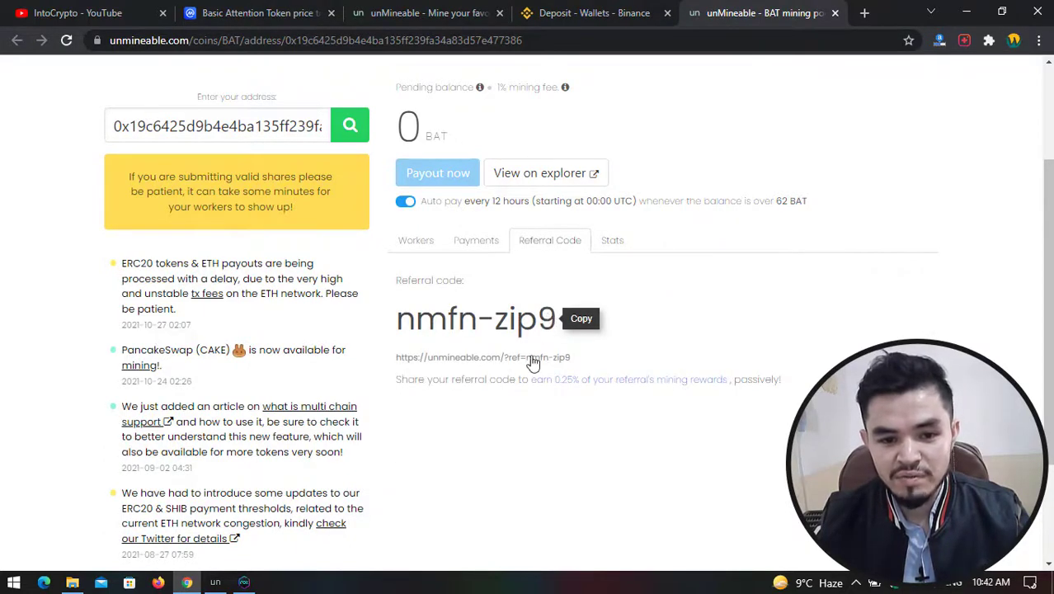
pyautogui.scroll(-3)
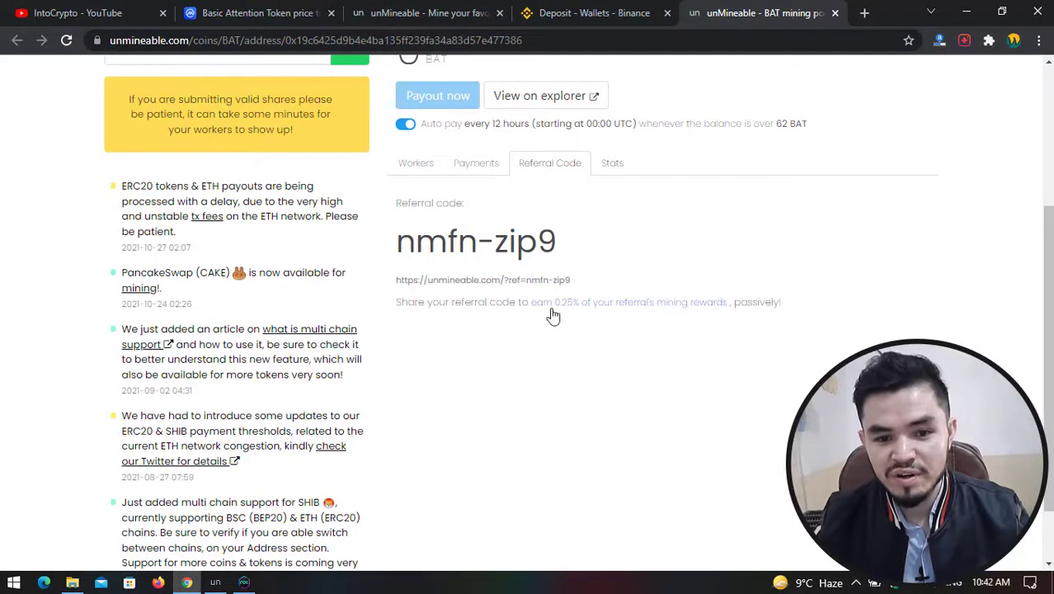
pyautogui.moveTo(623, 315)
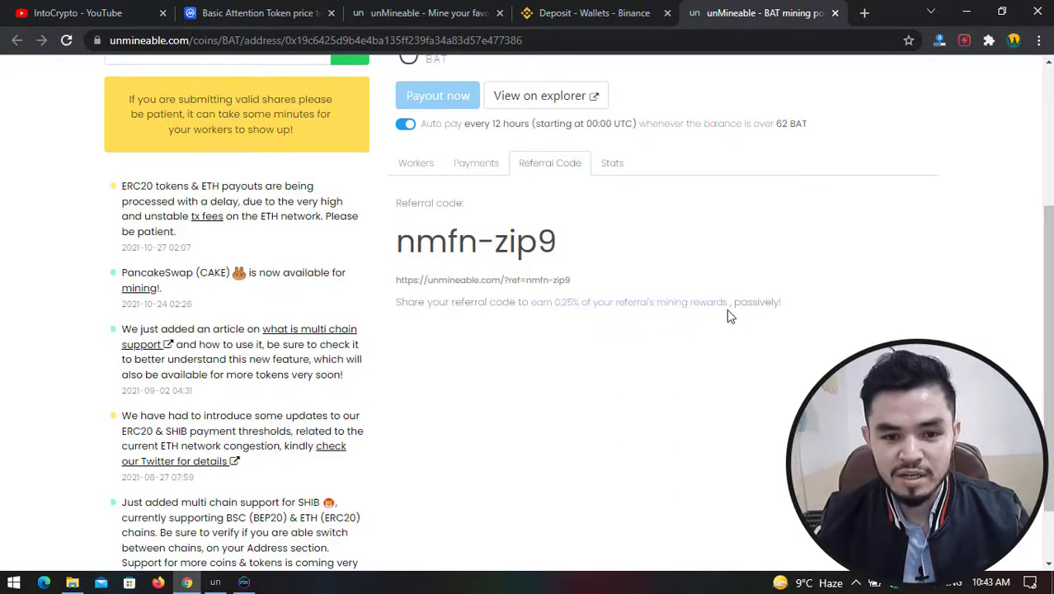
pyautogui.scroll(3)
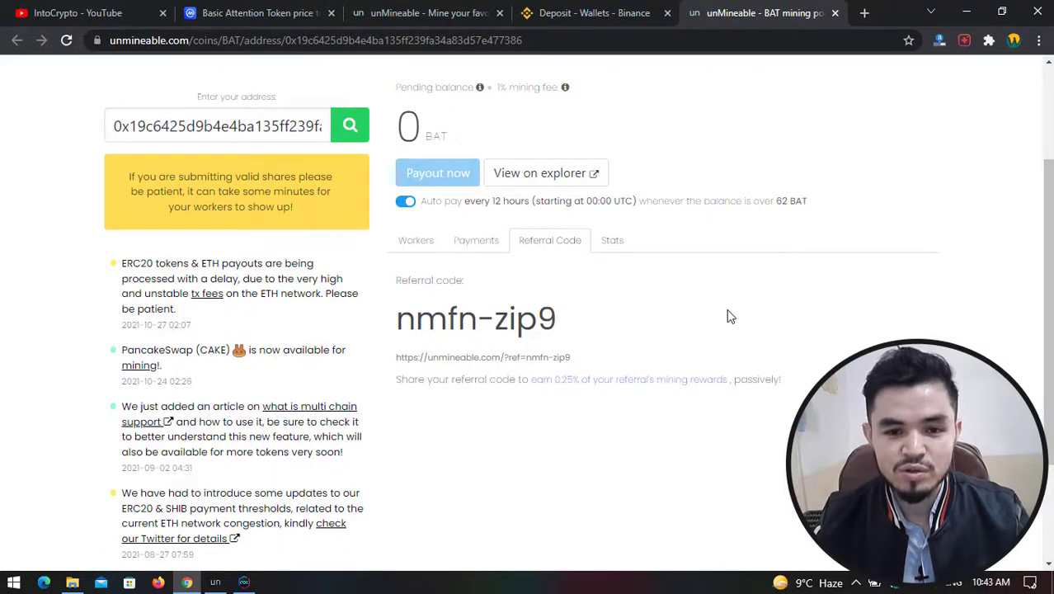
pyautogui.moveTo(635, 352)
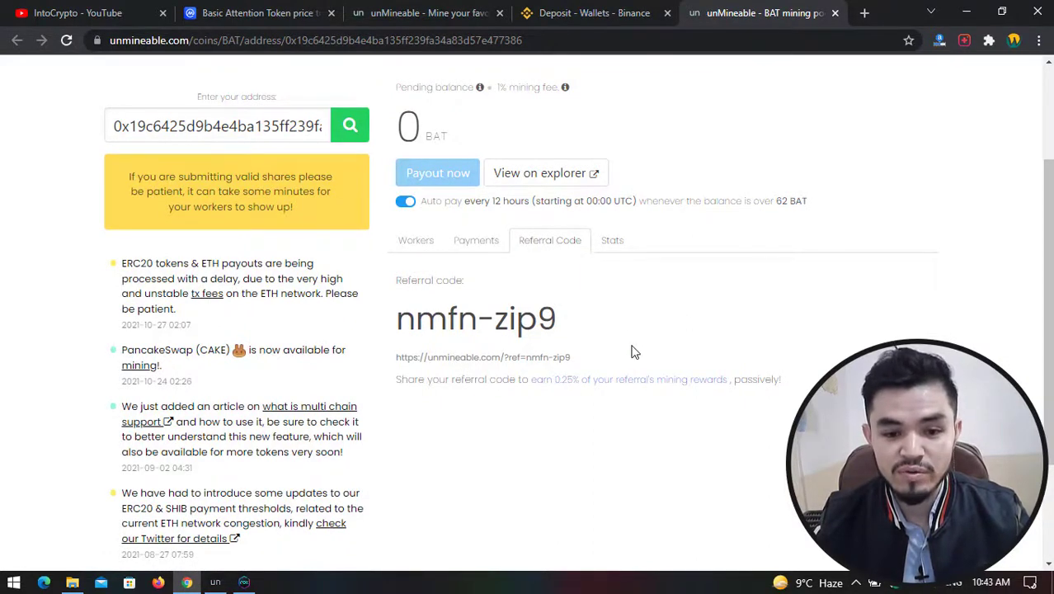
pyautogui.moveTo(572, 380)
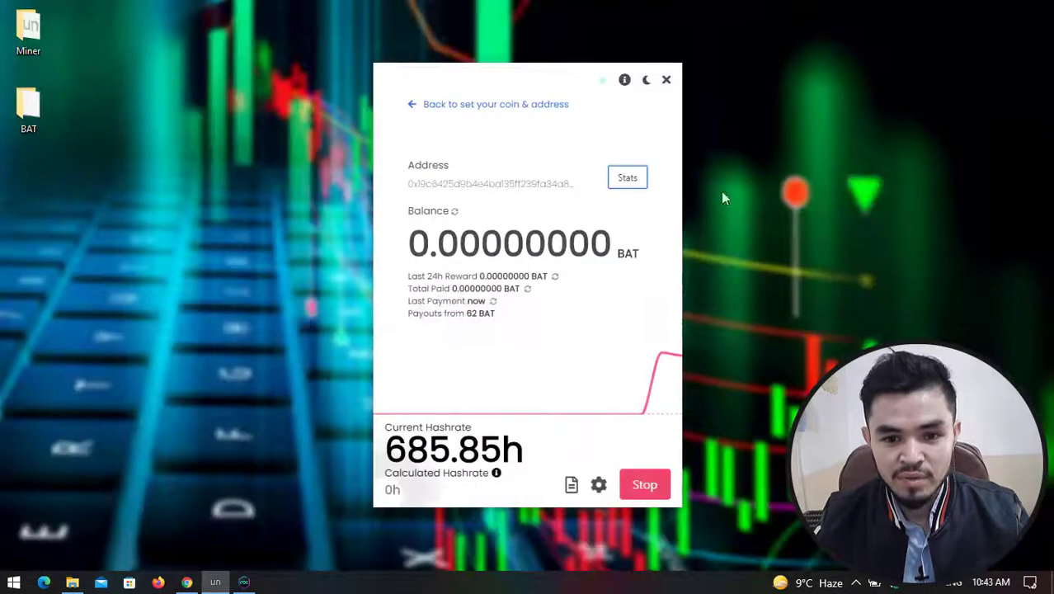
pyautogui.moveTo(750, 319)
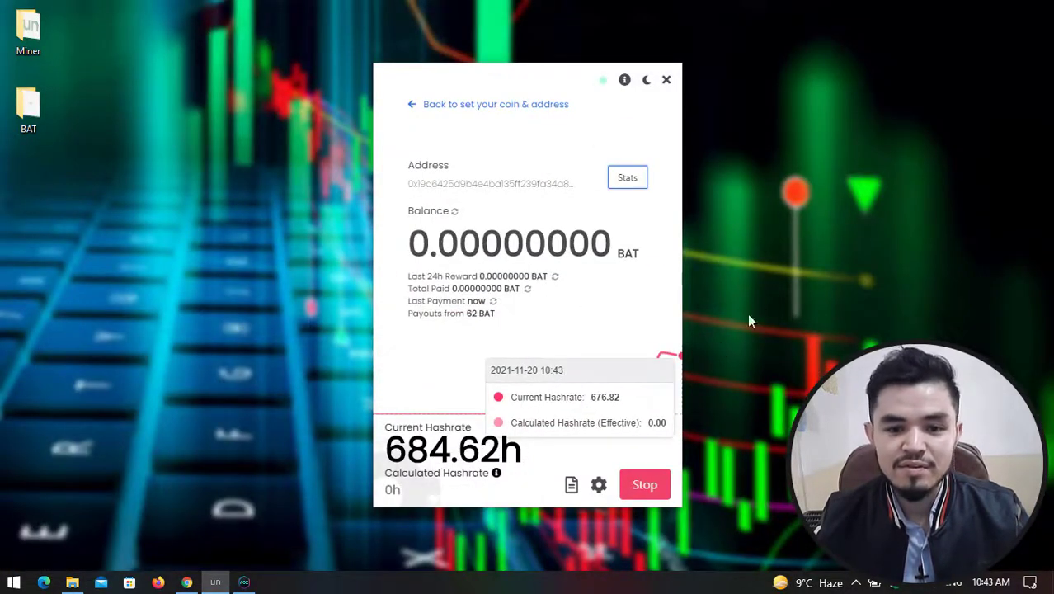
pyautogui.moveTo(713, 114)
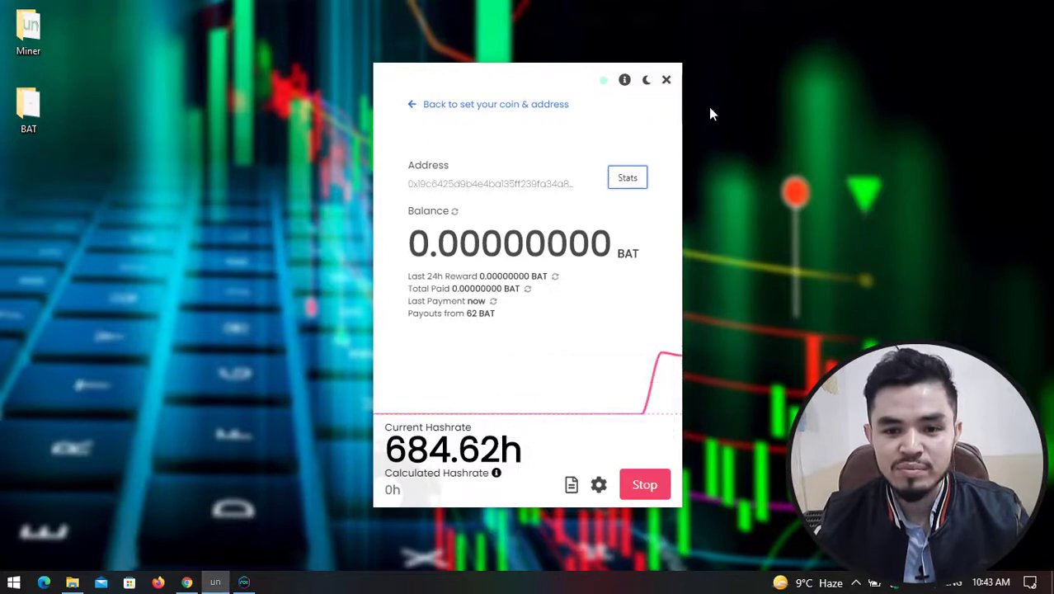
pyautogui.moveTo(808, 137)
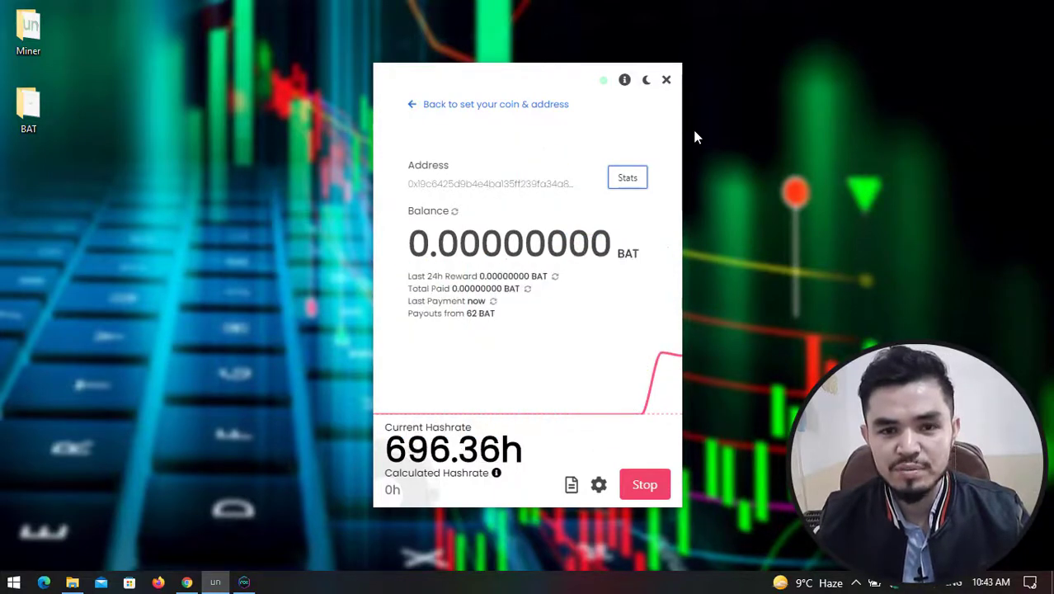
pyautogui.moveTo(757, 156)
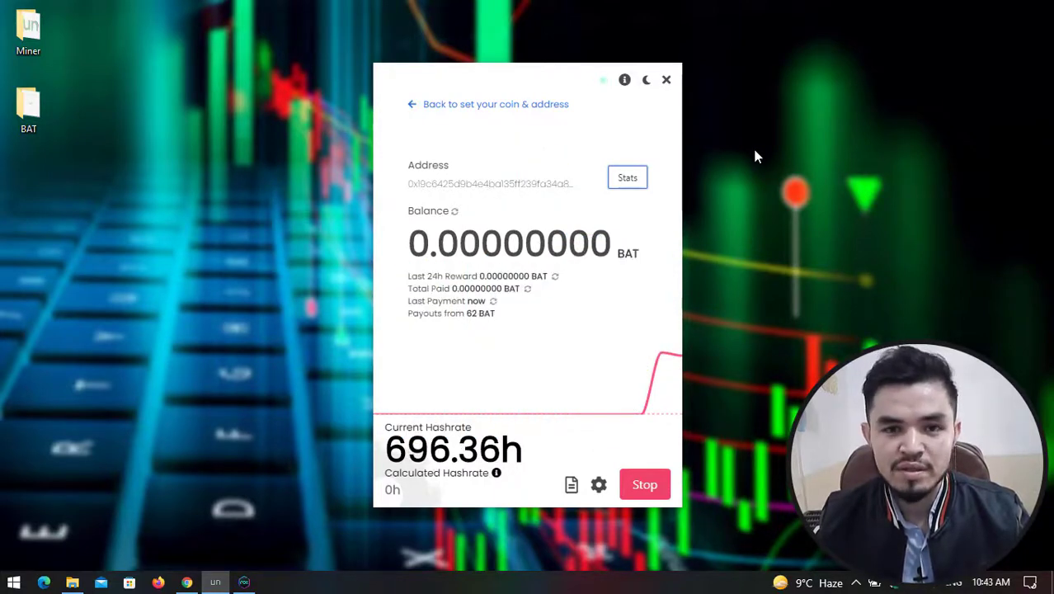